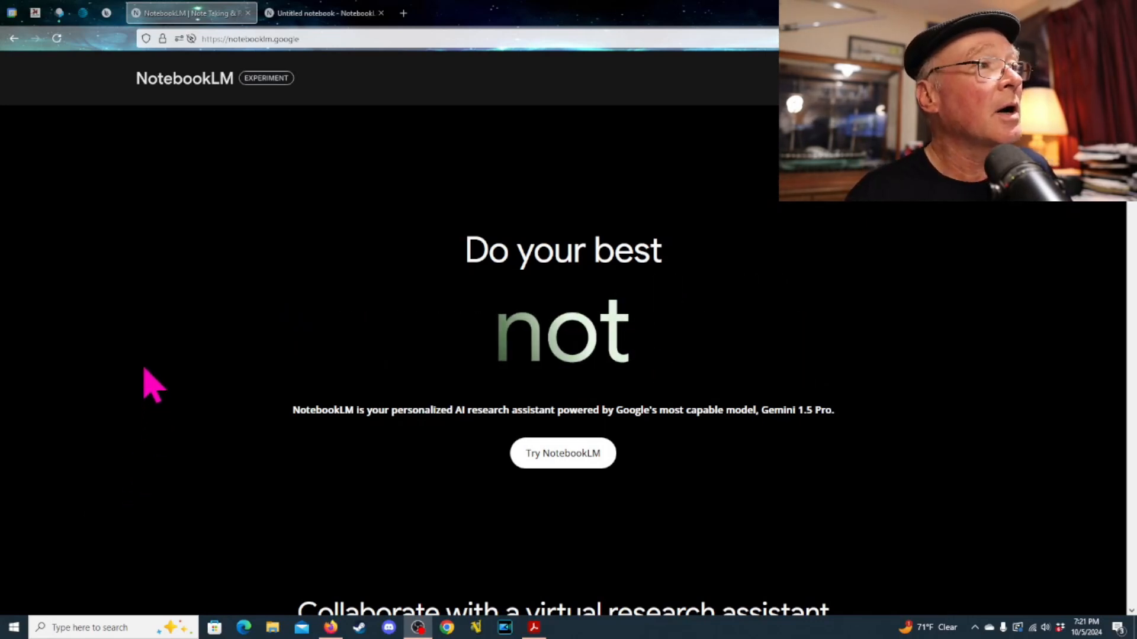
{"action": "mouse_move", "coordinate": [229, 176]}
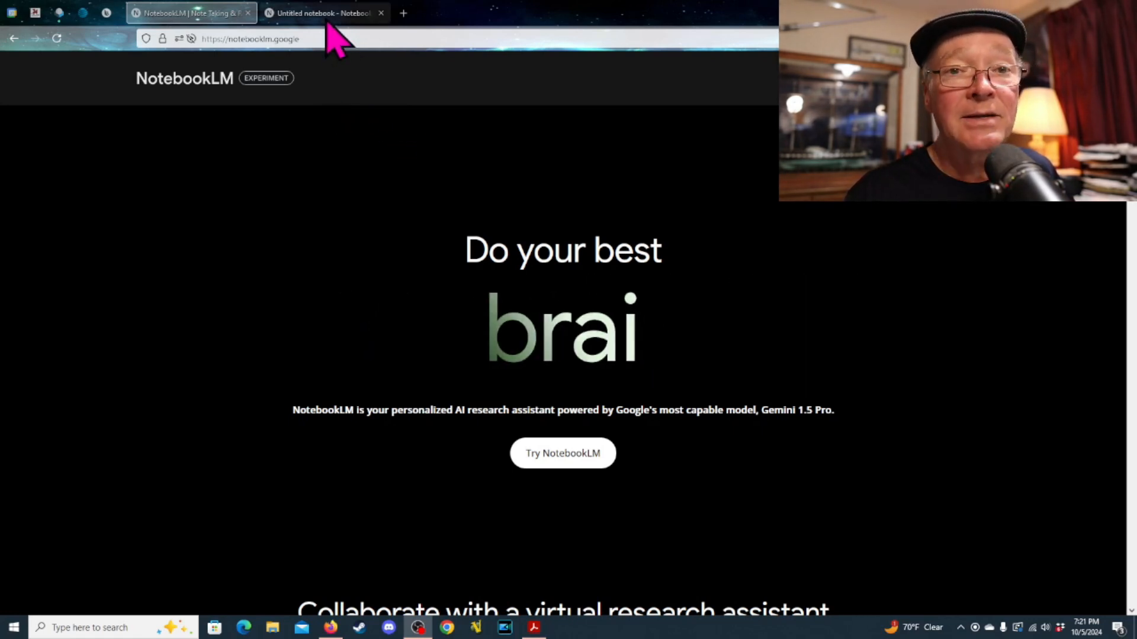
Switch to the 'Untitled notebook' browser tab holding the La Bataille notes.
{"action": "left_click", "coordinate": [323, 12]}
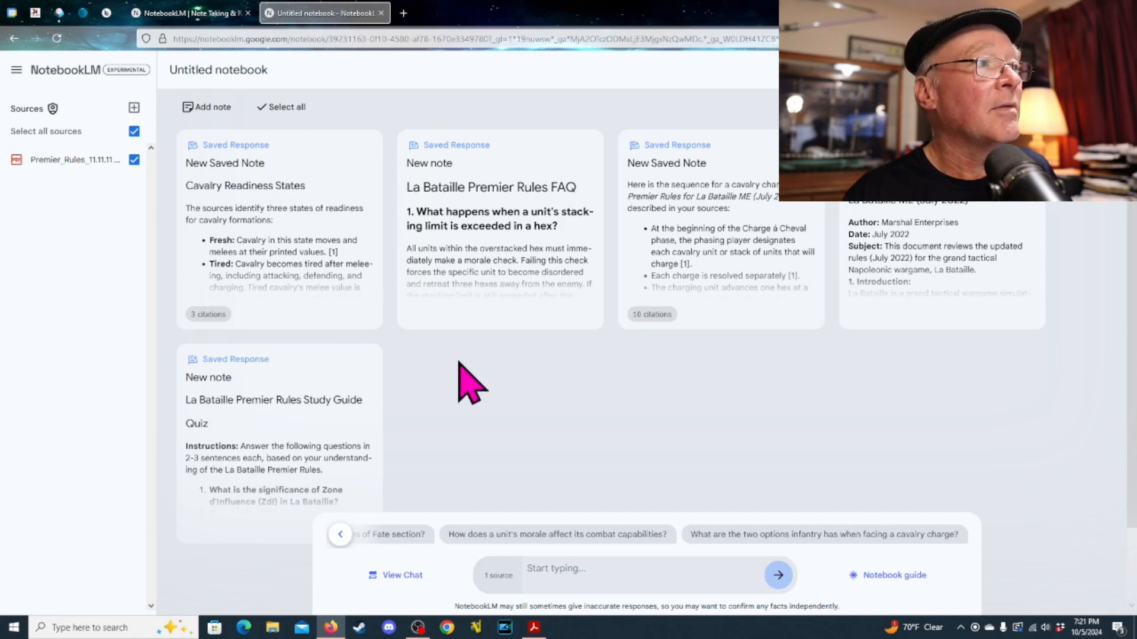
{"action": "mouse_move", "coordinate": [545, 363]}
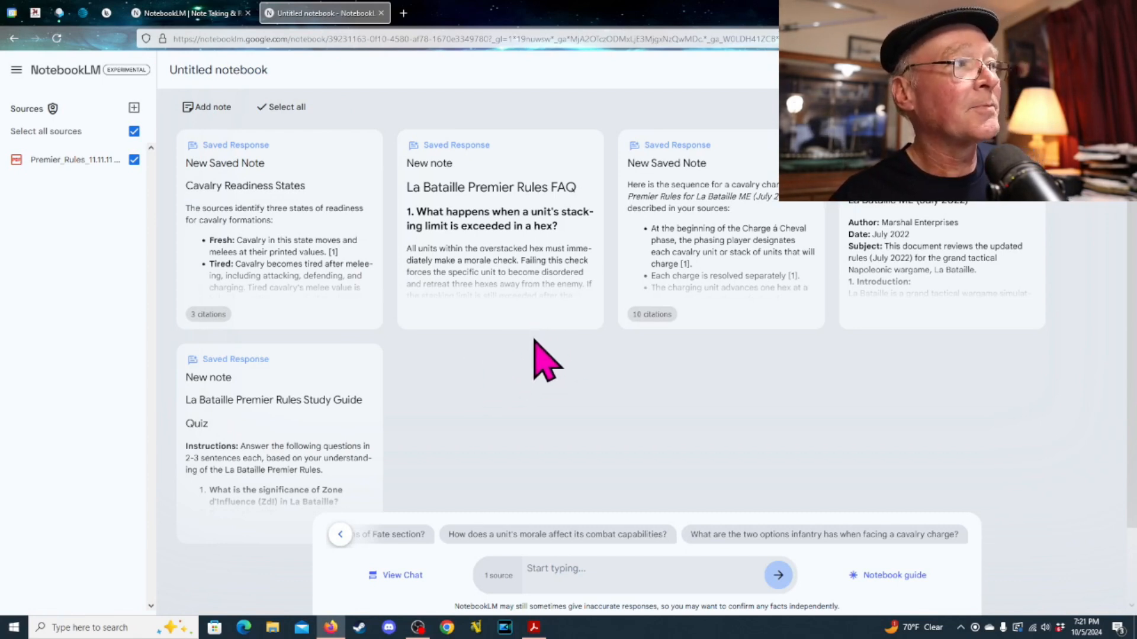
{"action": "mouse_move", "coordinate": [468, 403]}
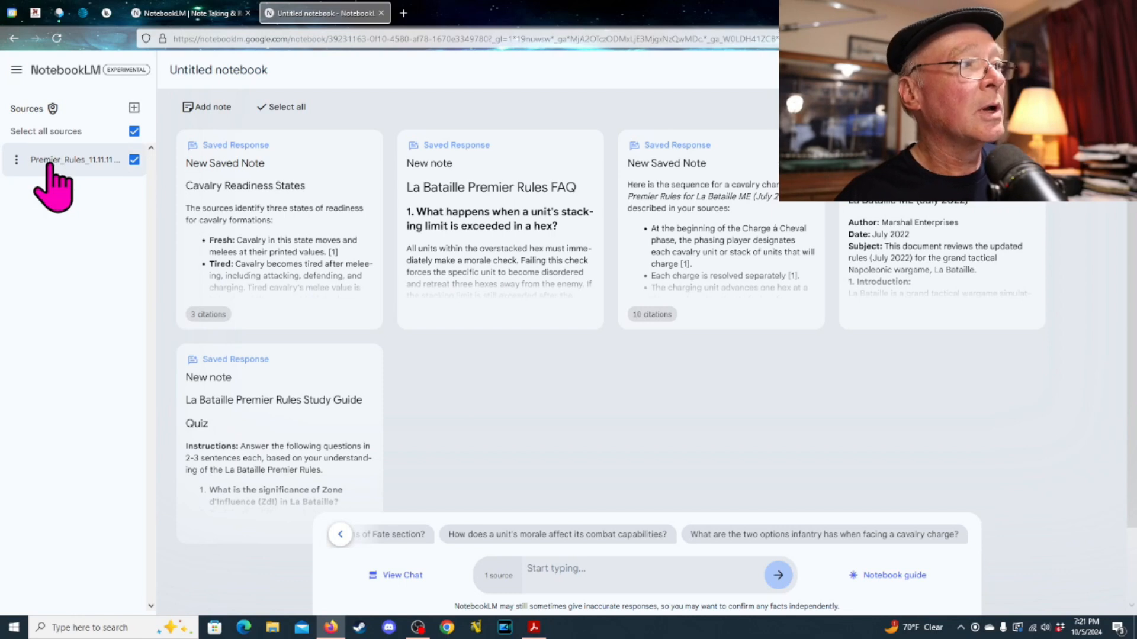
{"action": "mouse_move", "coordinate": [76, 221]}
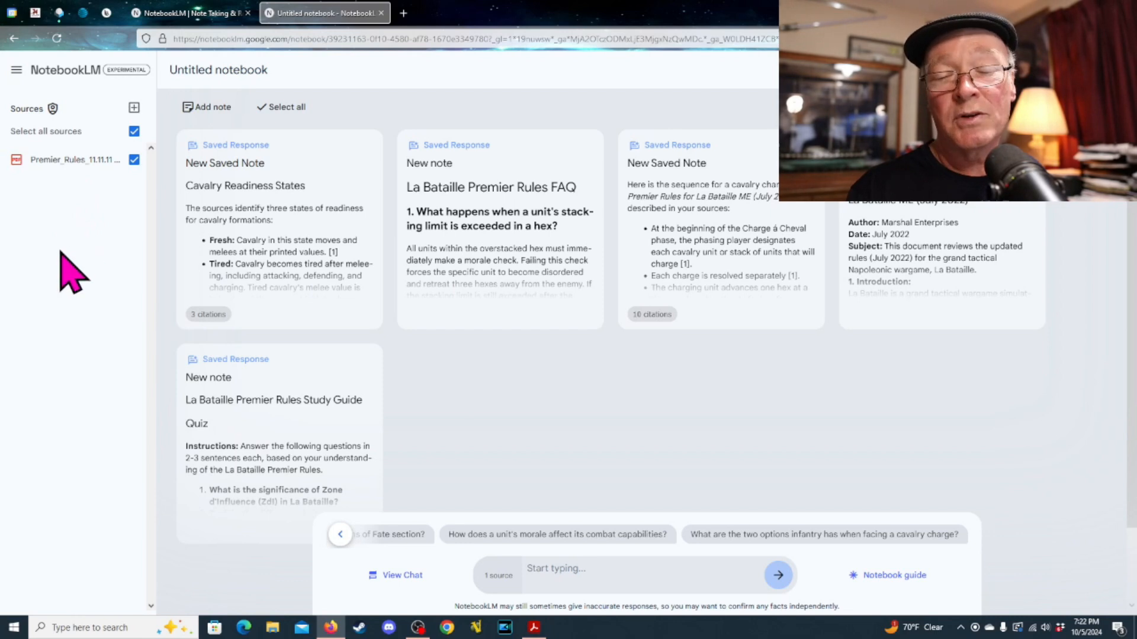
{"action": "mouse_move", "coordinate": [76, 298]}
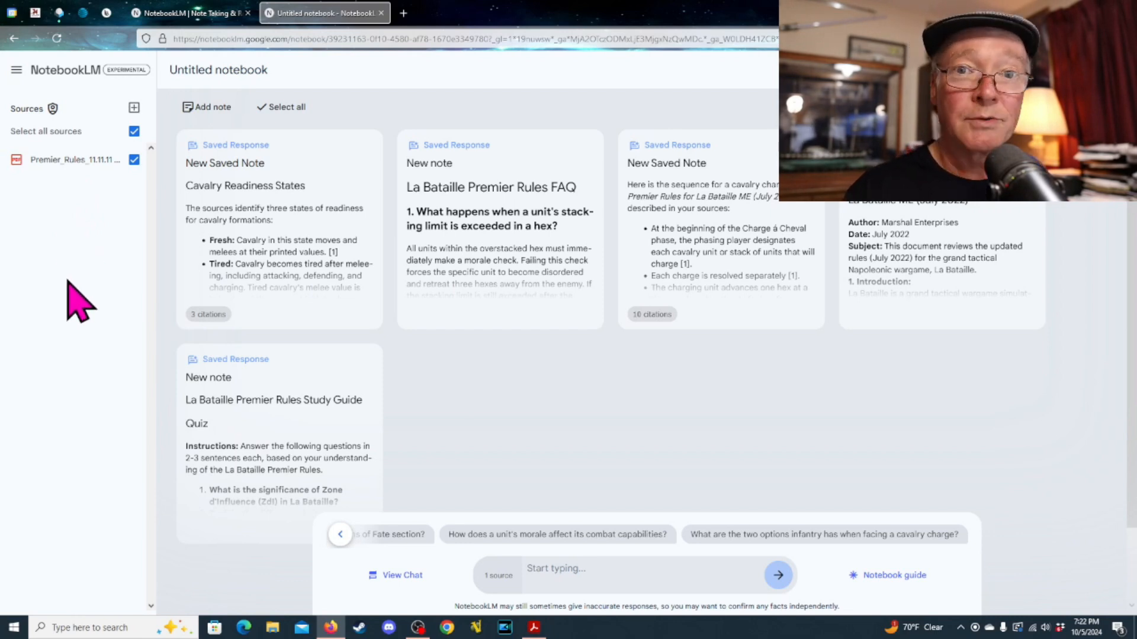
{"action": "mouse_move", "coordinate": [98, 287]}
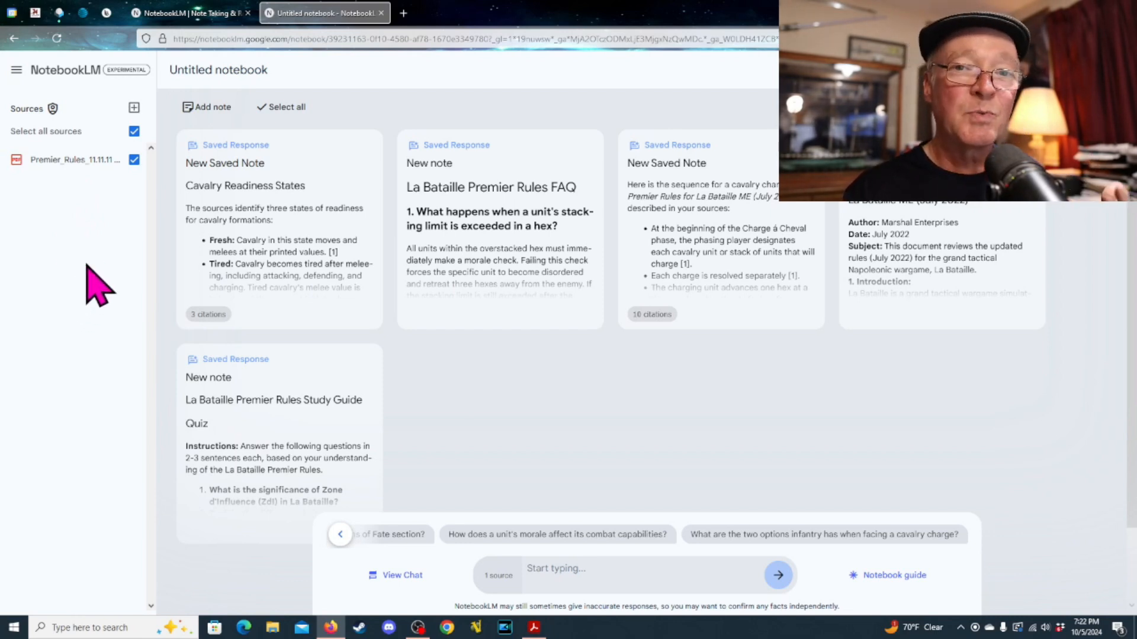
{"action": "mouse_move", "coordinate": [72, 159]}
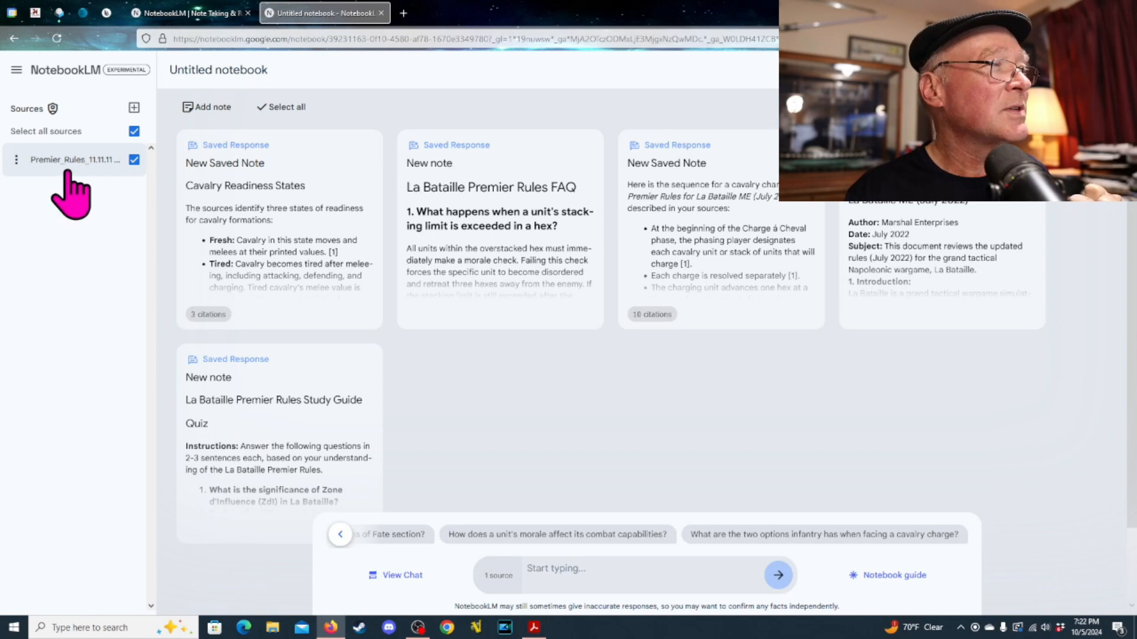
{"action": "mouse_move", "coordinate": [72, 178]}
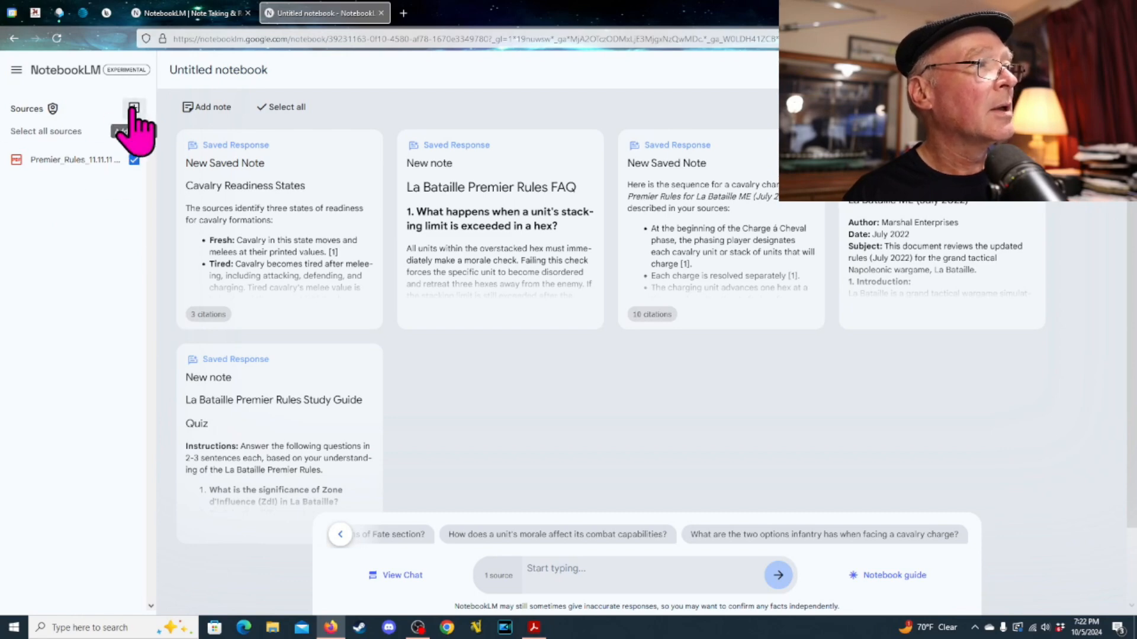
Open the Add sources dialog from the Sources panel.
{"action": "left_click", "coordinate": [133, 108]}
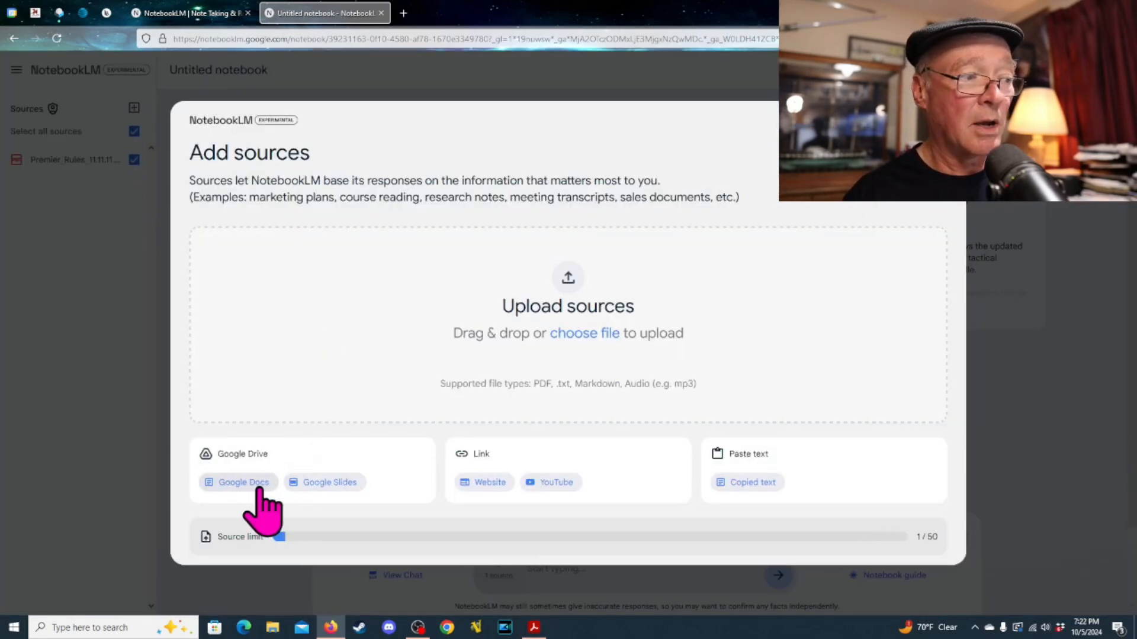
{"action": "mouse_move", "coordinate": [345, 508]}
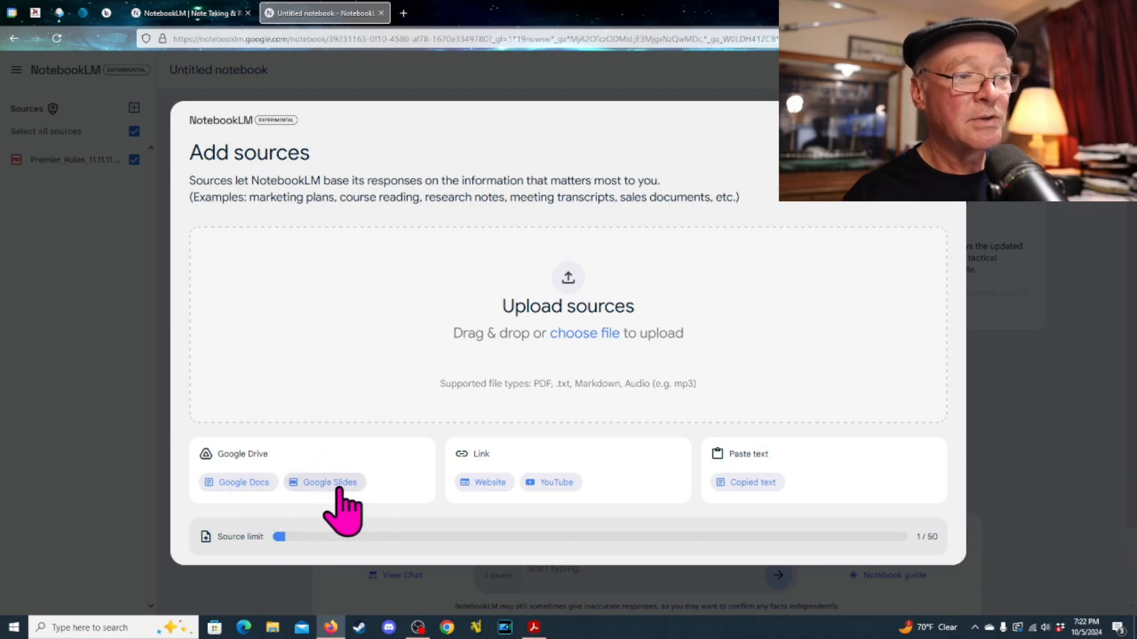
{"action": "mouse_move", "coordinate": [551, 493]}
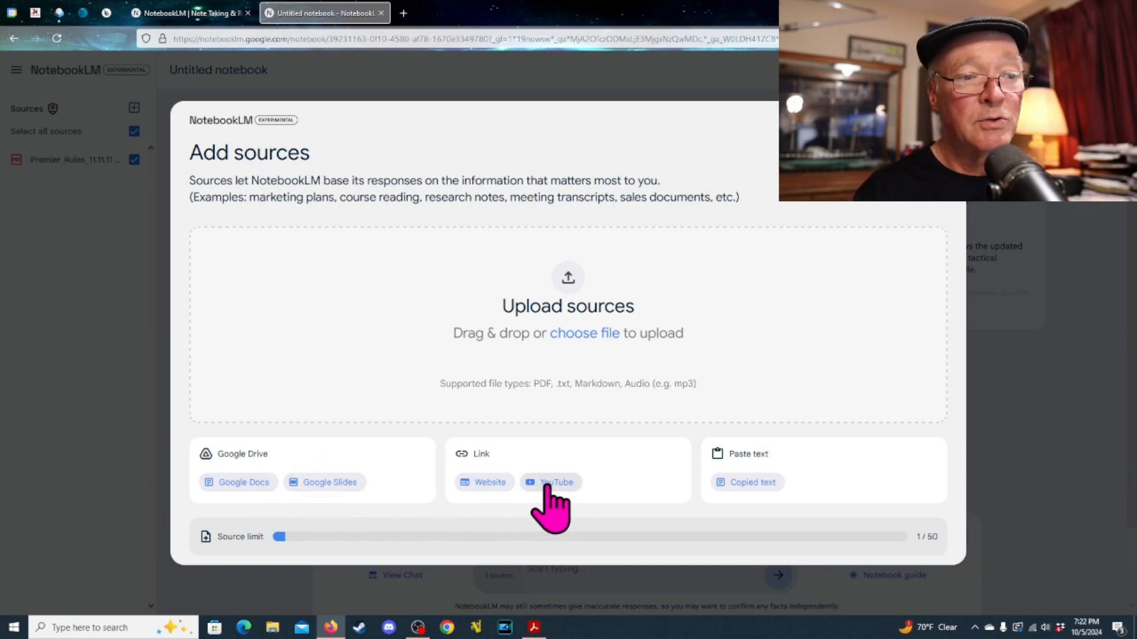
{"action": "mouse_move", "coordinate": [769, 500]}
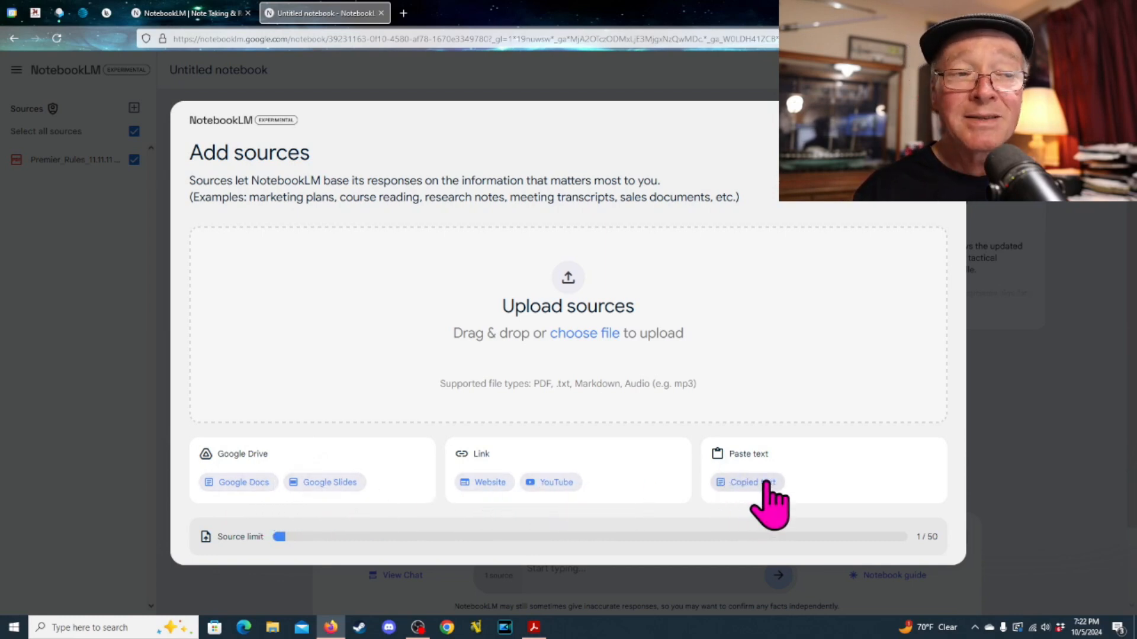
{"action": "mouse_move", "coordinate": [543, 388]}
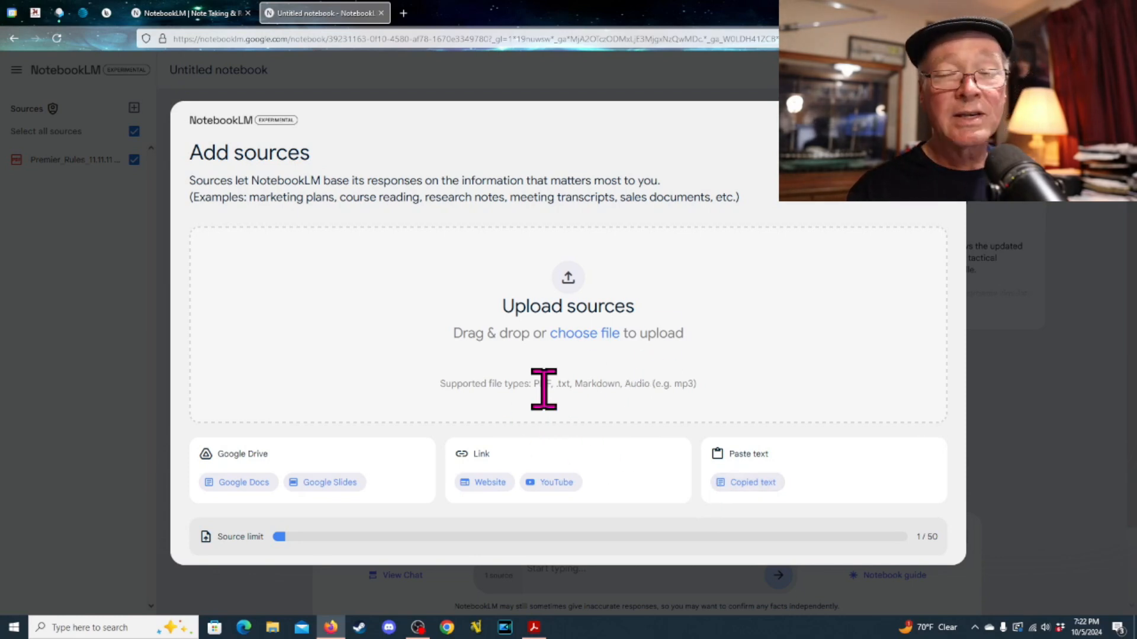
{"action": "mouse_move", "coordinate": [638, 334]}
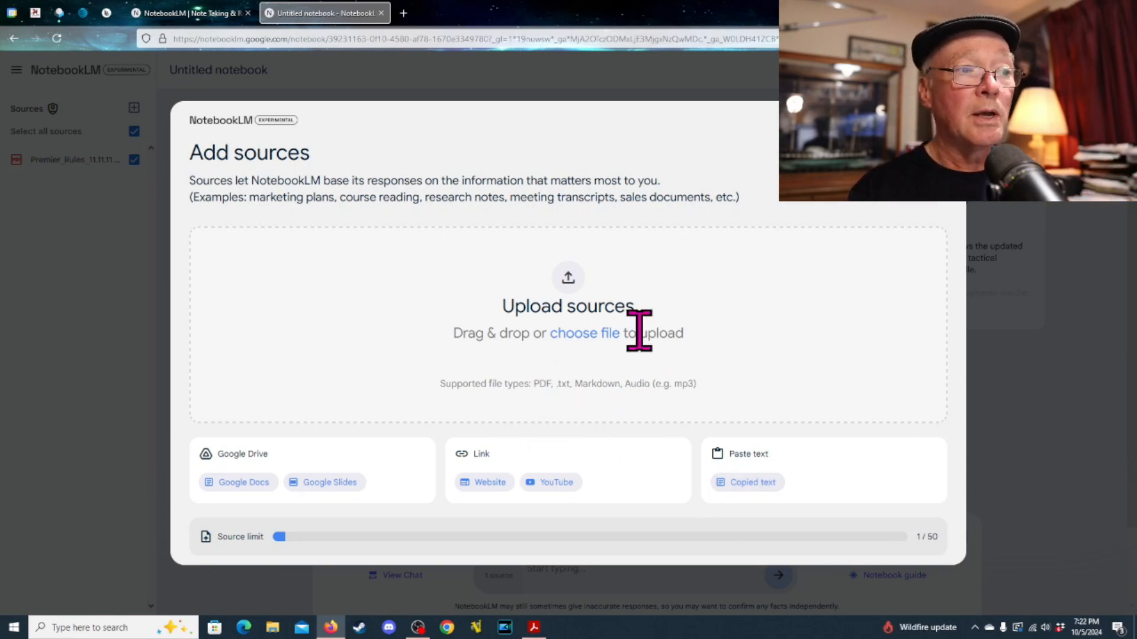
{"action": "mouse_move", "coordinate": [639, 332]}
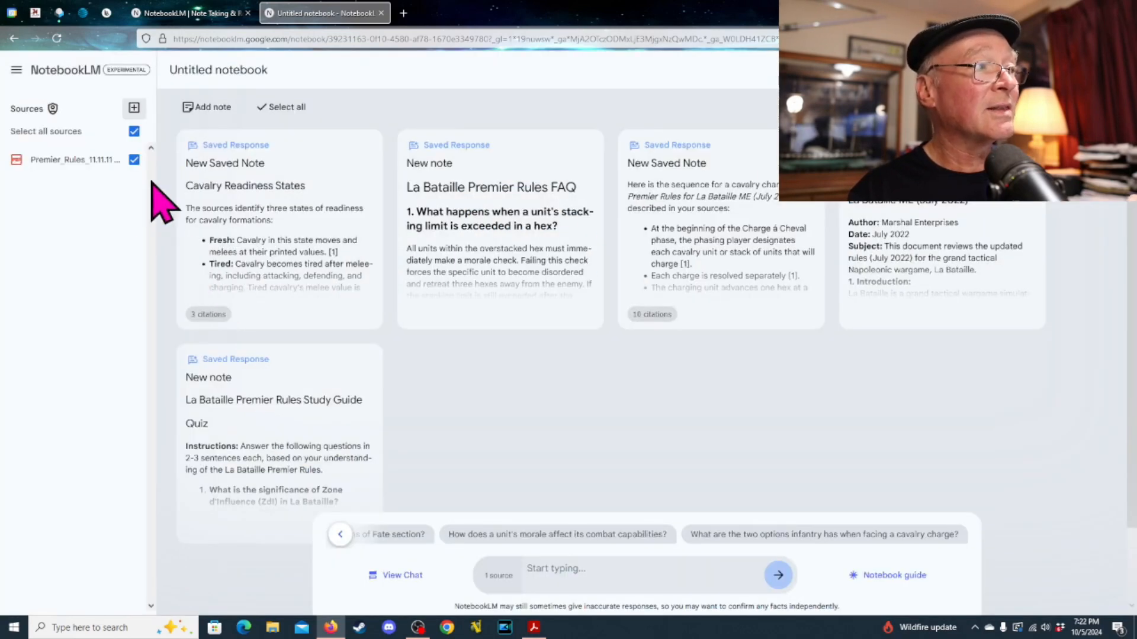
{"action": "mouse_move", "coordinate": [107, 327]}
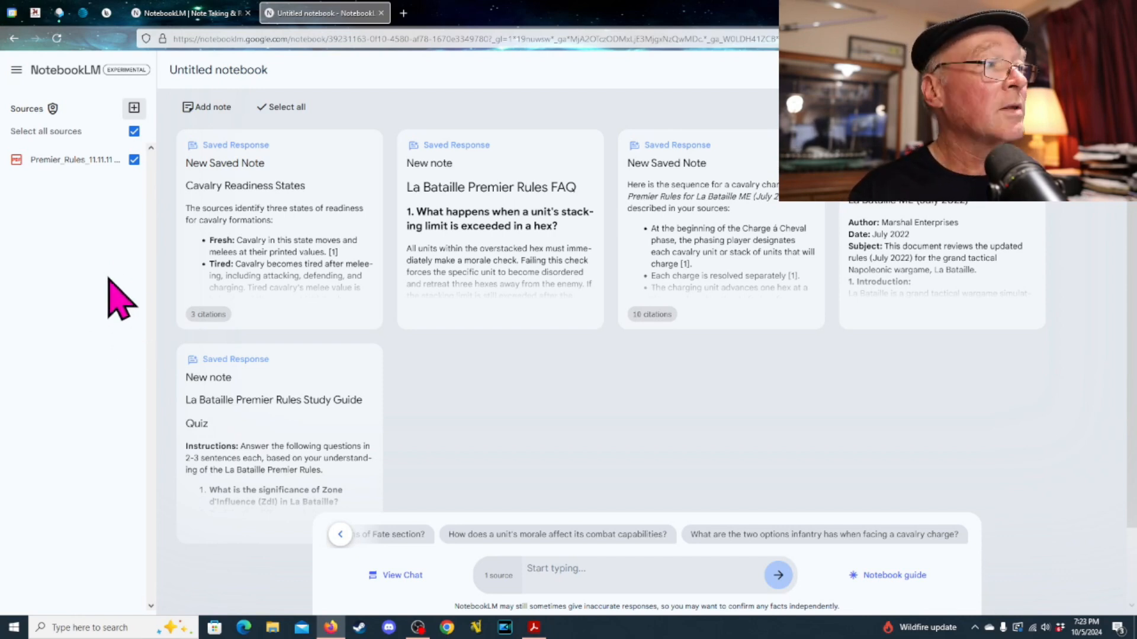
{"action": "mouse_move", "coordinate": [334, 290]}
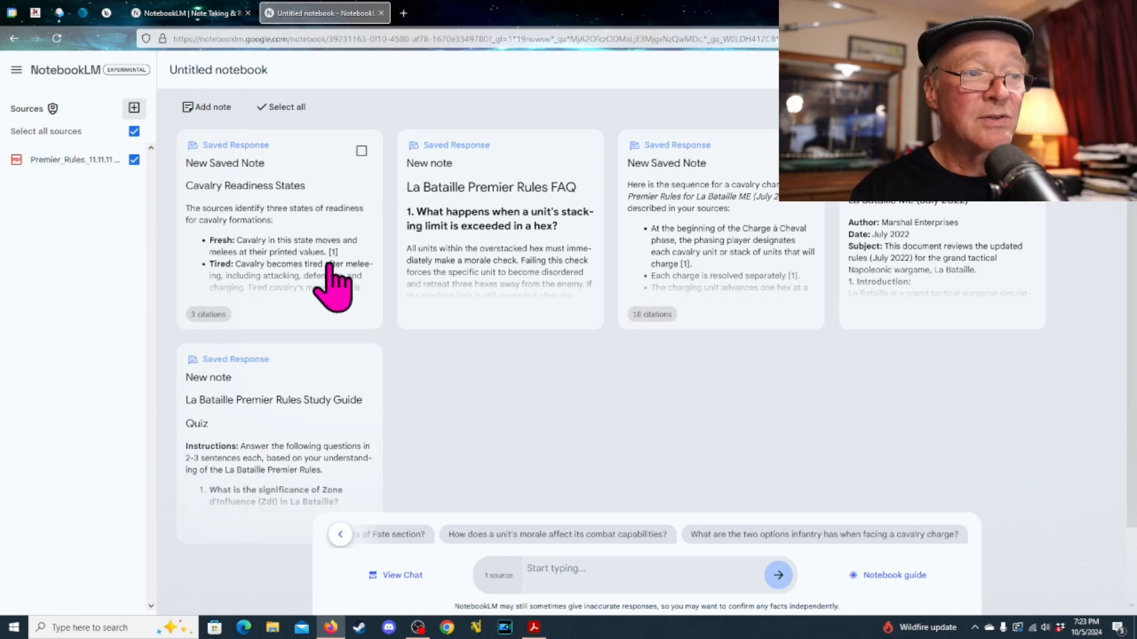
{"action": "mouse_move", "coordinate": [907, 588]}
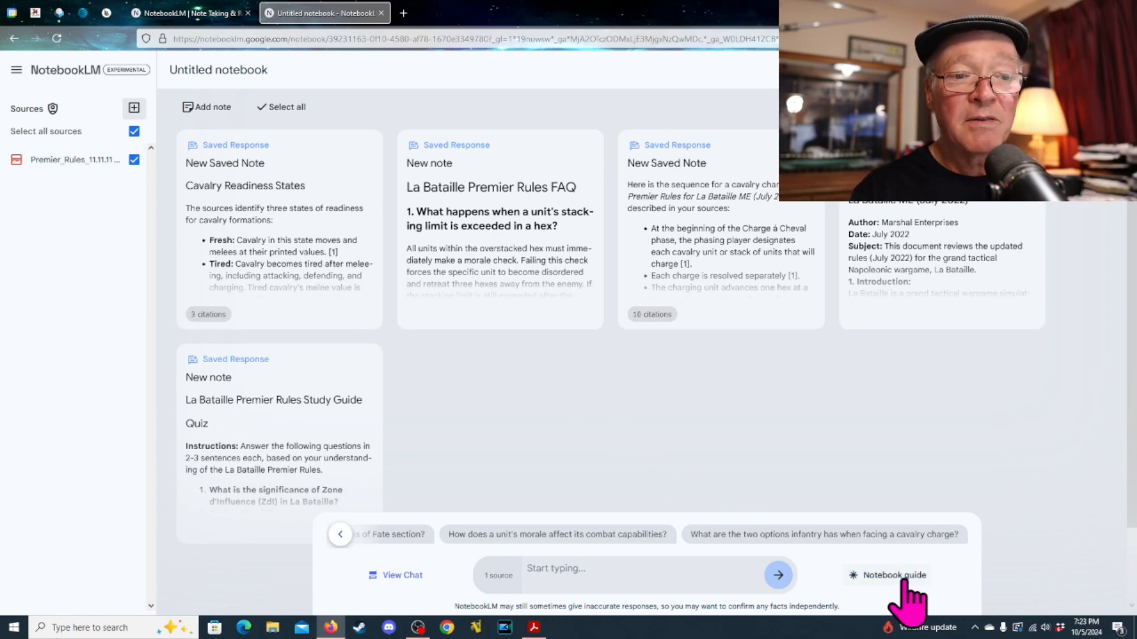
{"action": "left_click", "coordinate": [893, 575]}
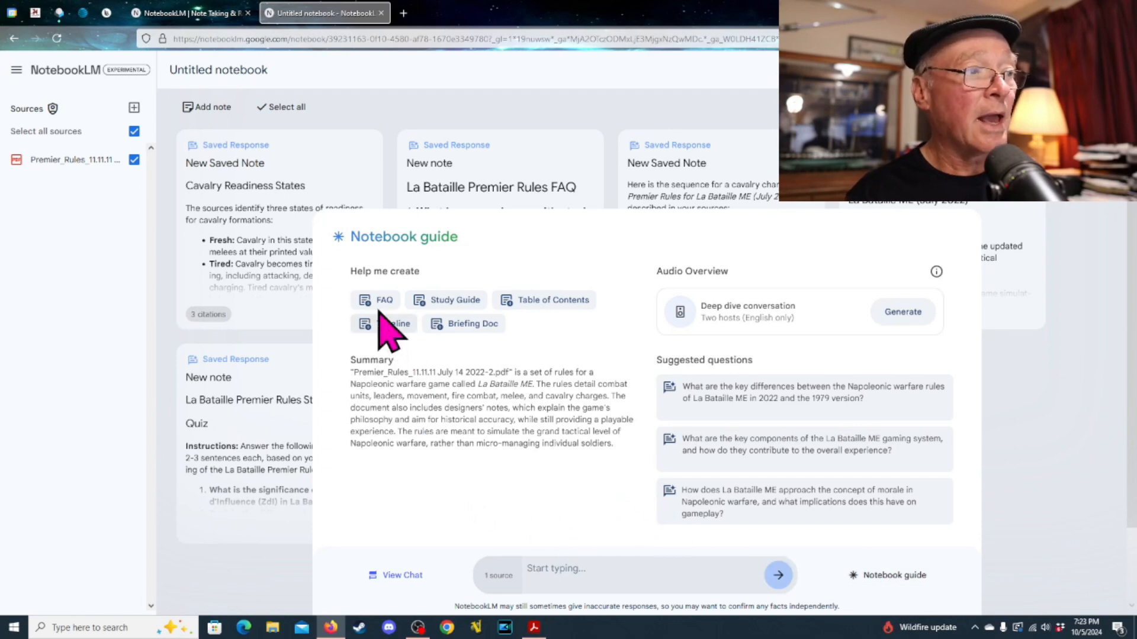
{"action": "mouse_move", "coordinate": [382, 323]}
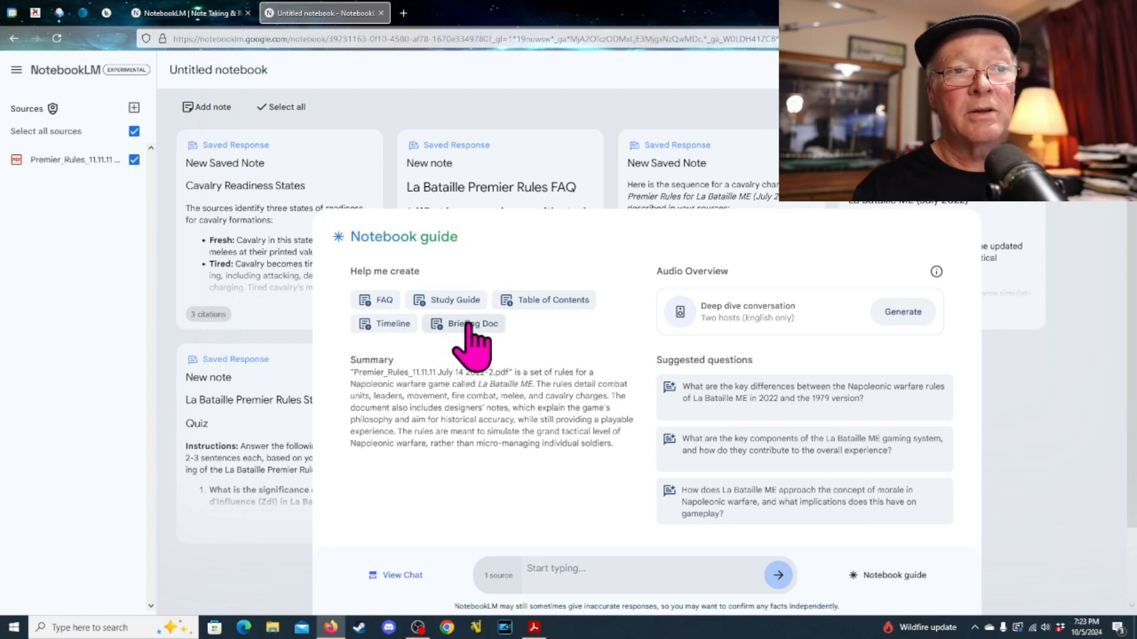
{"action": "mouse_move", "coordinate": [529, 359]}
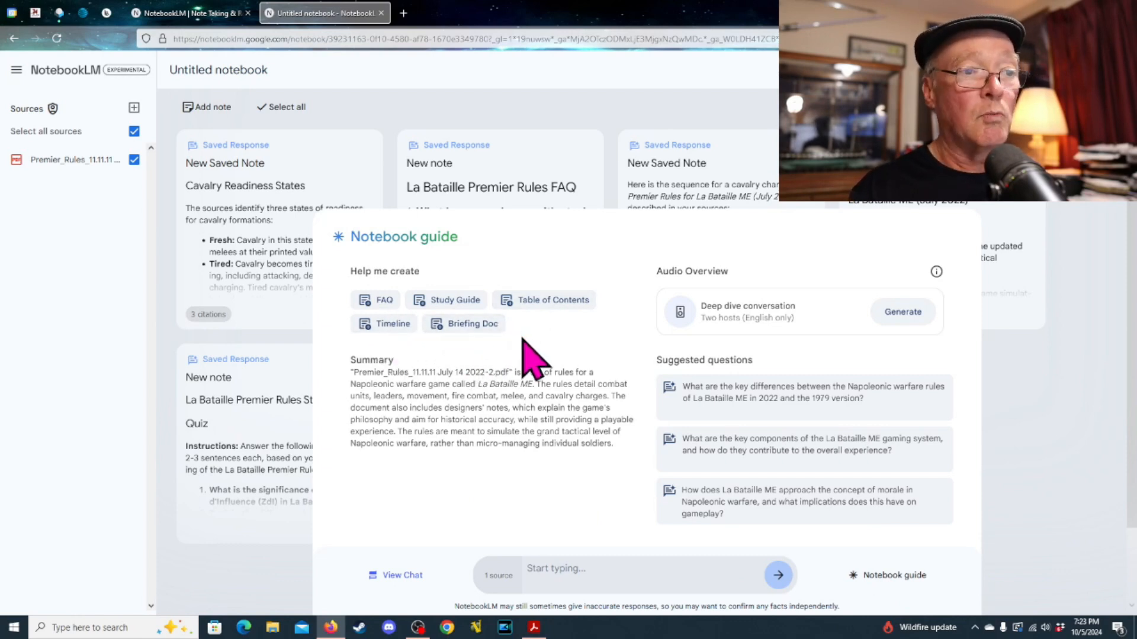
{"action": "mouse_move", "coordinate": [600, 404]}
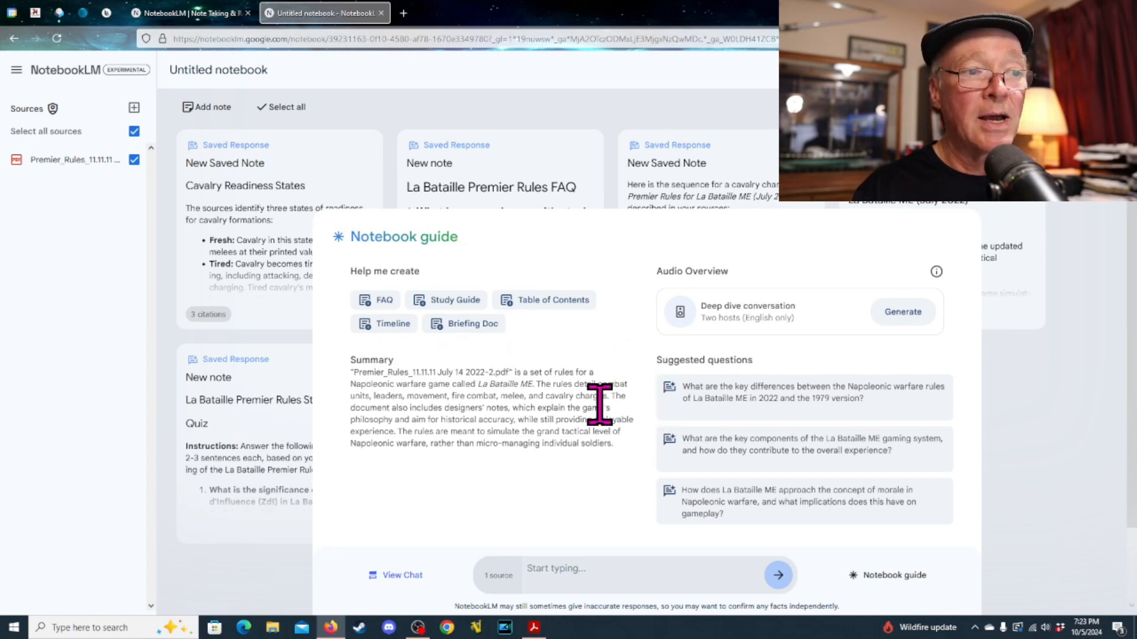
{"action": "mouse_move", "coordinate": [501, 362]}
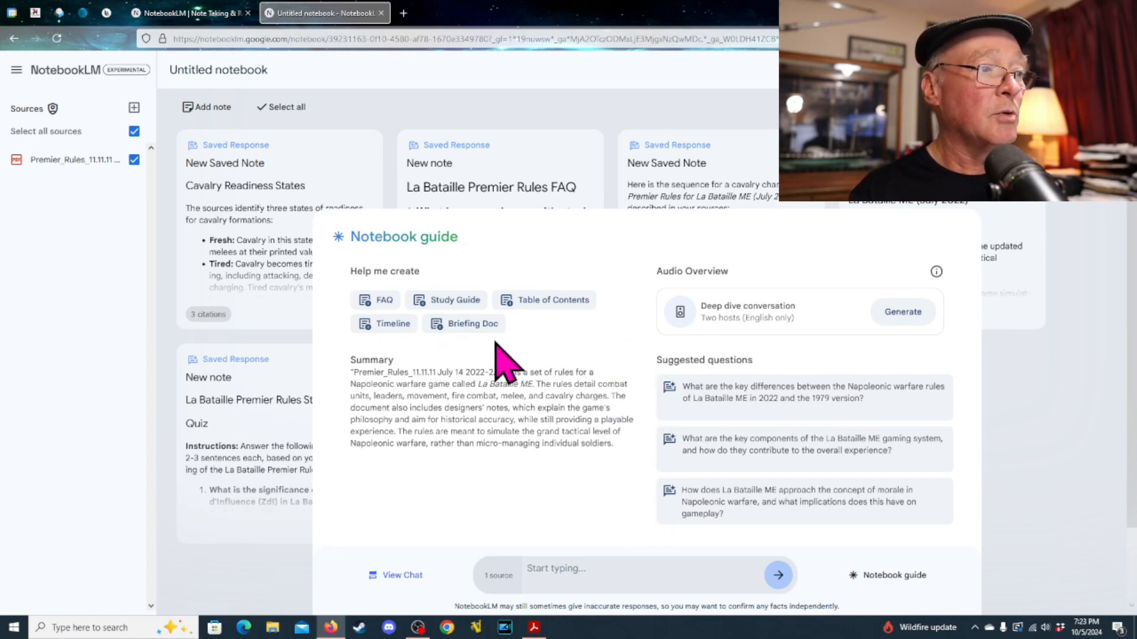
{"action": "mouse_move", "coordinate": [580, 142]}
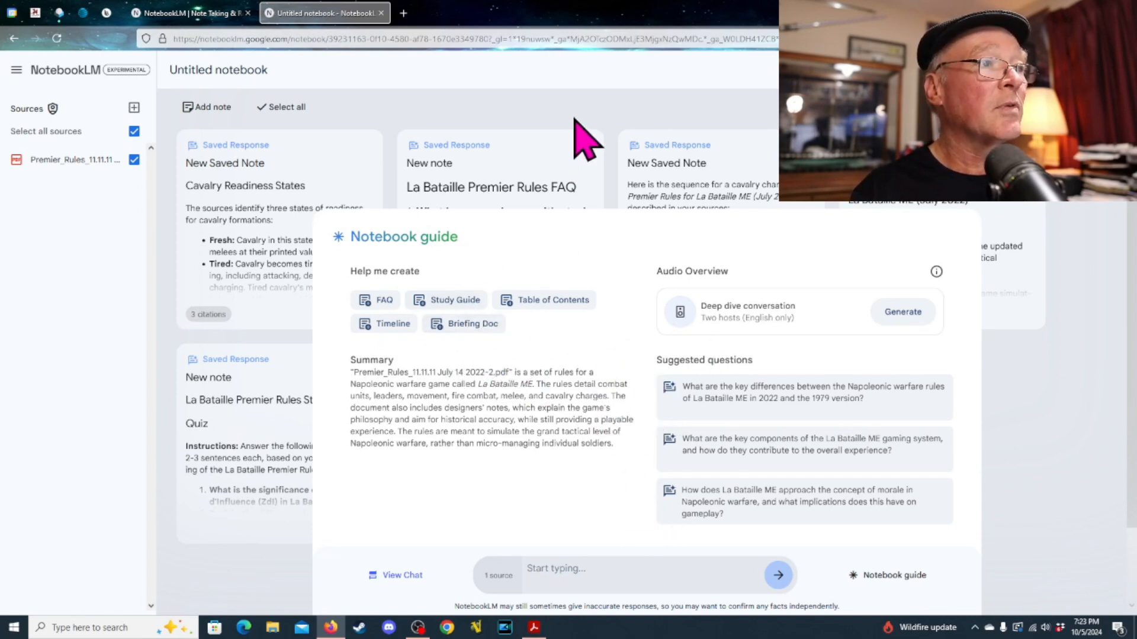
{"action": "mouse_move", "coordinate": [1037, 395]}
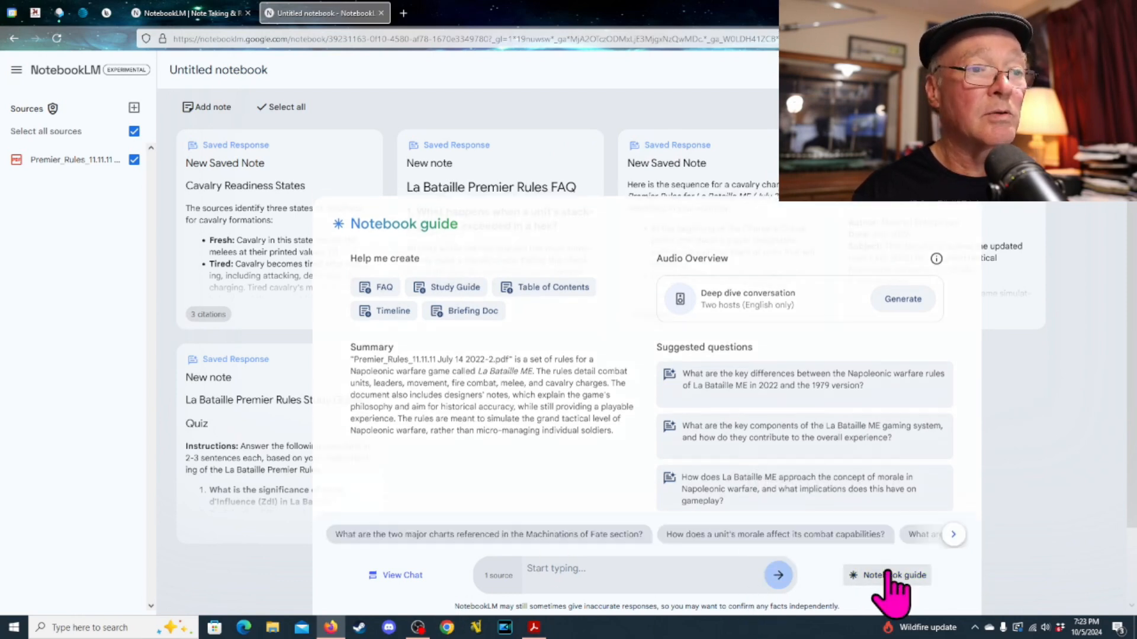
{"action": "left_click", "coordinate": [886, 575]}
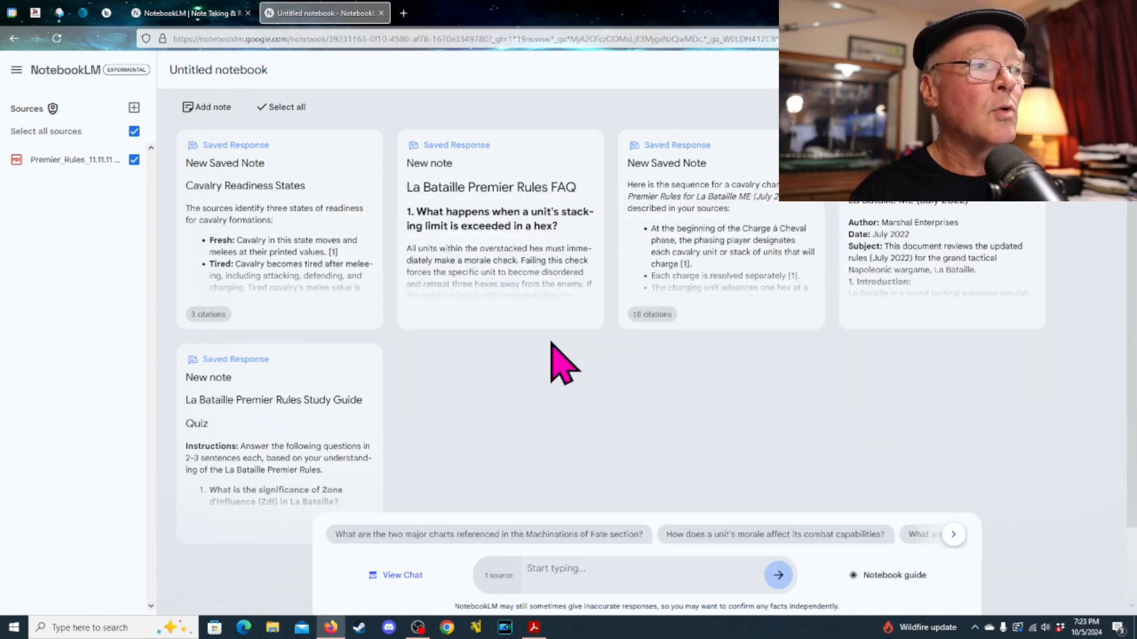
{"action": "mouse_move", "coordinate": [274, 413]}
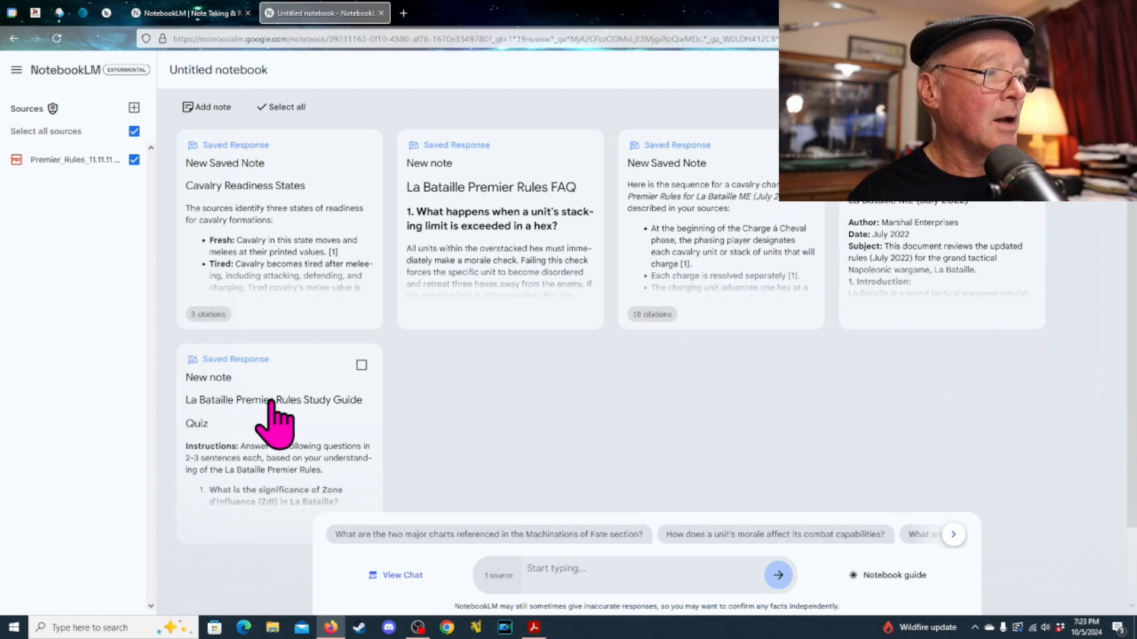
Expand the Study Guide note and read its quiz, answer key, essays and glossary.
{"action": "left_click", "coordinate": [274, 400]}
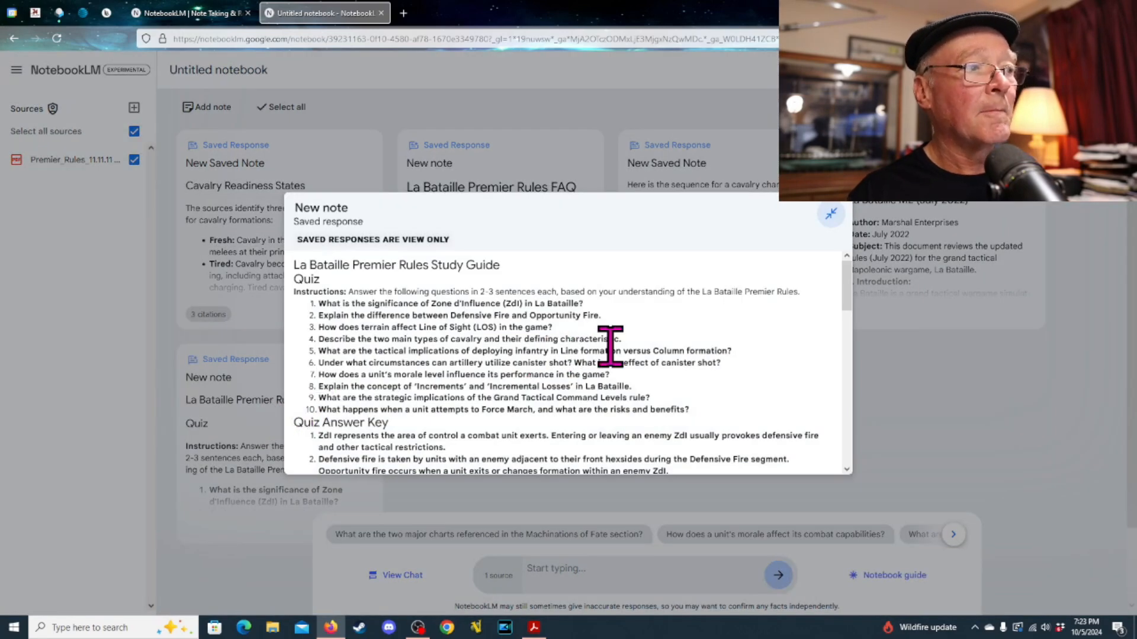
{"action": "mouse_move", "coordinate": [855, 305]}
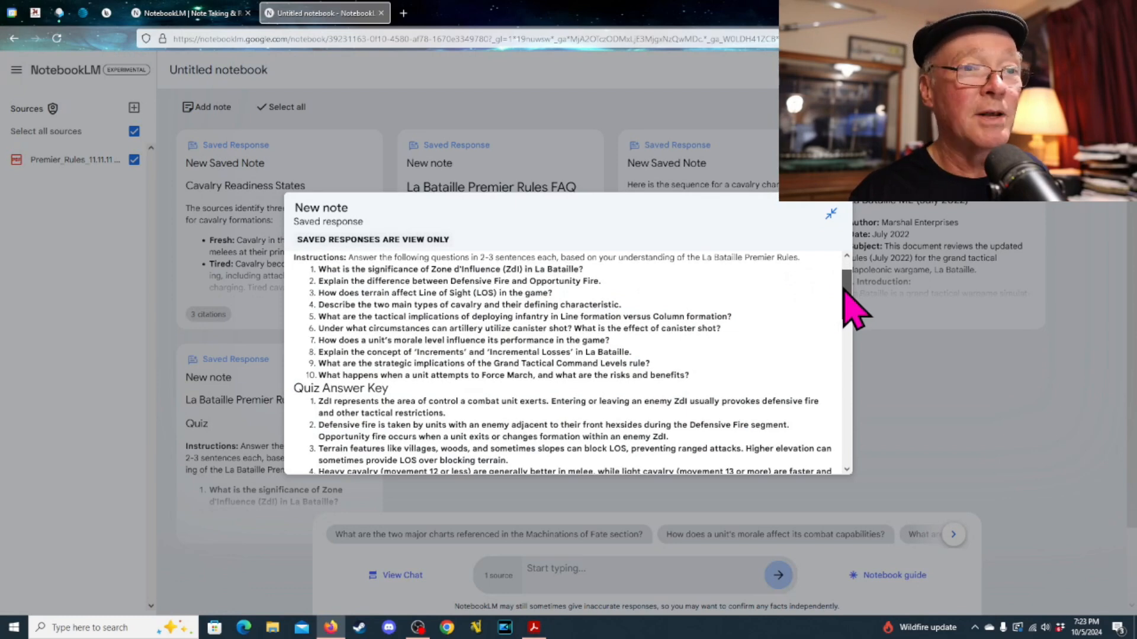
{"action": "scroll", "scroll_direction": "up", "scroll_amount": 3}
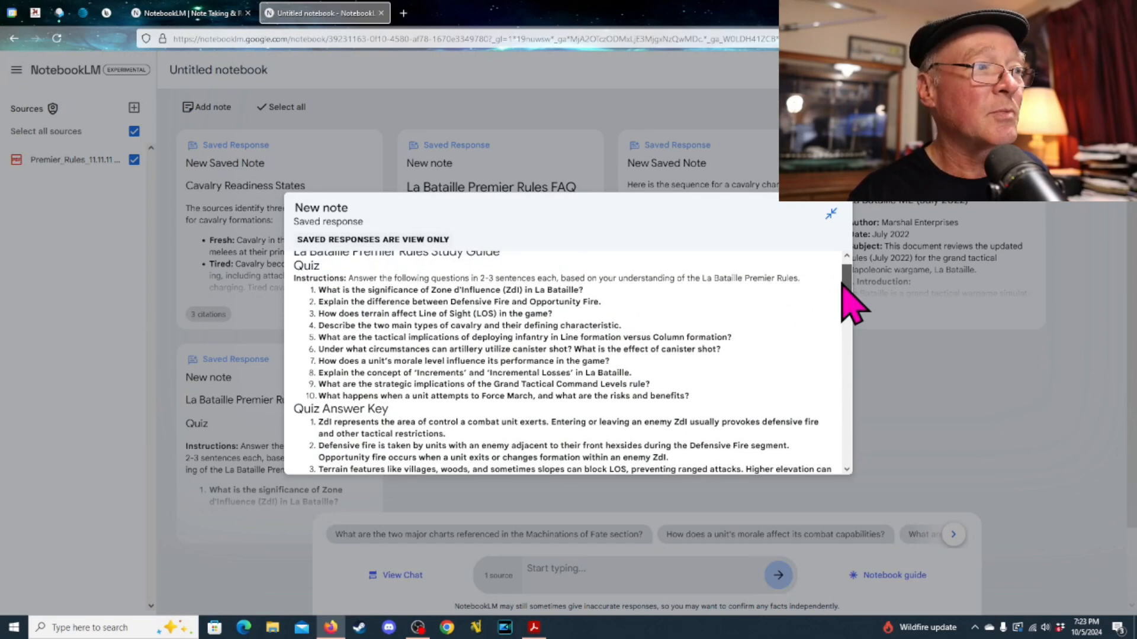
{"action": "scroll", "scroll_direction": "down", "scroll_amount": 3}
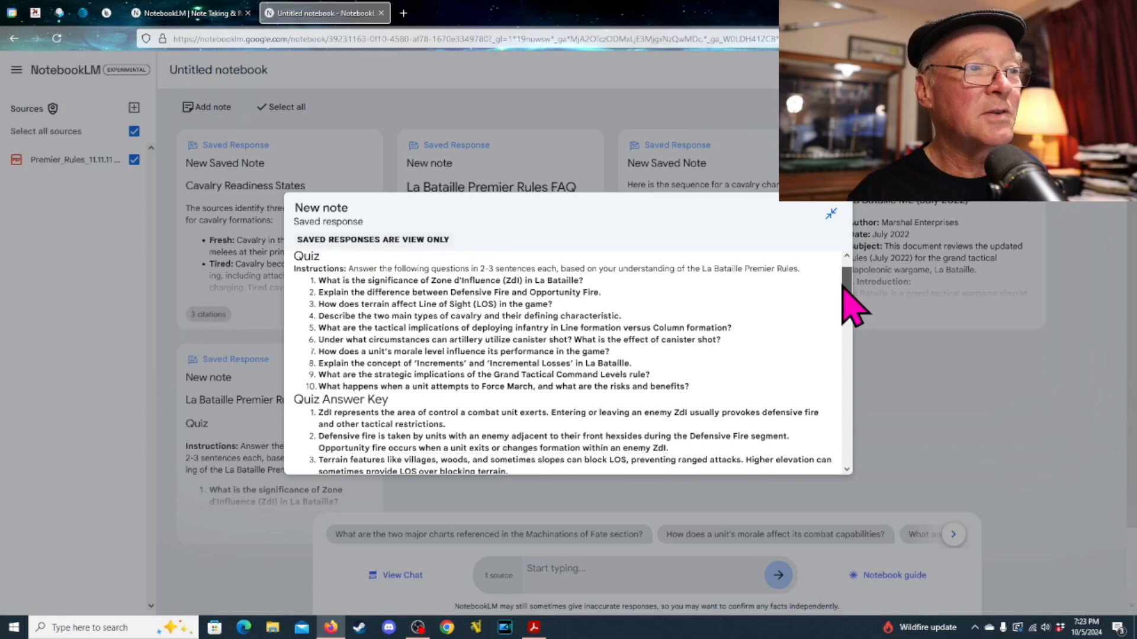
{"action": "scroll", "scroll_direction": "down", "scroll_amount": 3}
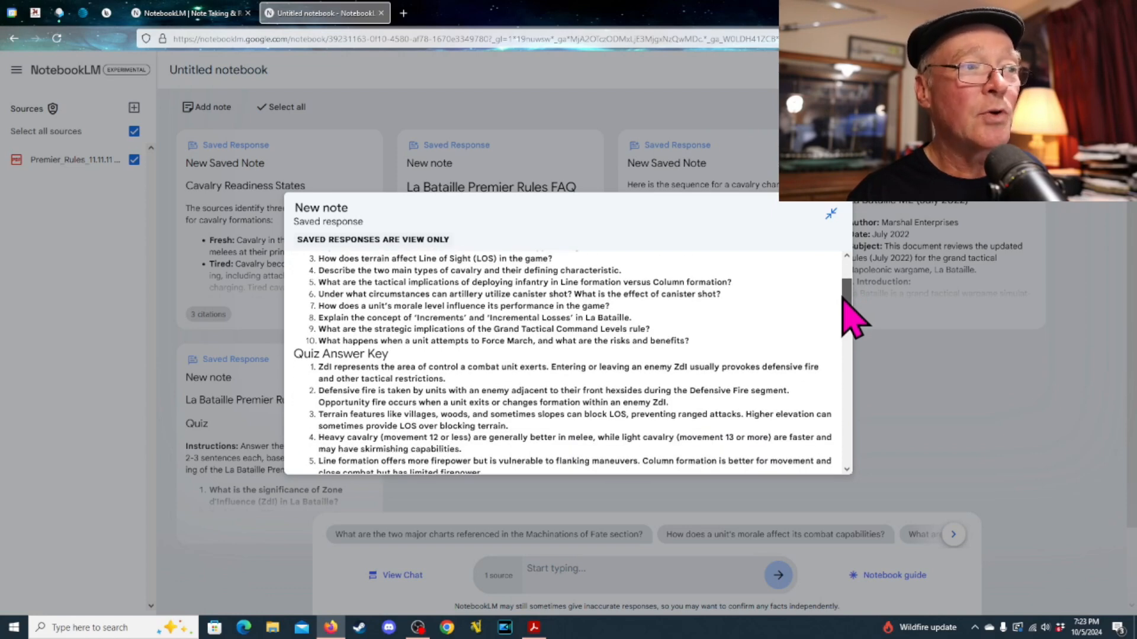
{"action": "scroll", "scroll_direction": "down", "scroll_amount": 3}
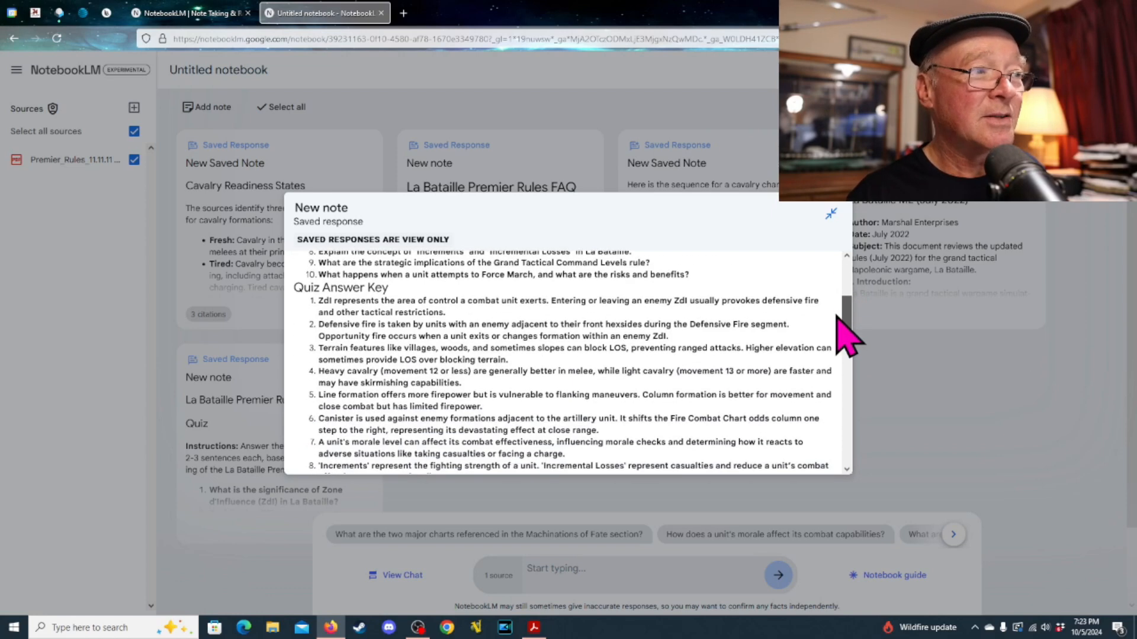
{"action": "scroll", "scroll_direction": "down", "scroll_amount": 3}
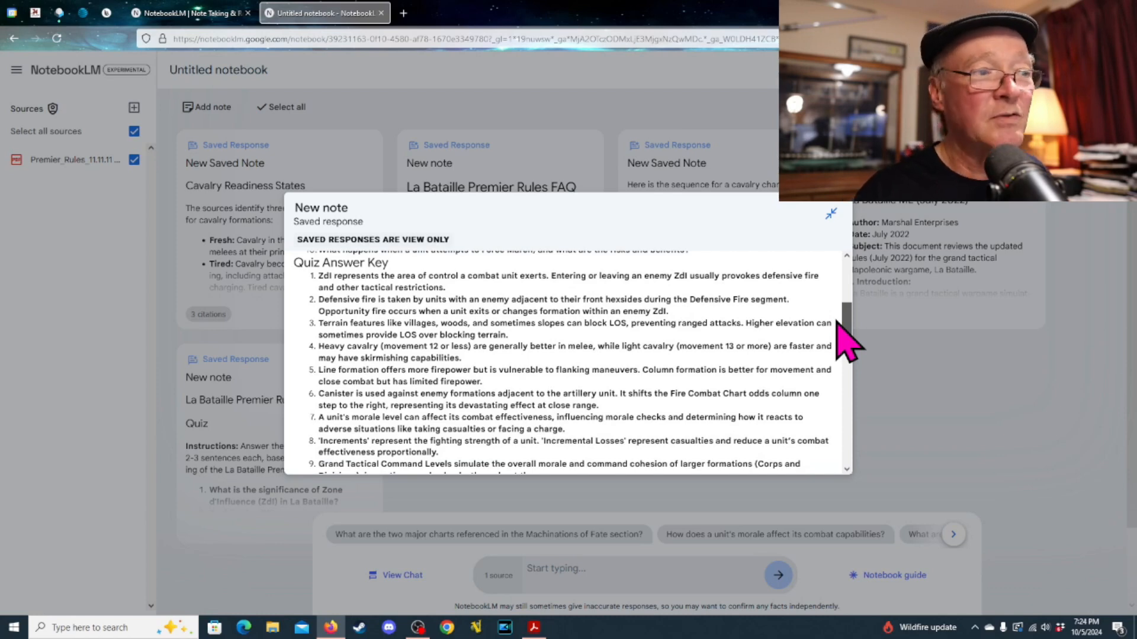
{"action": "scroll", "scroll_direction": "down", "scroll_amount": 3}
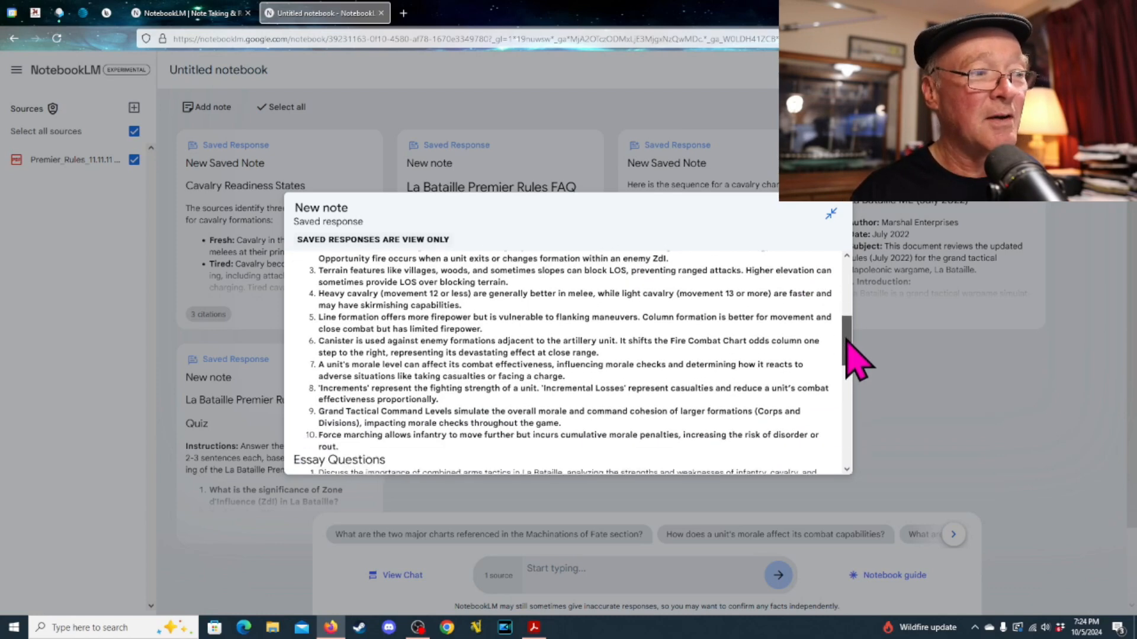
{"action": "scroll", "scroll_direction": "down", "scroll_amount": 3}
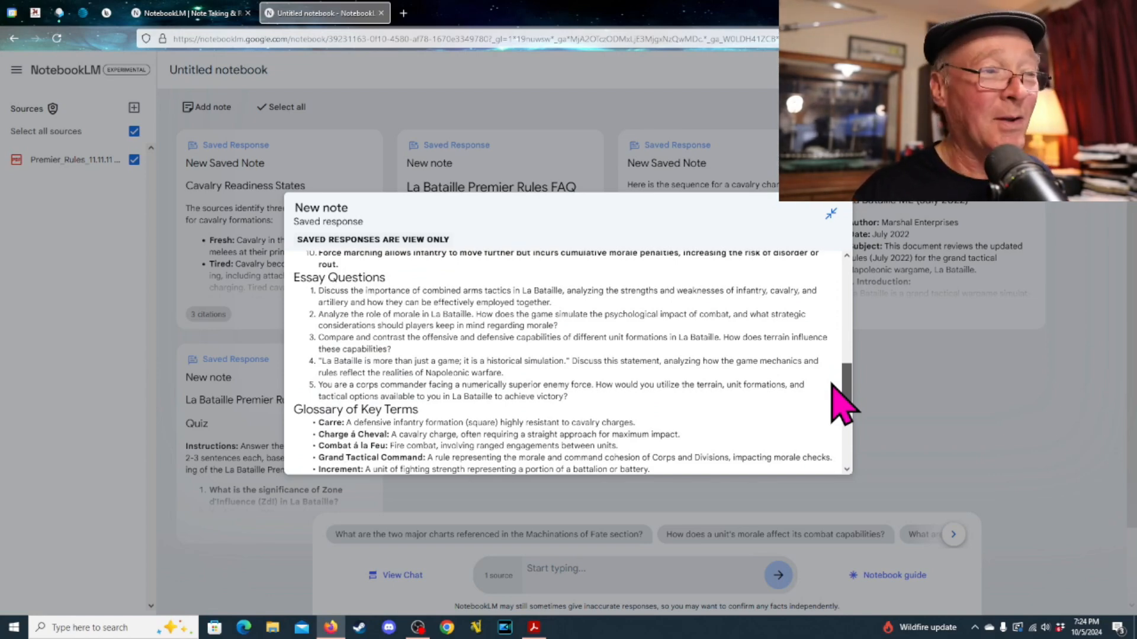
{"action": "scroll", "scroll_direction": "down", "scroll_amount": 3}
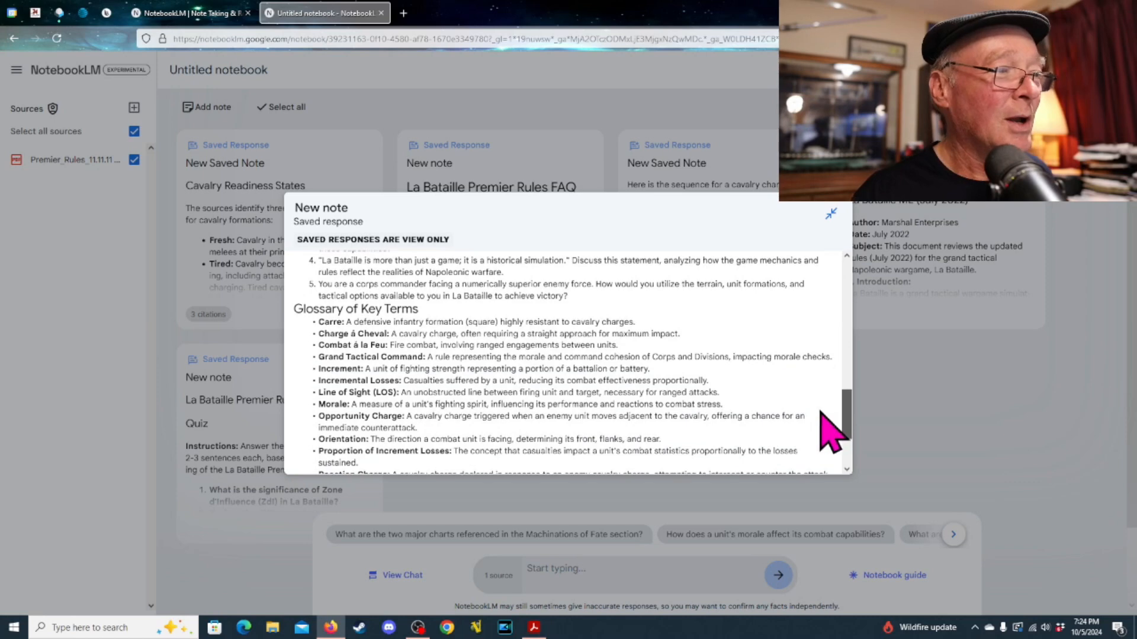
{"action": "scroll", "scroll_direction": "down", "scroll_amount": 3}
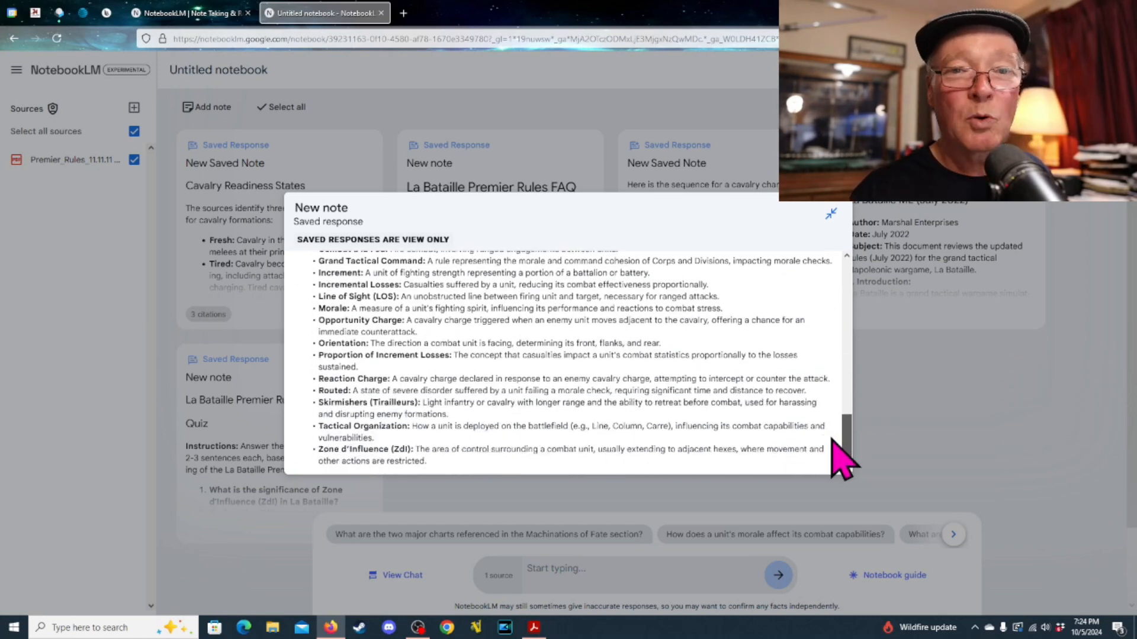
{"action": "mouse_move", "coordinate": [831, 401]}
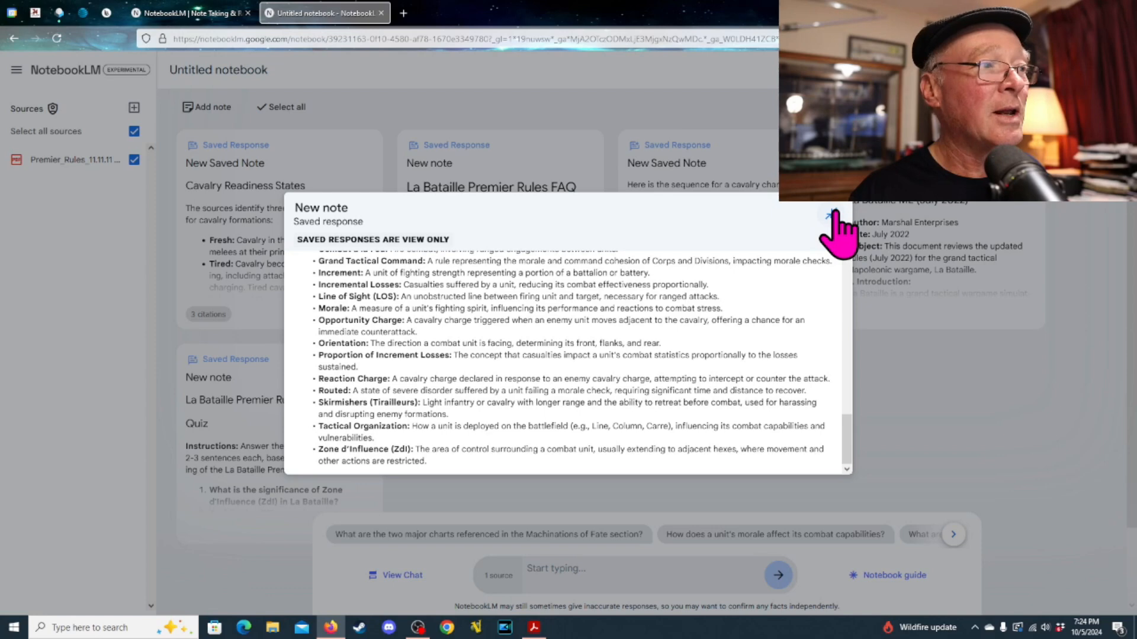
Close the Study Guide and read the Briefing Document note down to its Conclusion.
{"action": "left_click", "coordinate": [828, 216]}
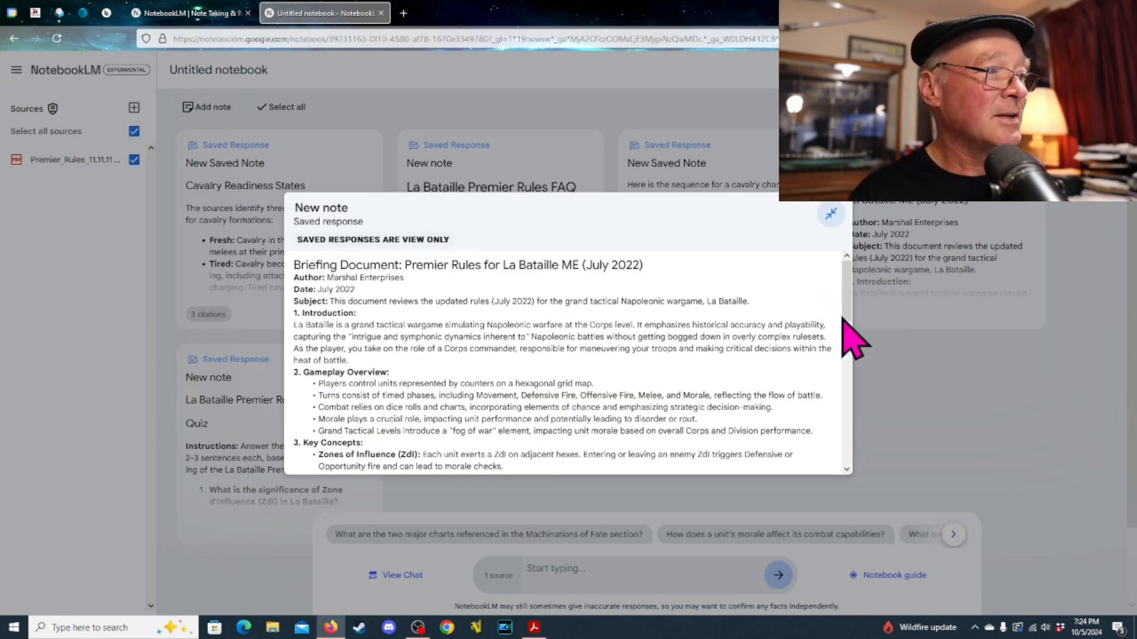
{"action": "mouse_move", "coordinate": [856, 334]}
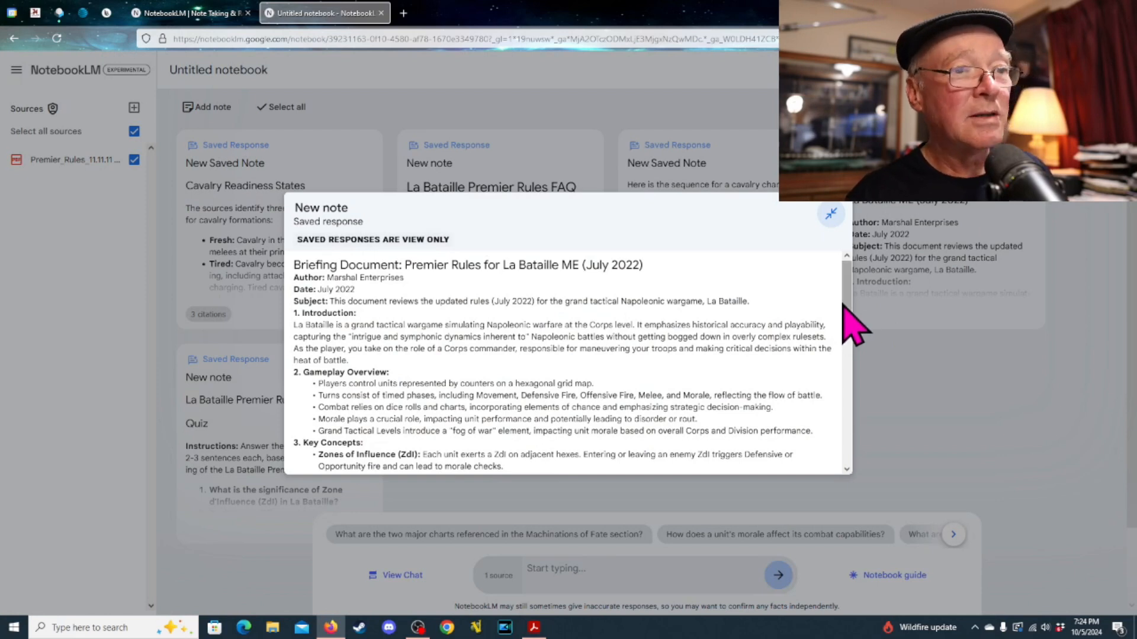
{"action": "scroll", "scroll_direction": "down", "scroll_amount": 3}
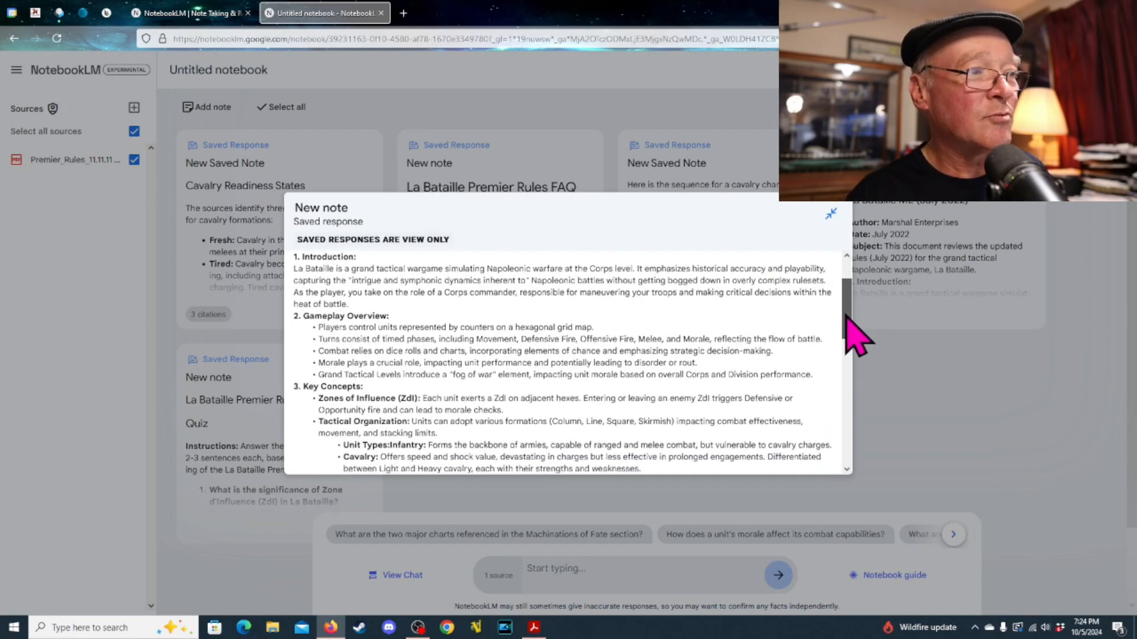
{"action": "scroll", "scroll_direction": "down", "scroll_amount": 3}
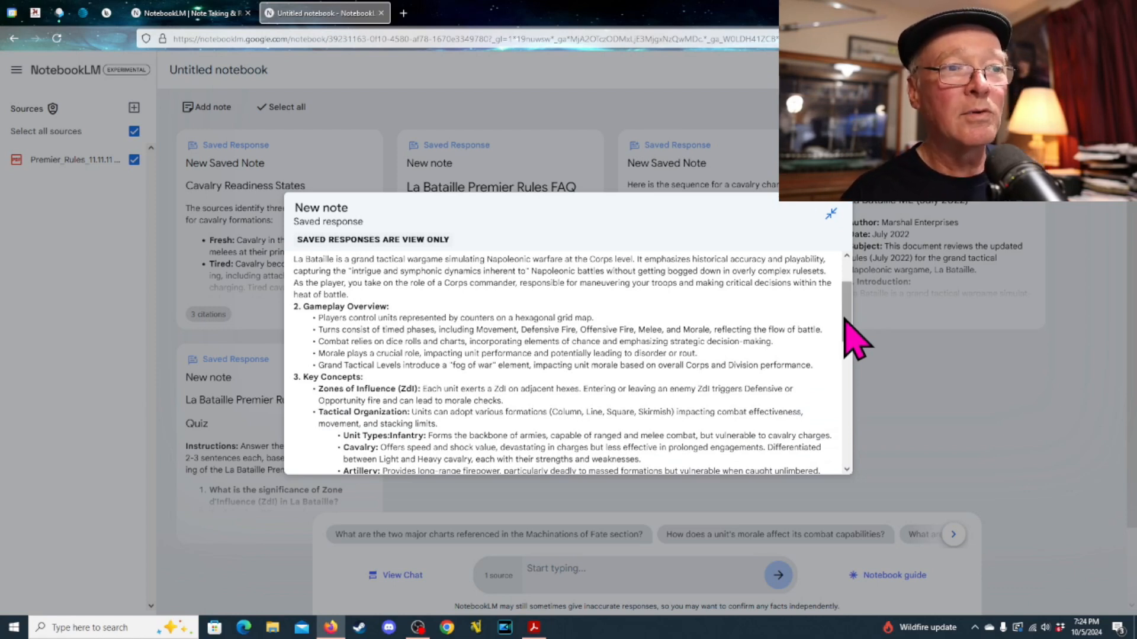
{"action": "mouse_move", "coordinate": [859, 341]}
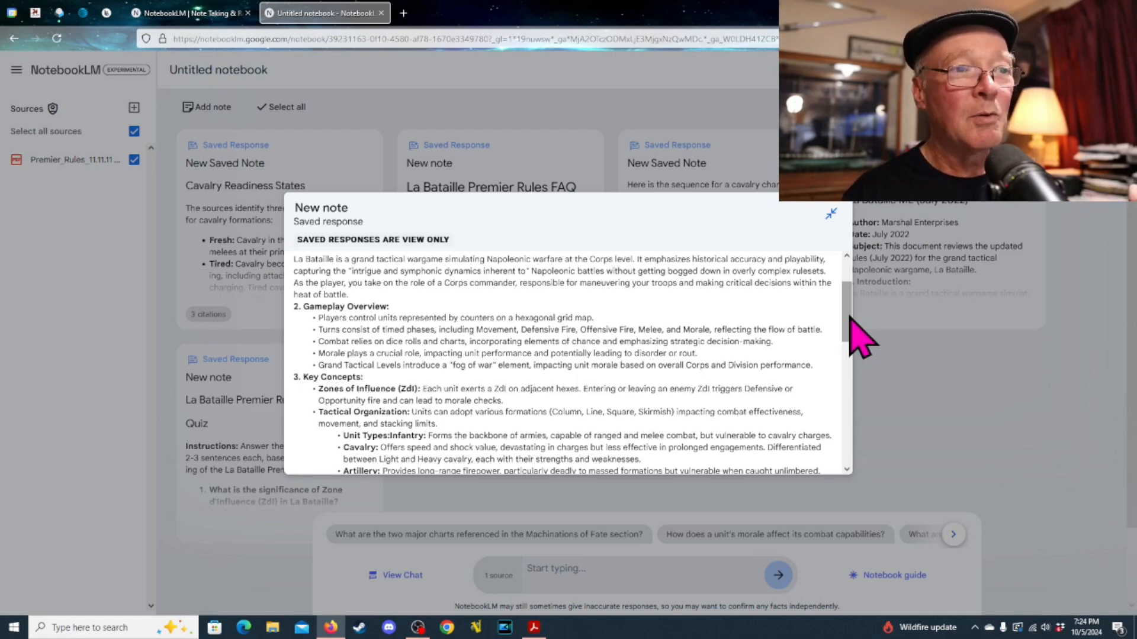
{"action": "mouse_move", "coordinate": [859, 330]}
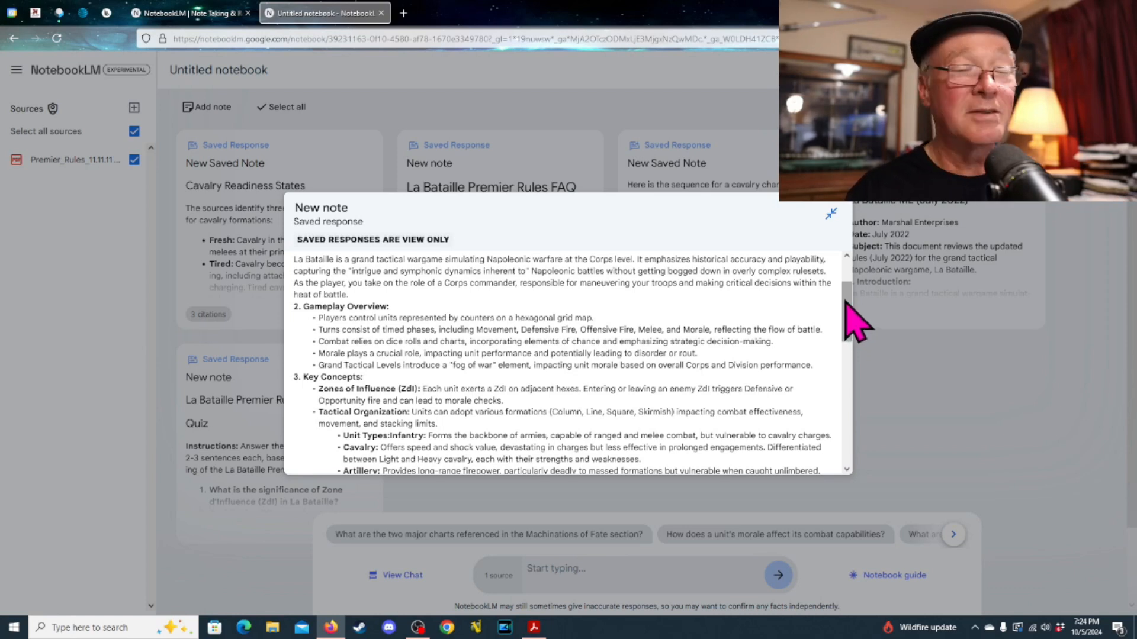
{"action": "scroll", "scroll_direction": "down", "scroll_amount": 3}
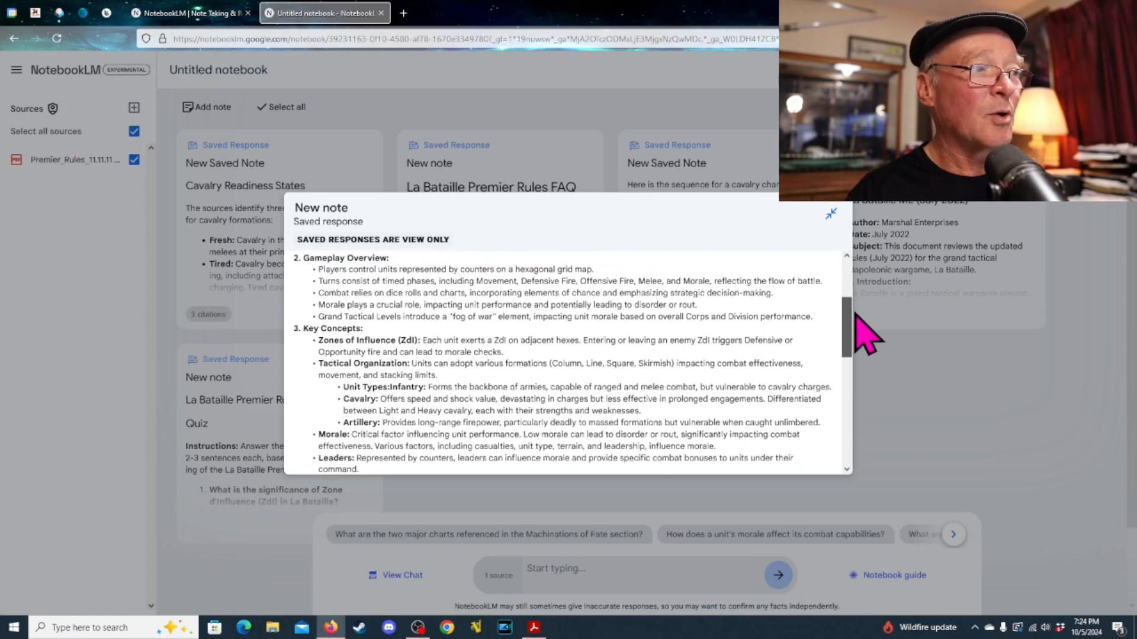
{"action": "scroll", "scroll_direction": "down", "scroll_amount": 3}
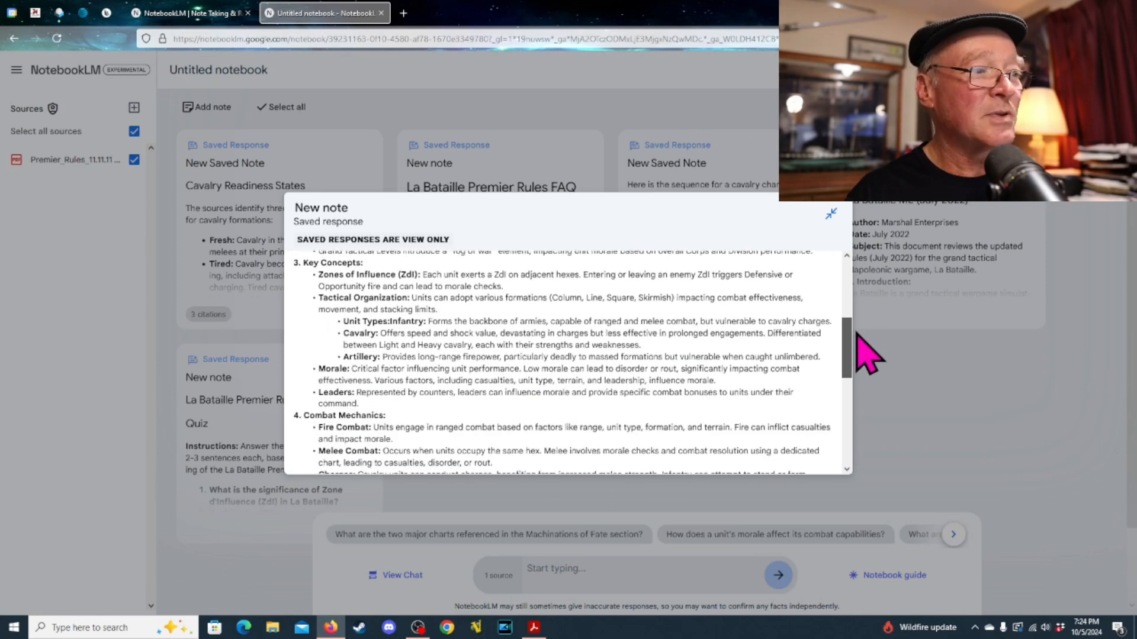
{"action": "scroll", "scroll_direction": "down", "scroll_amount": 3}
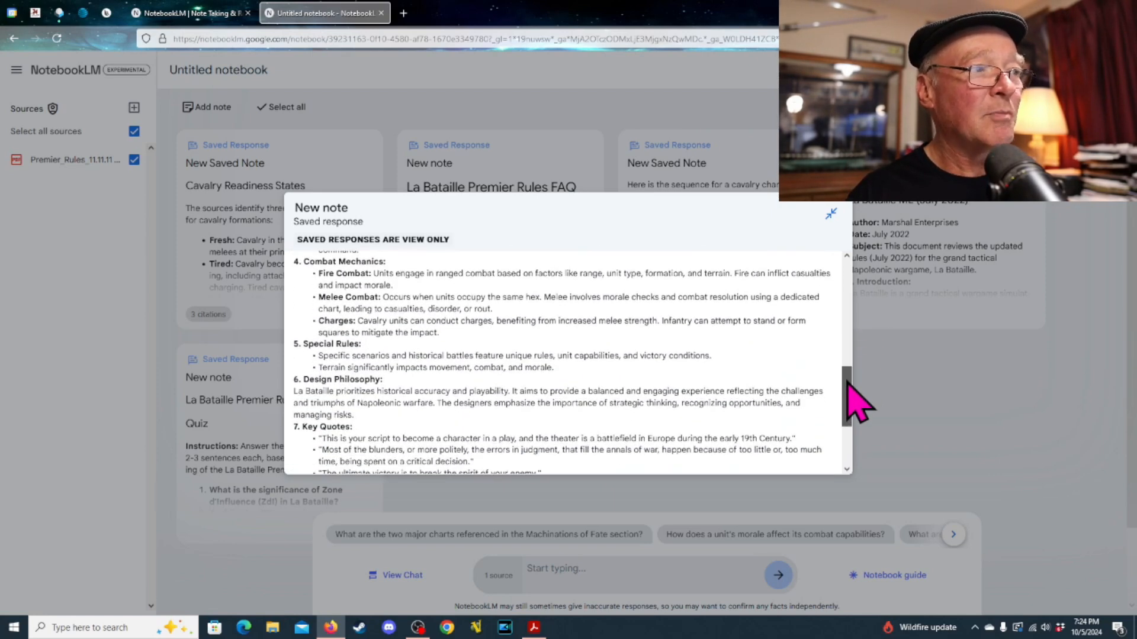
{"action": "scroll", "scroll_direction": "down", "scroll_amount": 3}
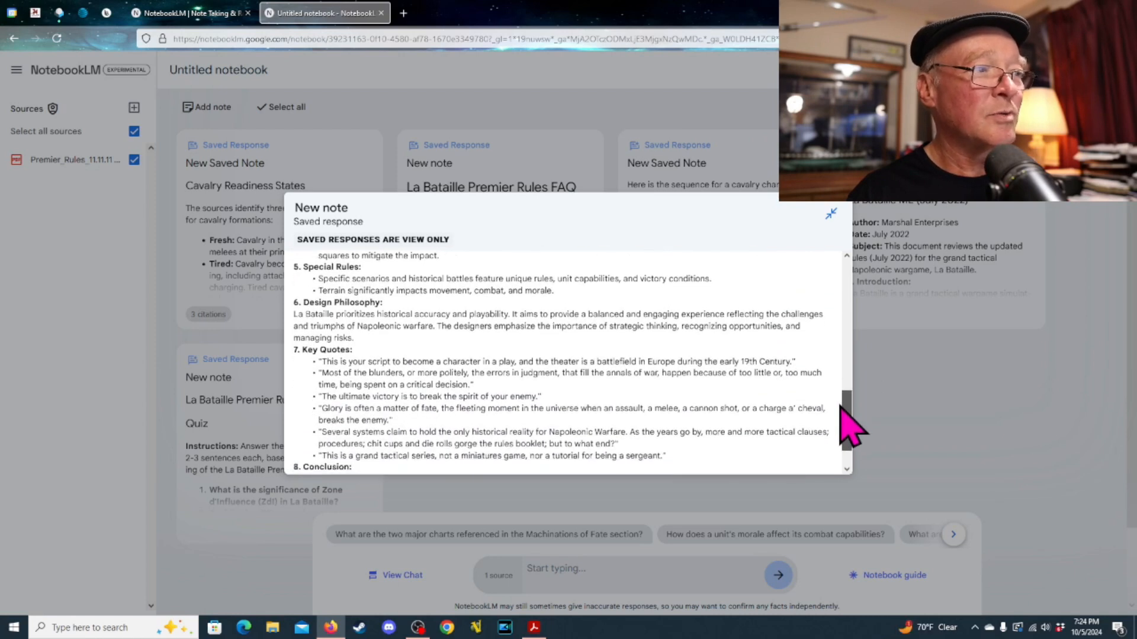
{"action": "scroll", "scroll_direction": "down", "scroll_amount": 3}
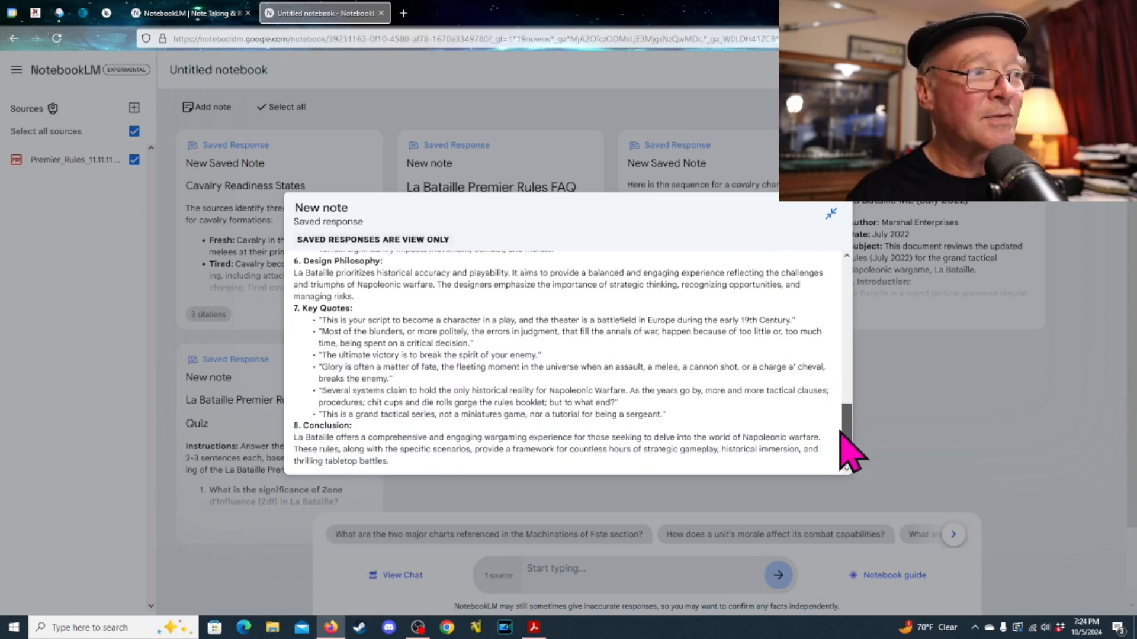
{"action": "mouse_move", "coordinate": [845, 457]}
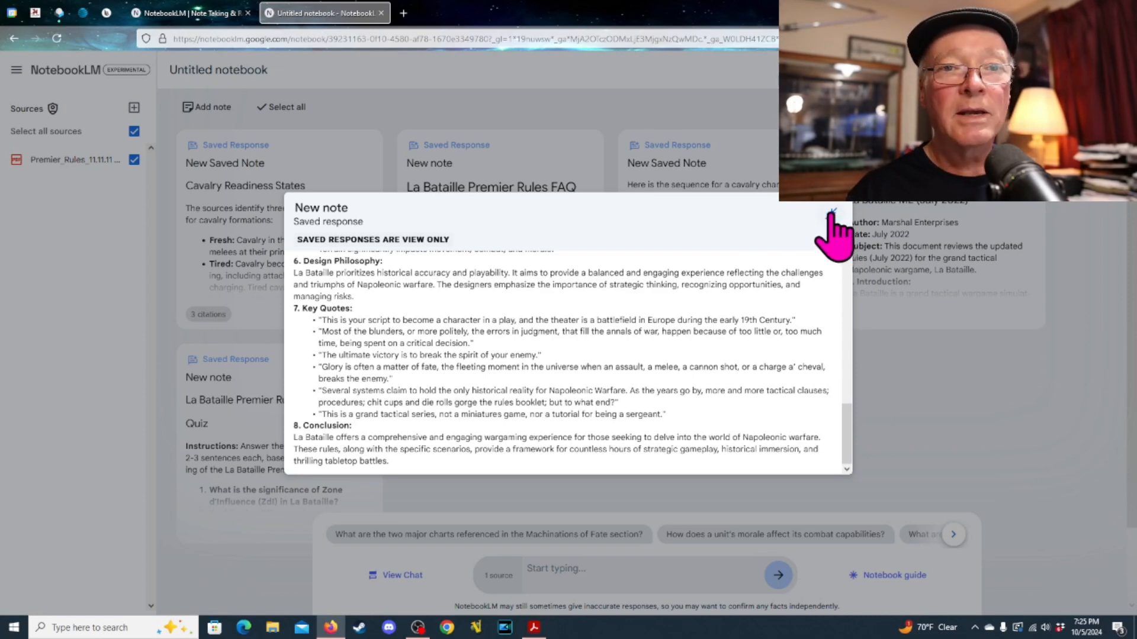
Close the Briefing Document, then read through the FAQ note and collapse it.
{"action": "left_click", "coordinate": [831, 213]}
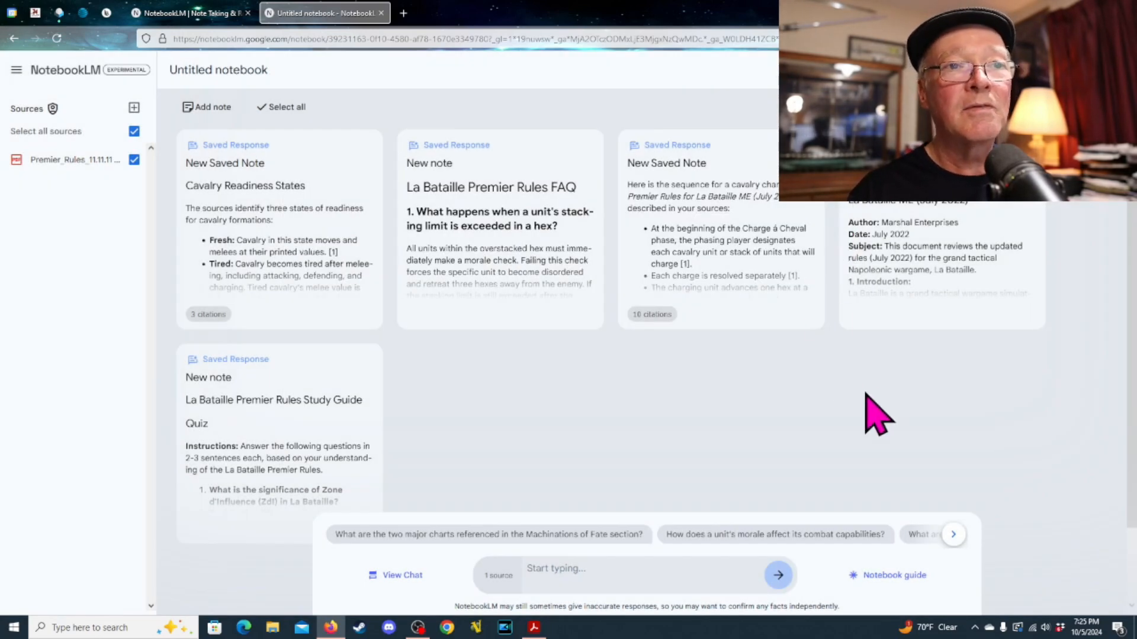
{"action": "mouse_move", "coordinate": [863, 420]}
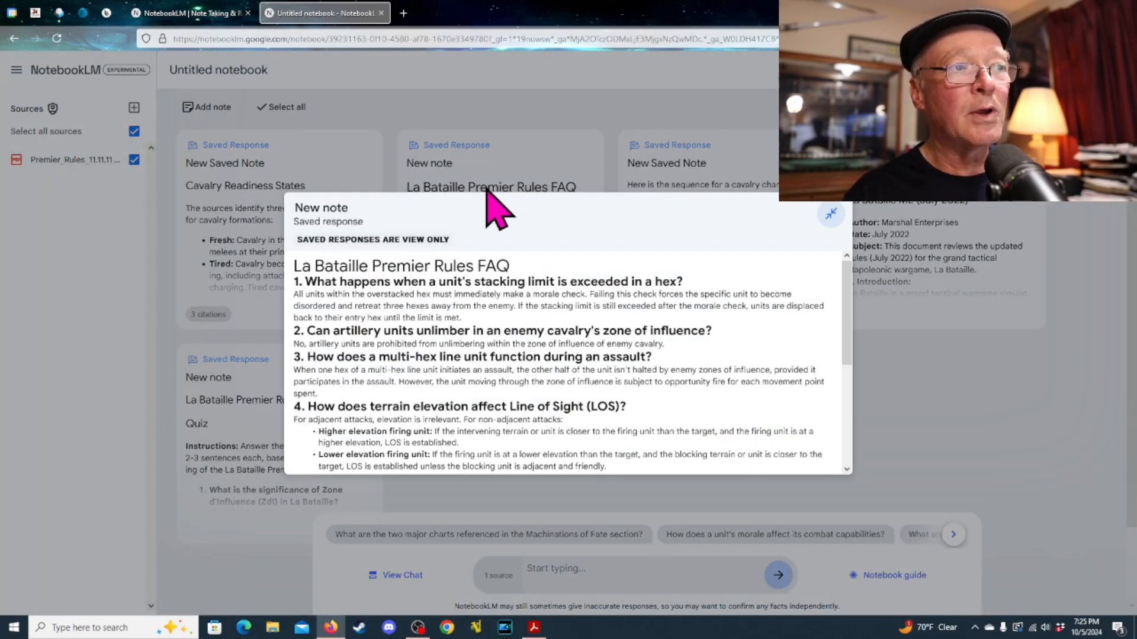
{"action": "mouse_move", "coordinate": [859, 355]}
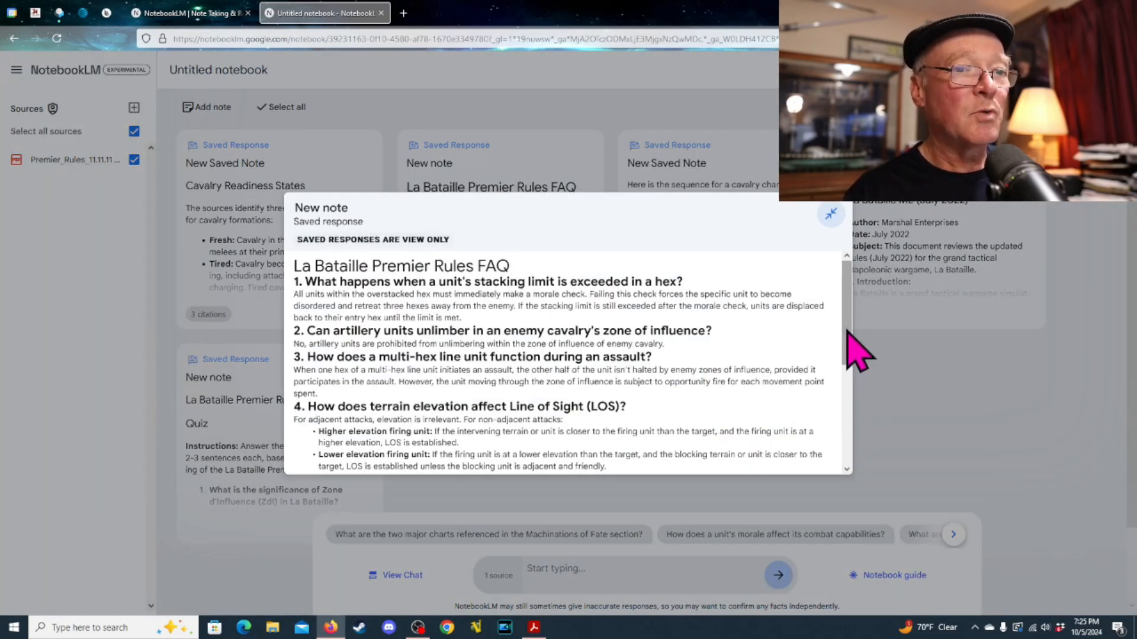
{"action": "scroll", "scroll_direction": "down", "scroll_amount": 3}
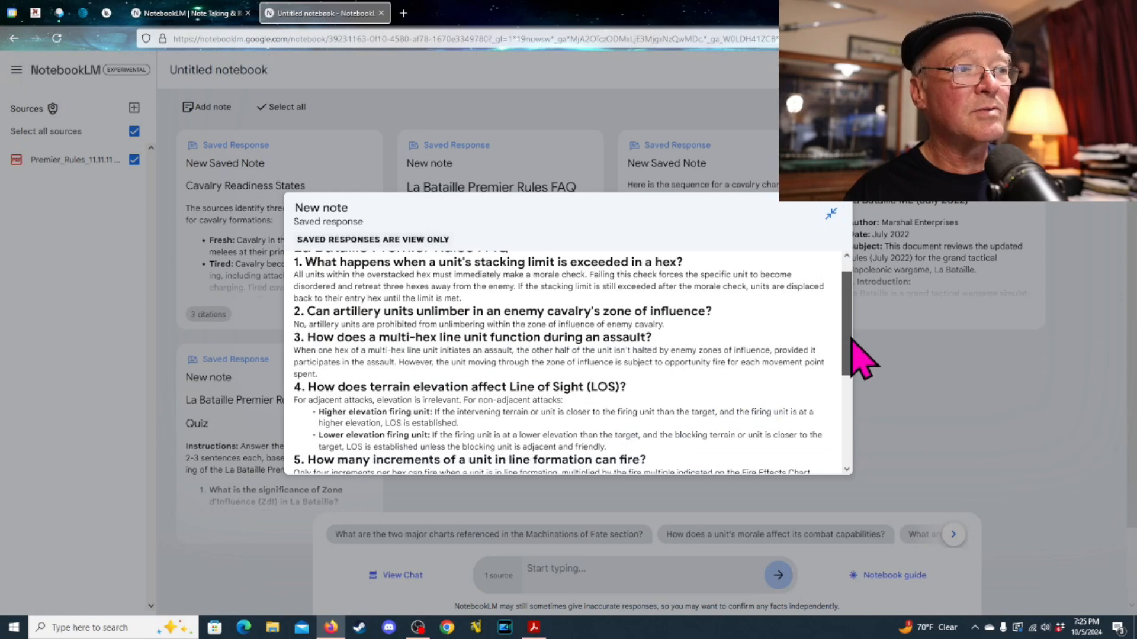
{"action": "scroll", "scroll_direction": "down", "scroll_amount": 3}
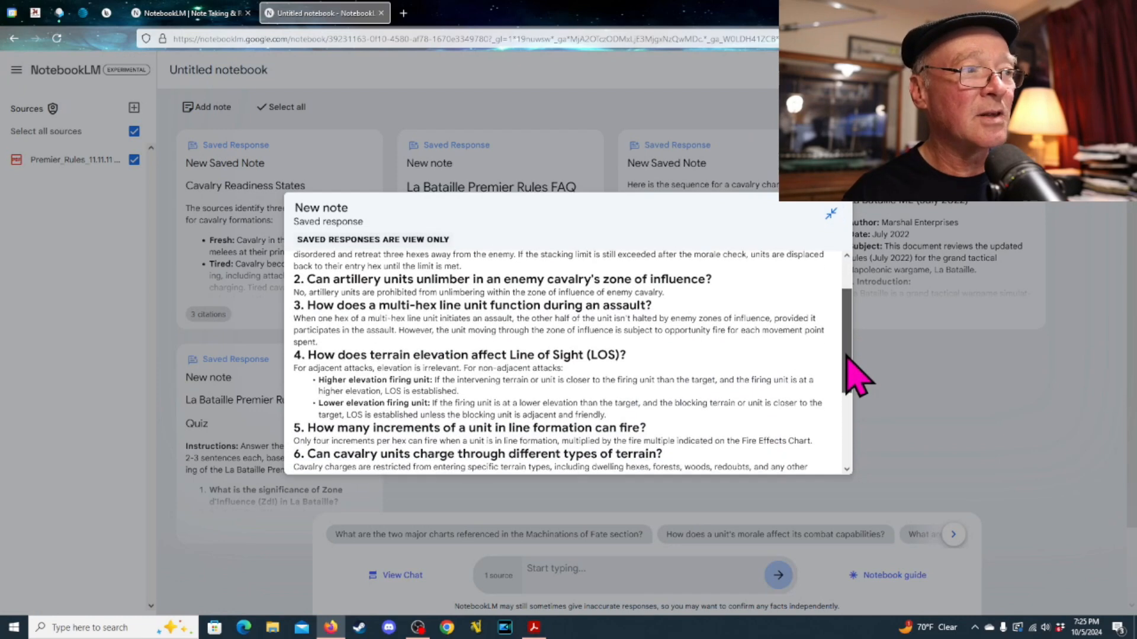
{"action": "scroll", "scroll_direction": "down", "scroll_amount": 3}
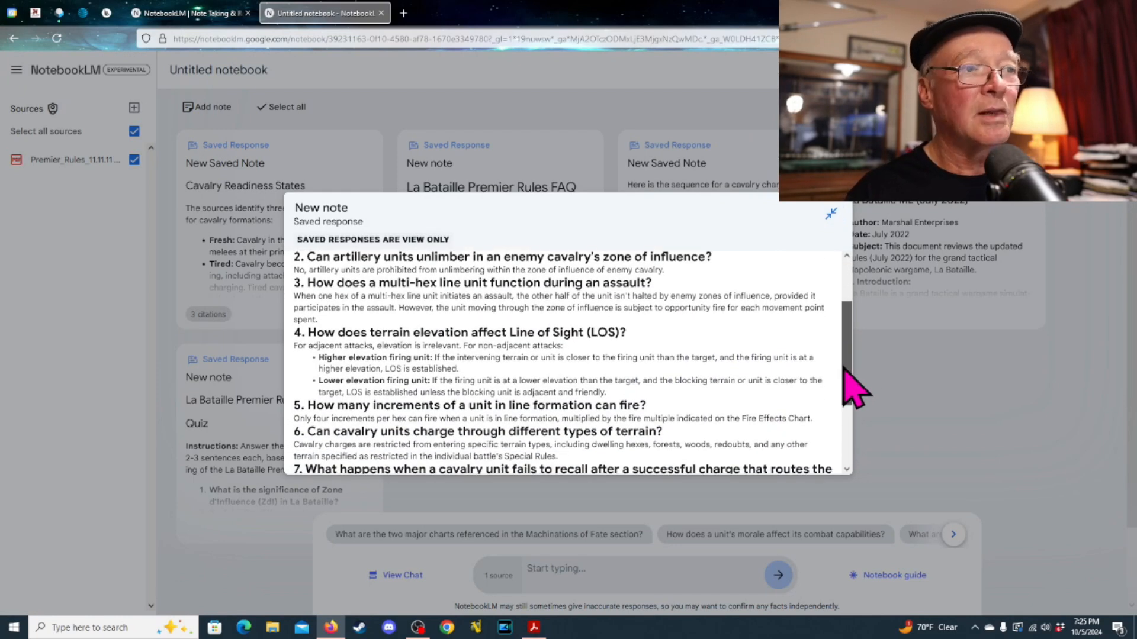
{"action": "scroll", "scroll_direction": "down", "scroll_amount": 3}
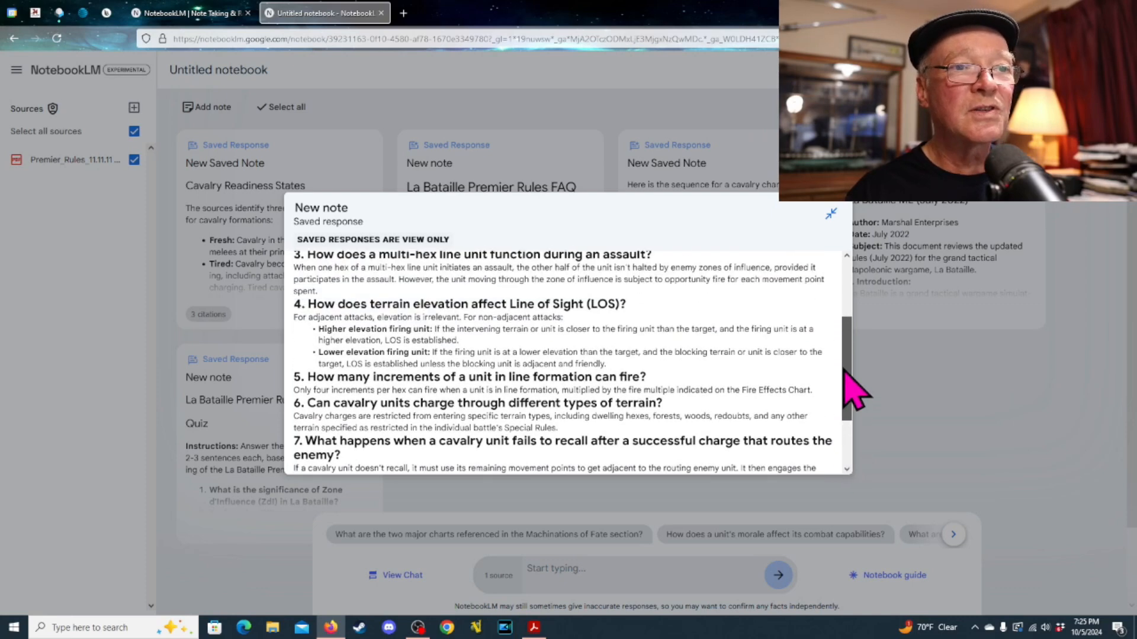
{"action": "scroll", "scroll_direction": "up", "scroll_amount": 3}
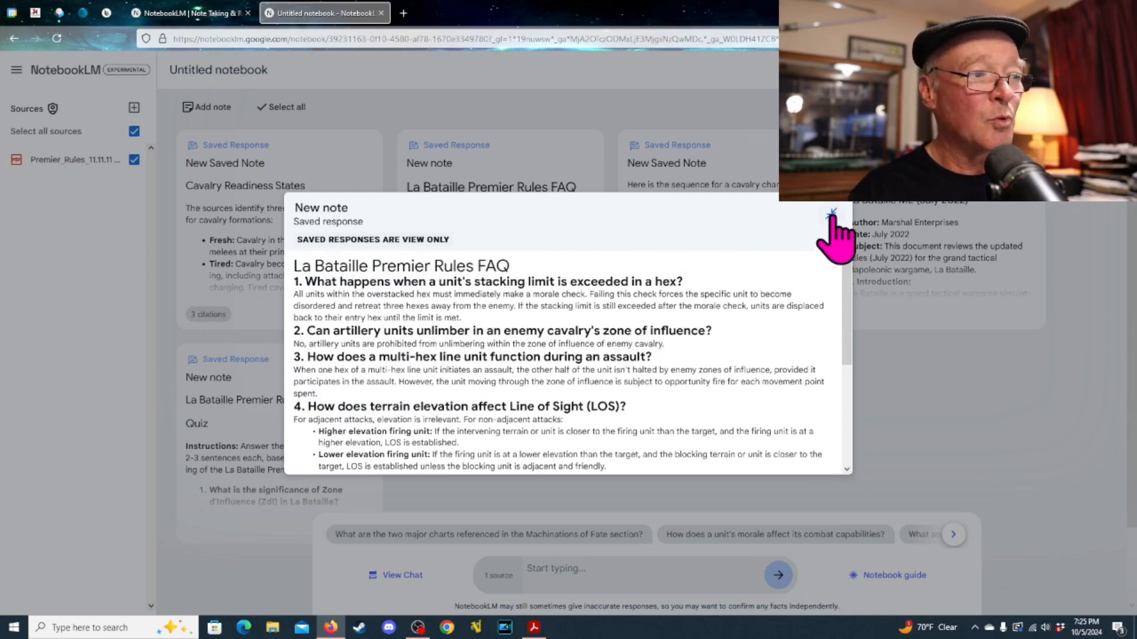
{"action": "left_click", "coordinate": [831, 213]}
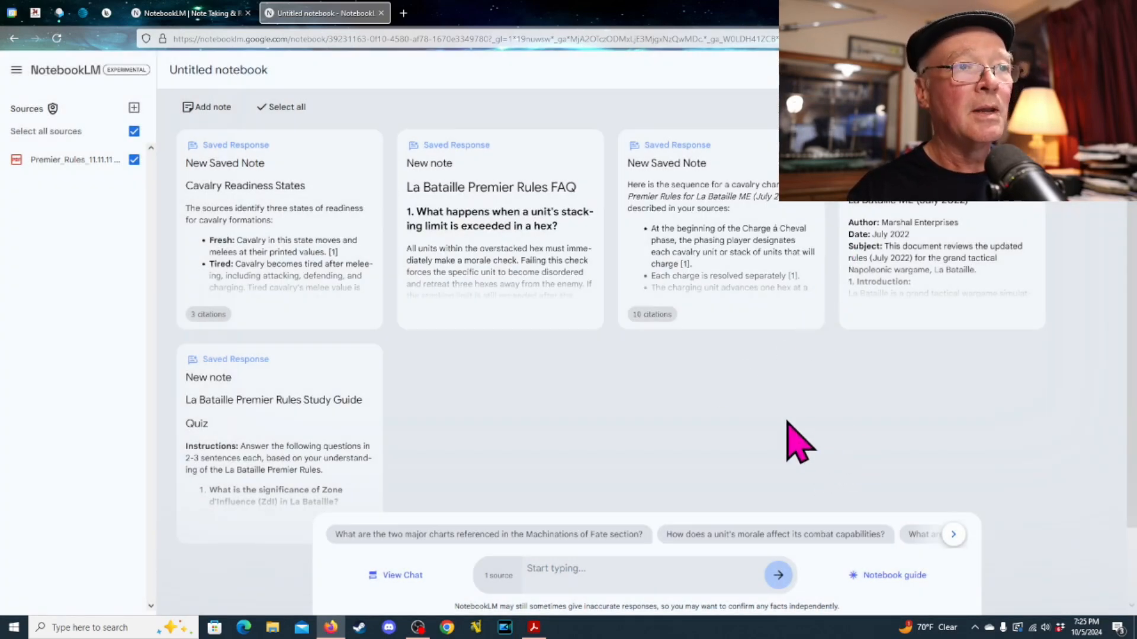
{"action": "mouse_move", "coordinate": [562, 446]}
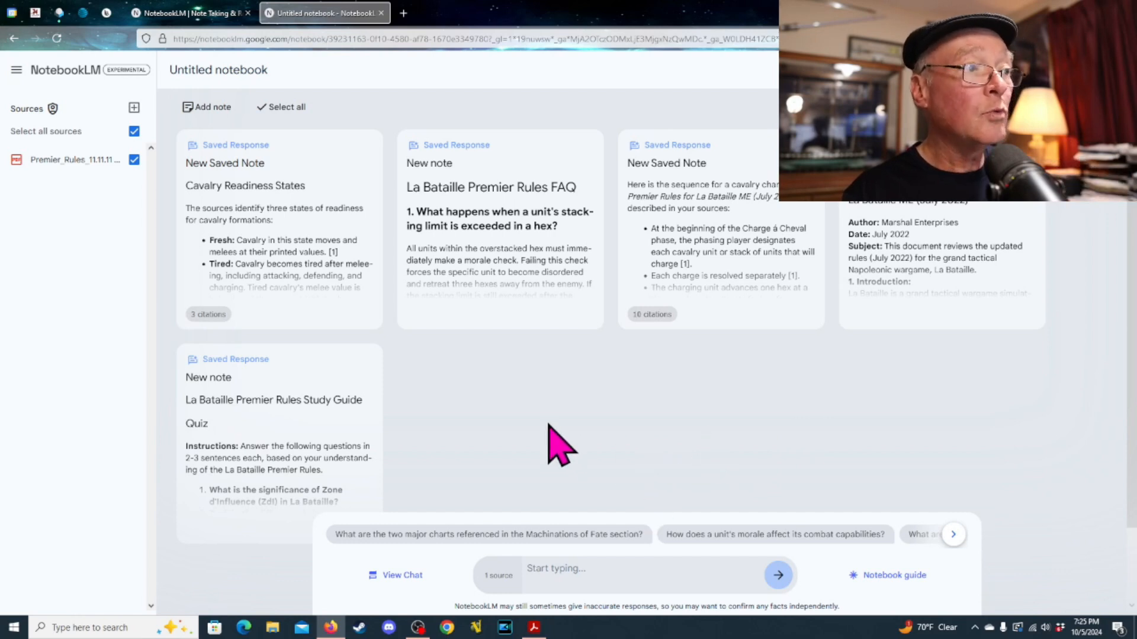
{"action": "mouse_move", "coordinate": [558, 465]}
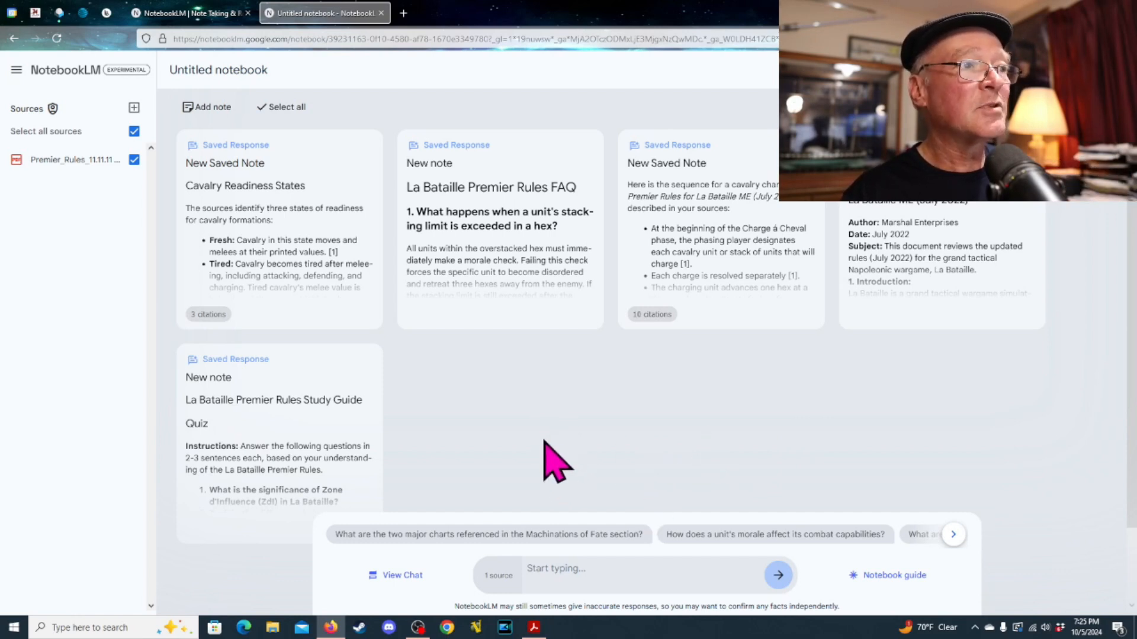
{"action": "mouse_move", "coordinate": [729, 279]}
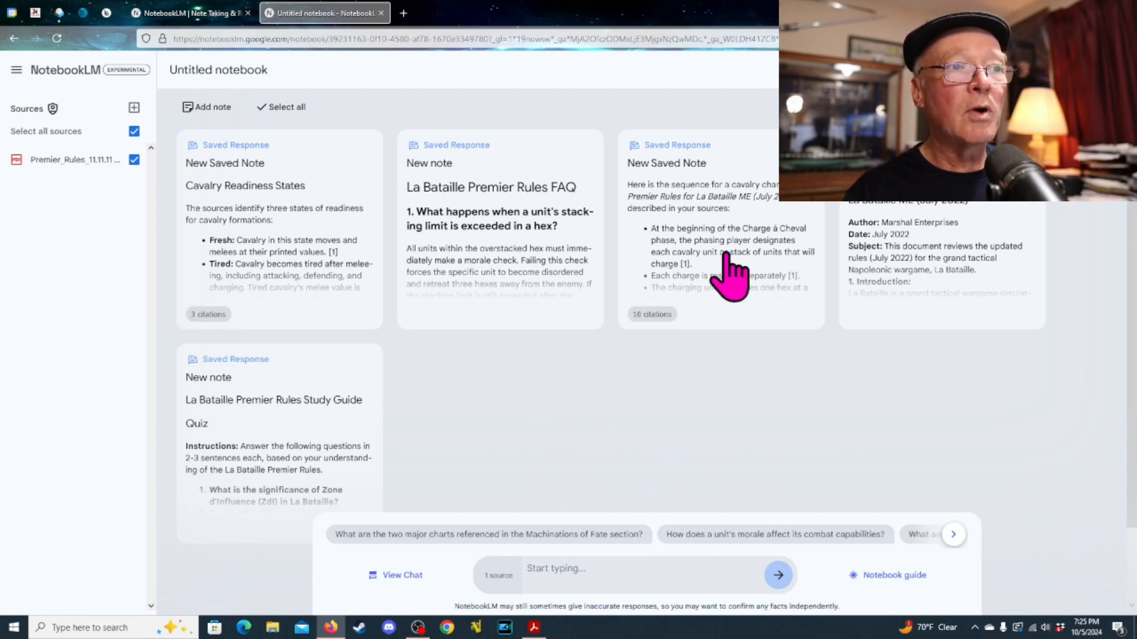
{"action": "mouse_move", "coordinate": [736, 239]}
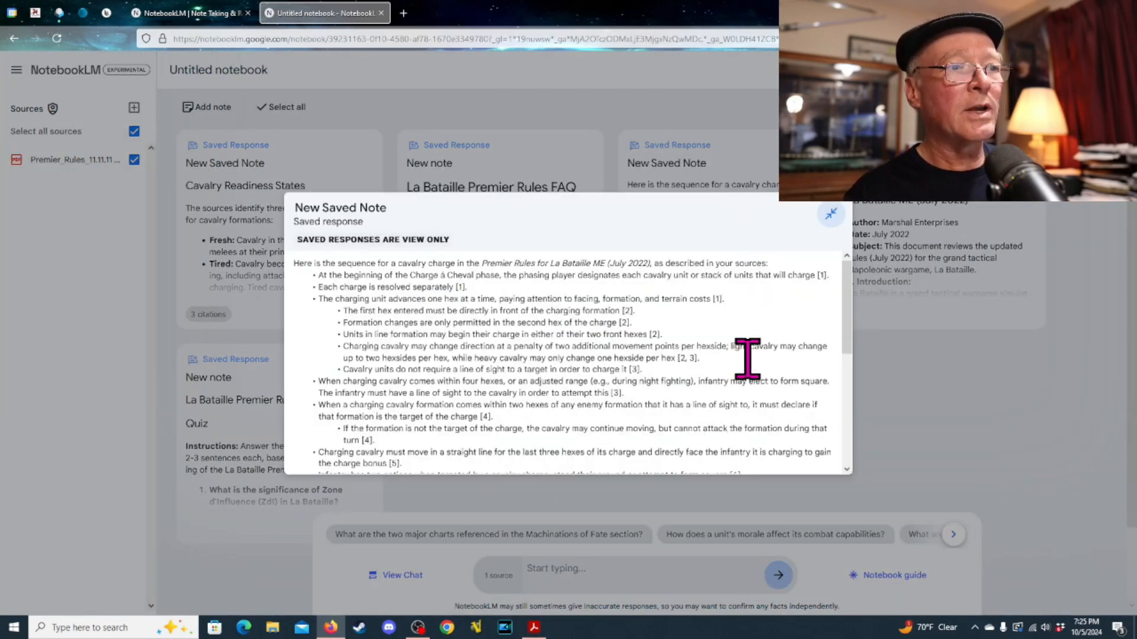
{"action": "mouse_move", "coordinate": [863, 327]}
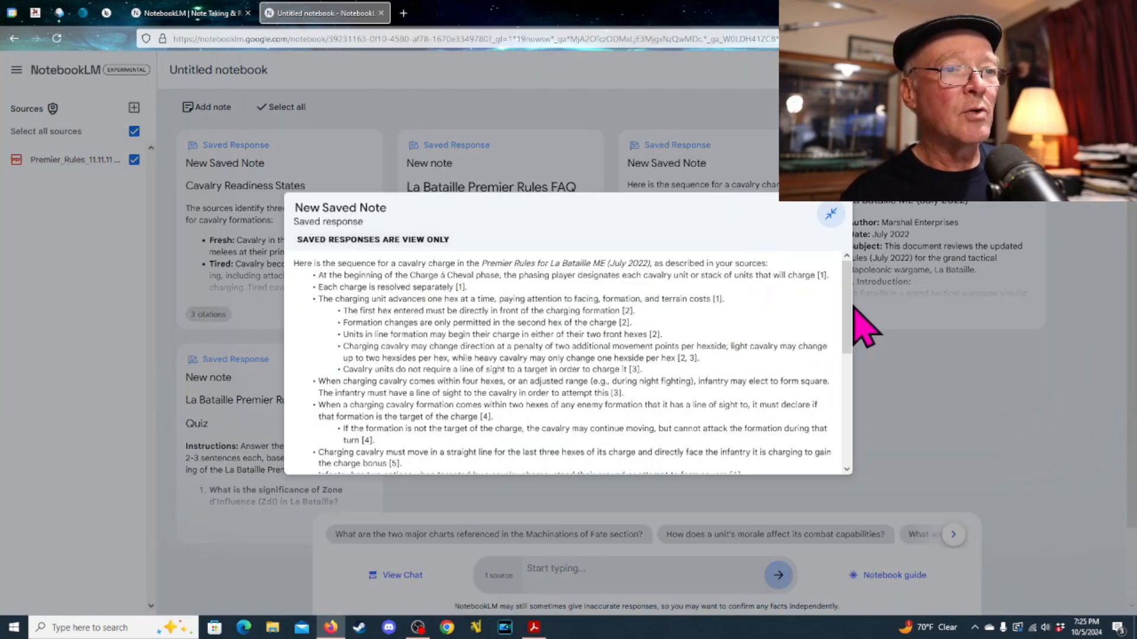
Expand the cavalry charge saved note and read its Stand and Form Square options.
{"action": "left_click", "coordinate": [830, 213]}
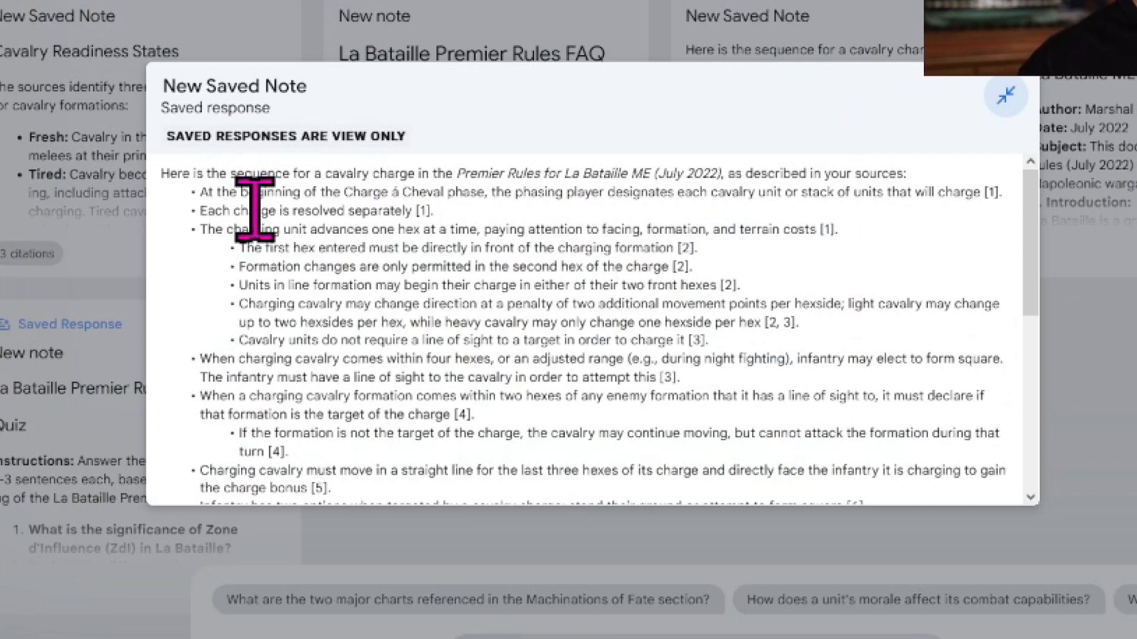
{"action": "mouse_move", "coordinate": [210, 326]}
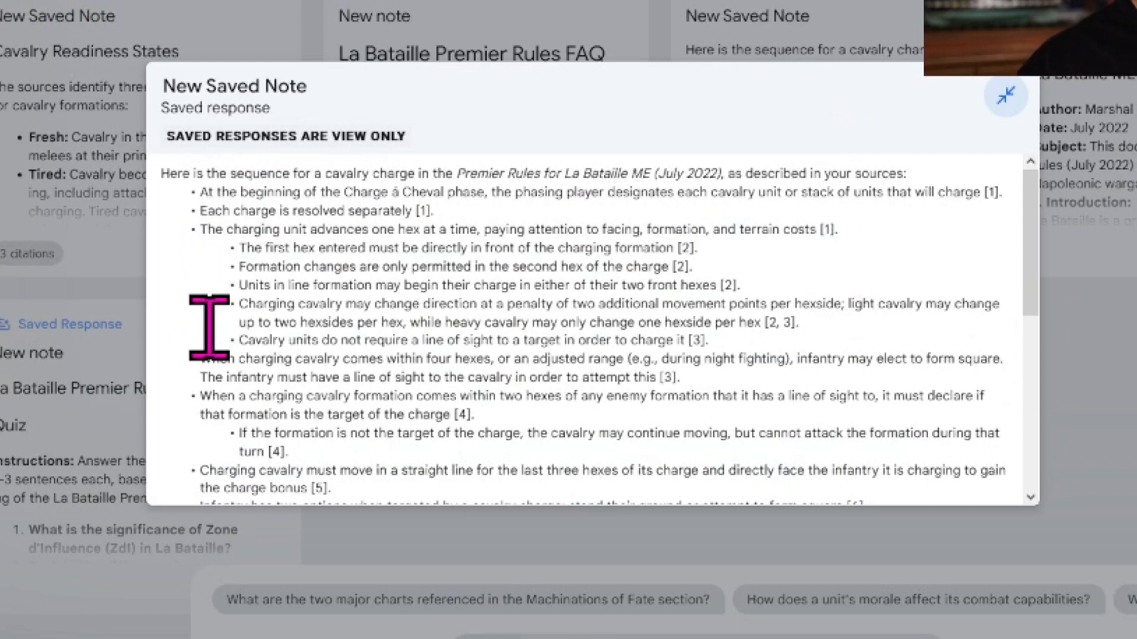
{"action": "mouse_move", "coordinate": [213, 312]}
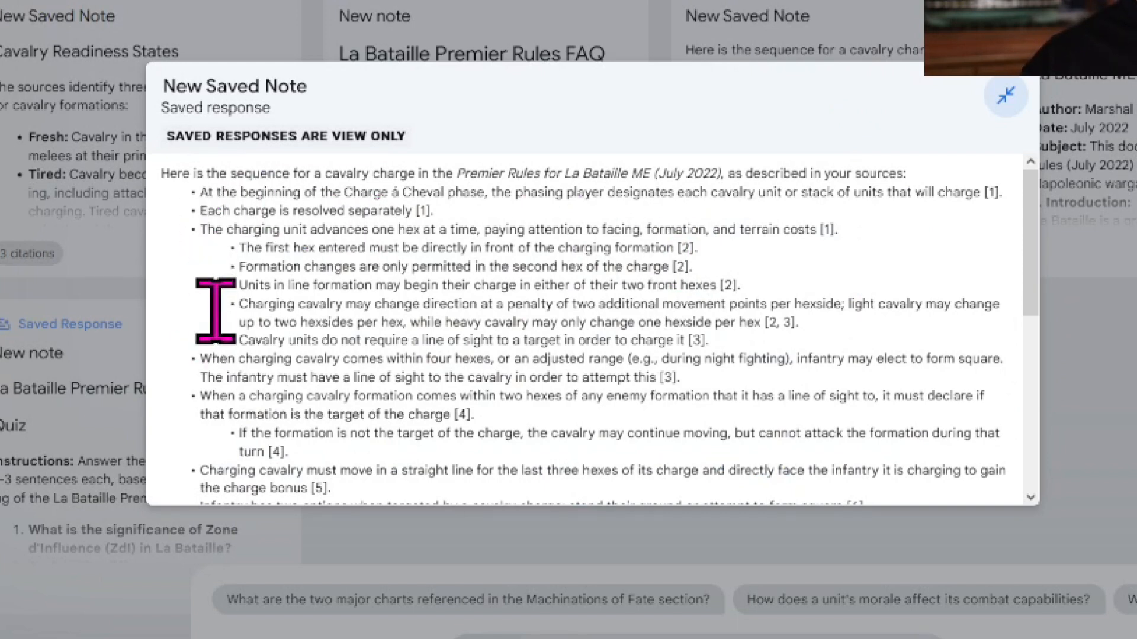
{"action": "mouse_move", "coordinate": [211, 313]}
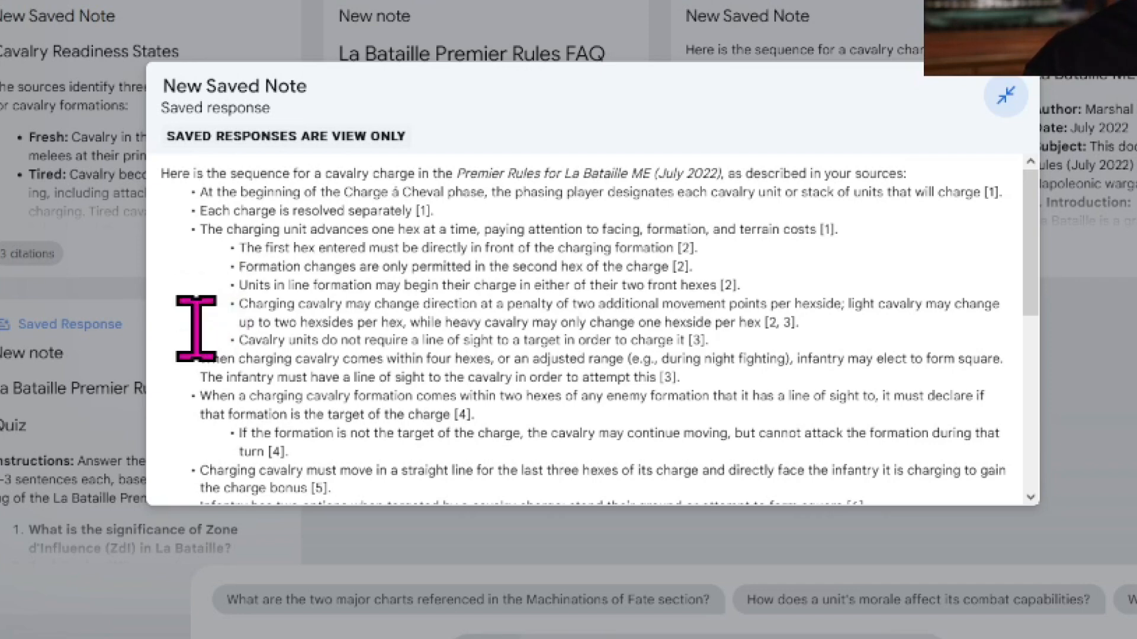
{"action": "mouse_move", "coordinate": [1055, 265]}
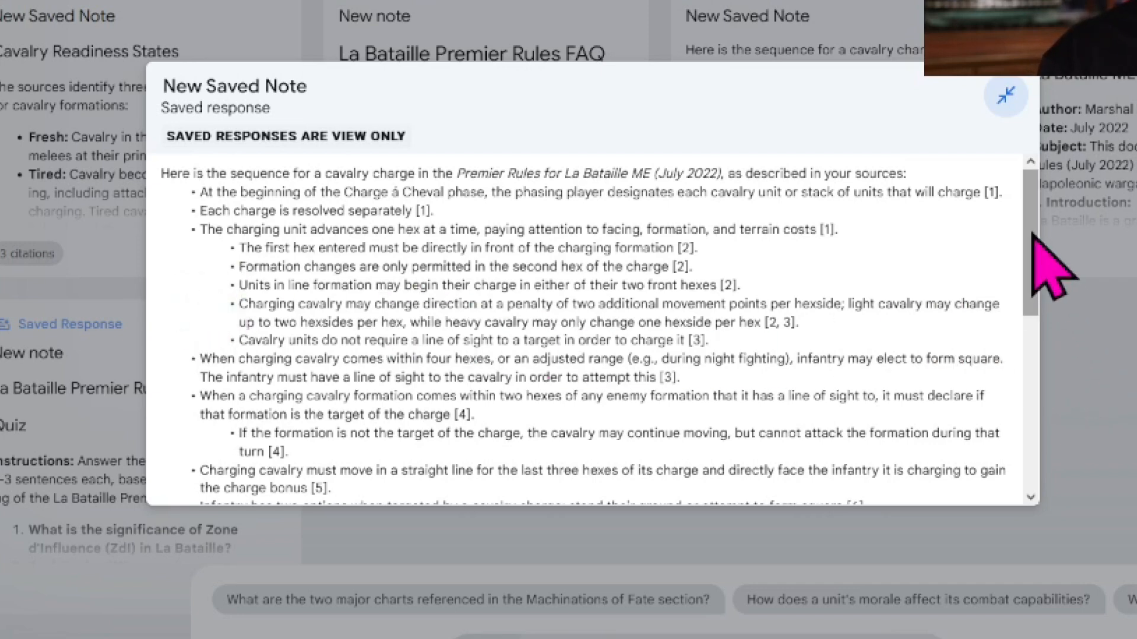
{"action": "scroll", "scroll_direction": "down", "scroll_amount": 3}
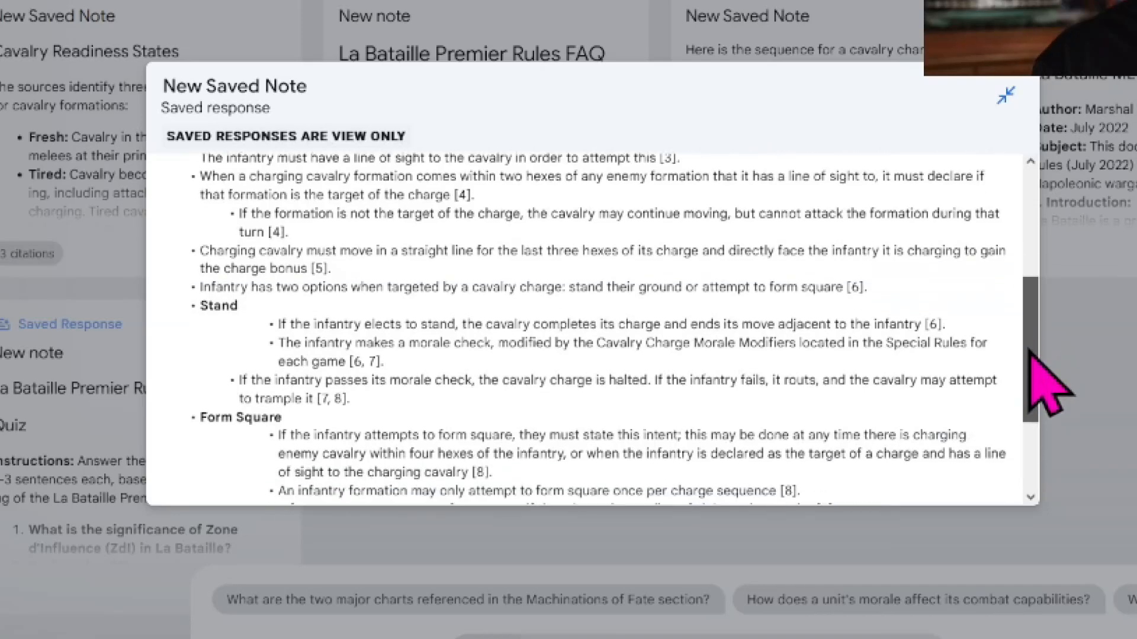
{"action": "scroll", "scroll_direction": "down", "scroll_amount": 3}
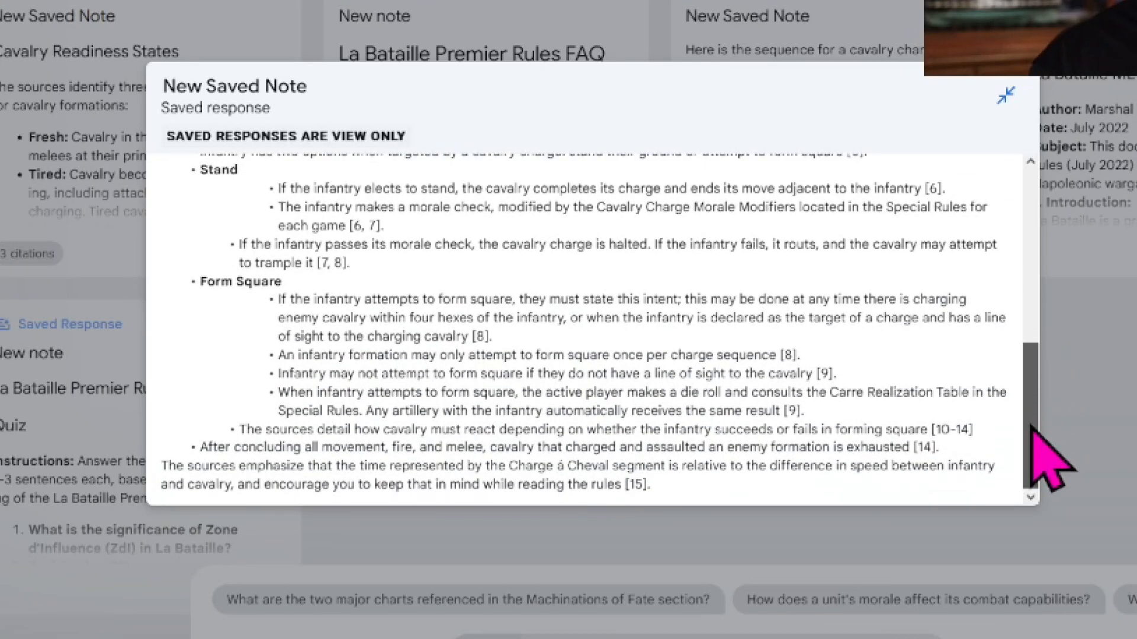
{"action": "mouse_move", "coordinate": [1023, 319]}
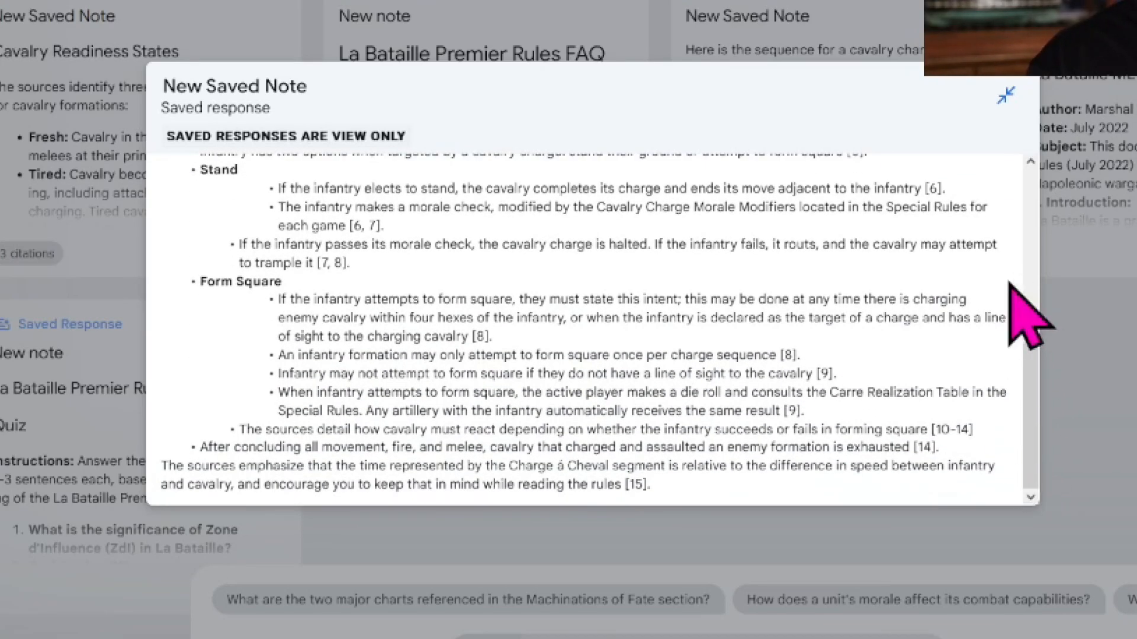
{"action": "mouse_move", "coordinate": [403, 243]}
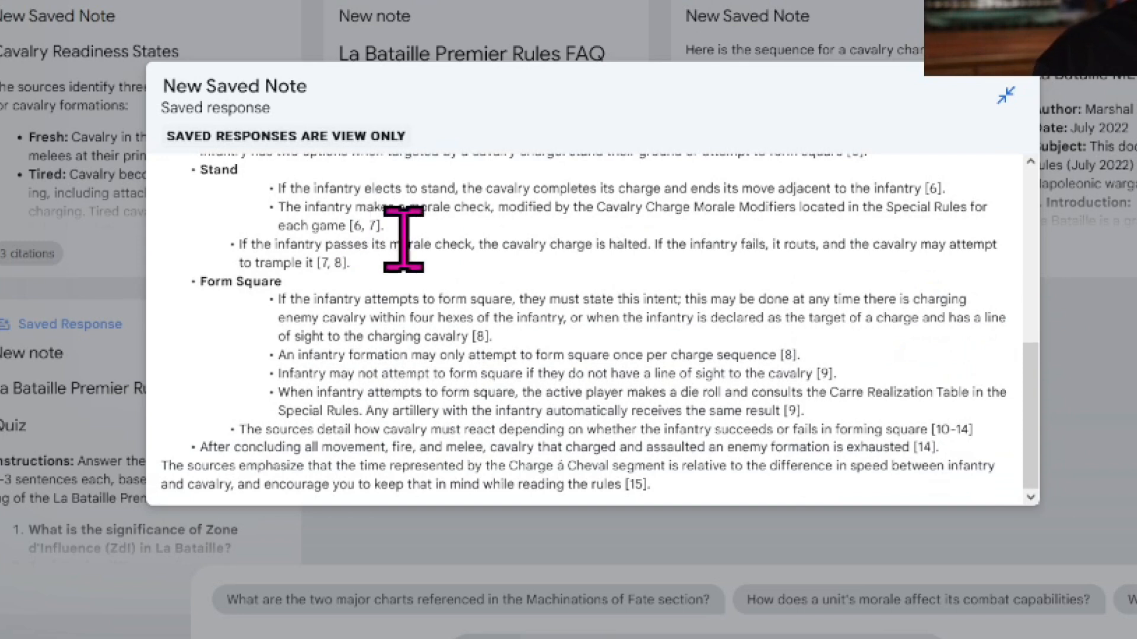
{"action": "mouse_move", "coordinate": [717, 345]}
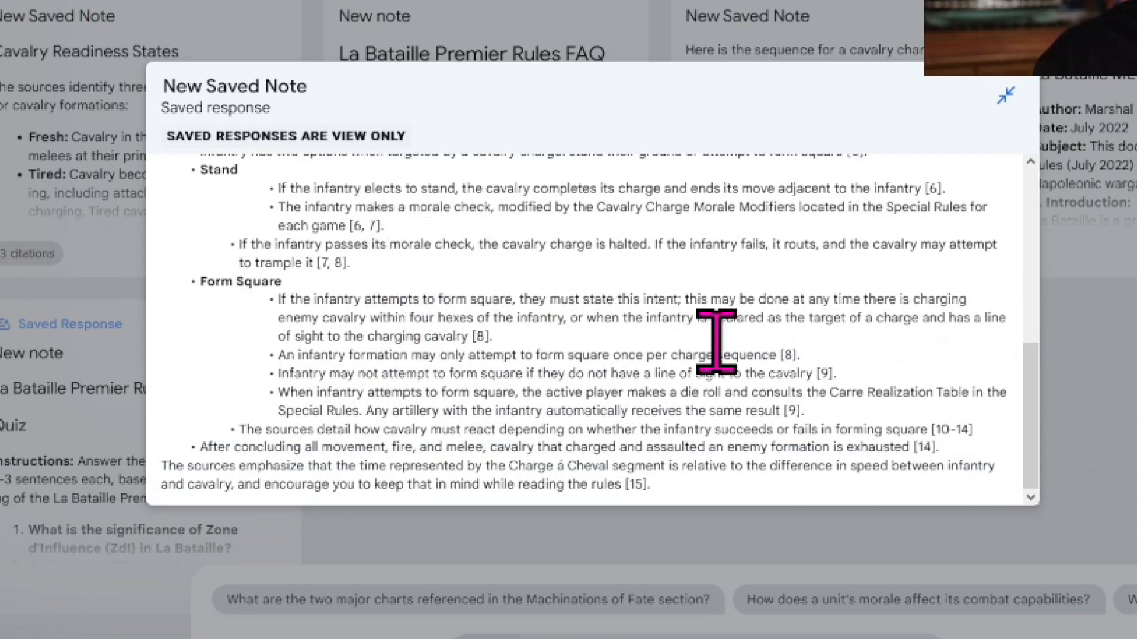
{"action": "mouse_move", "coordinate": [1033, 417]}
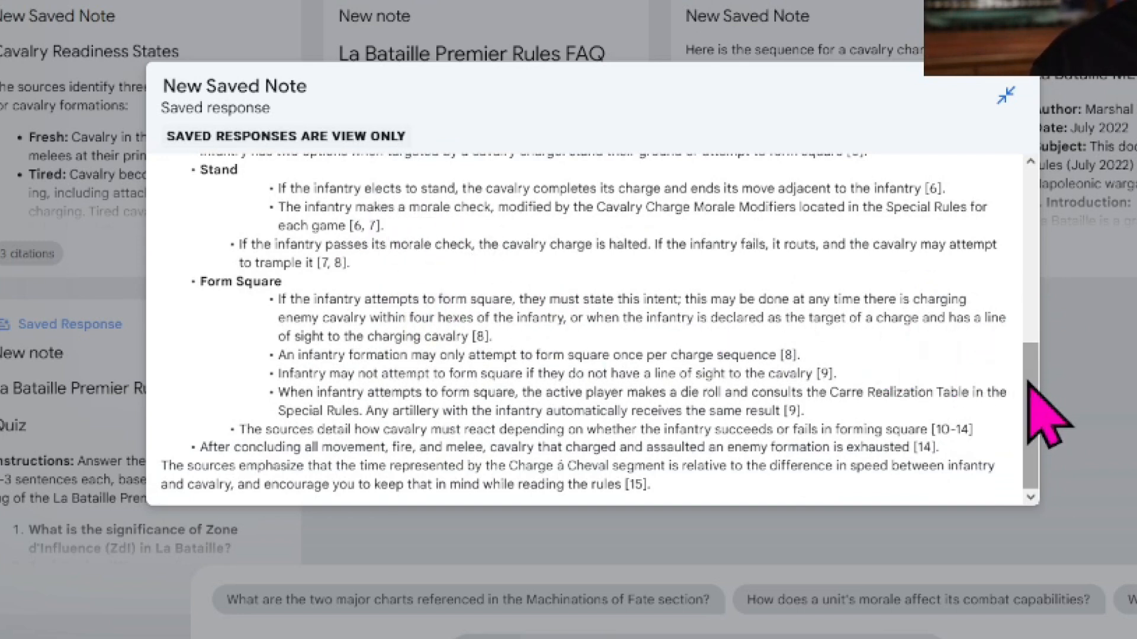
{"action": "mouse_move", "coordinate": [1037, 145]}
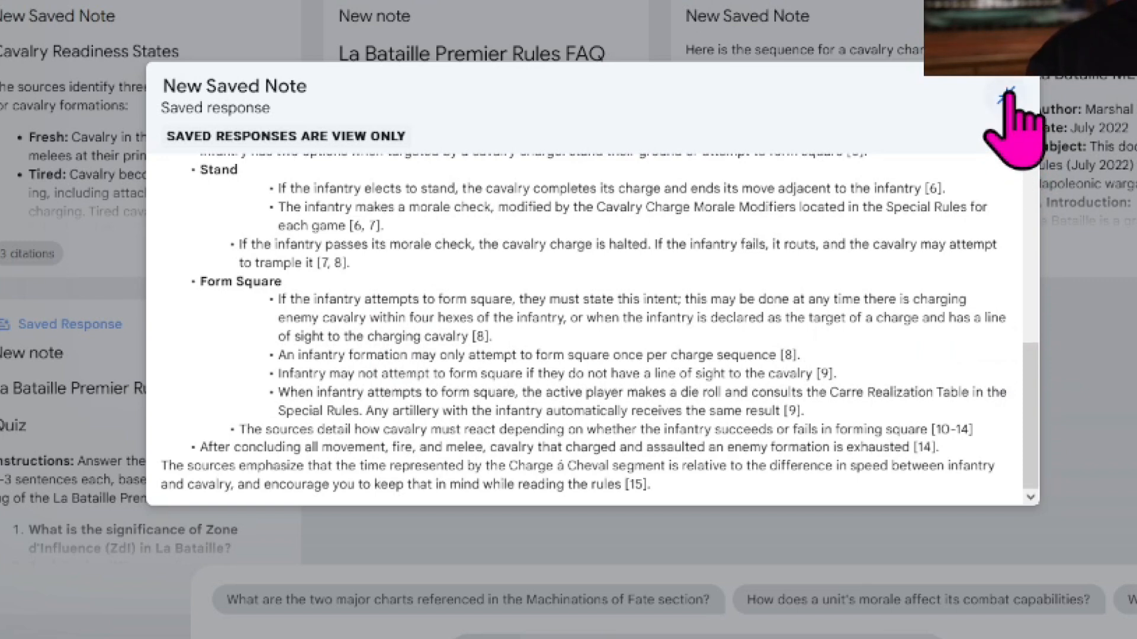
{"action": "left_click", "coordinate": [986, 98]}
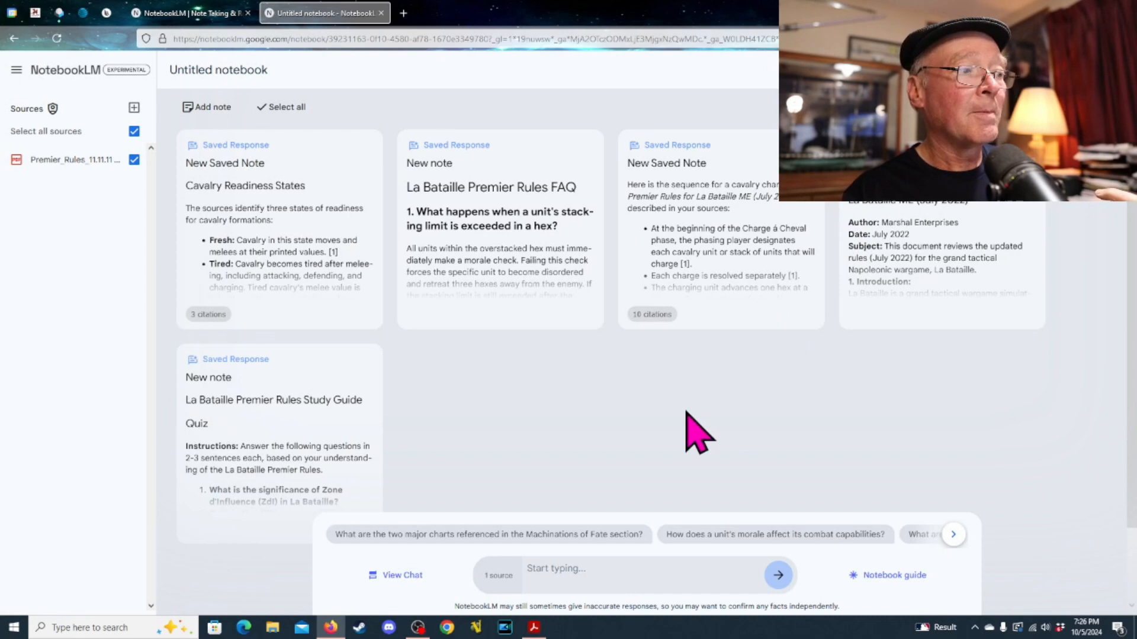
{"action": "mouse_move", "coordinate": [587, 552]}
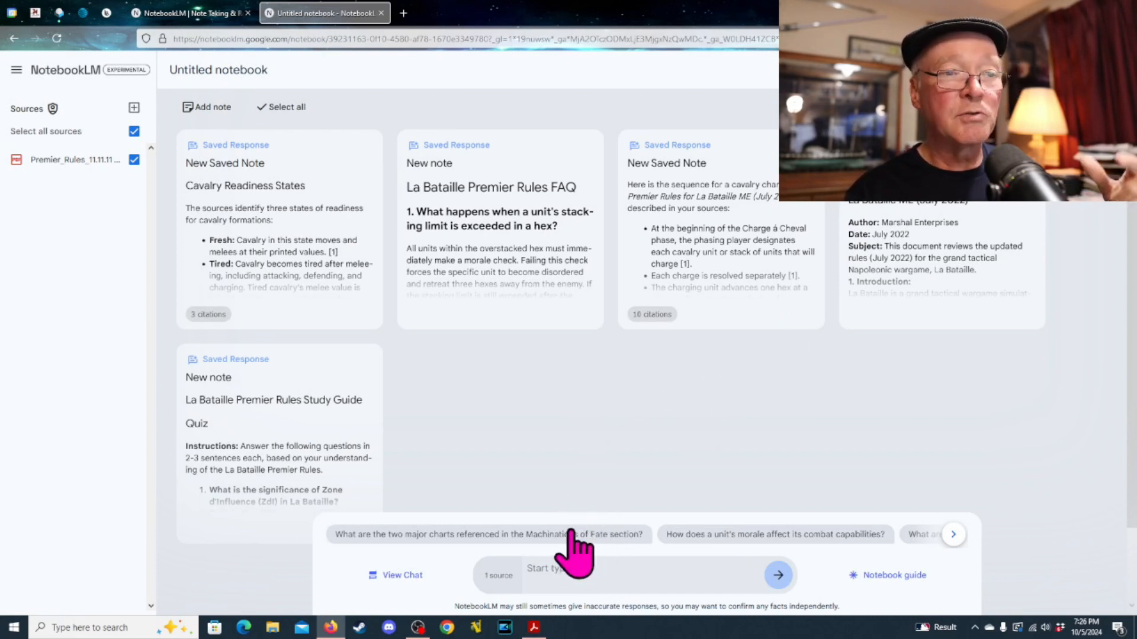
{"action": "mouse_move", "coordinate": [620, 519]}
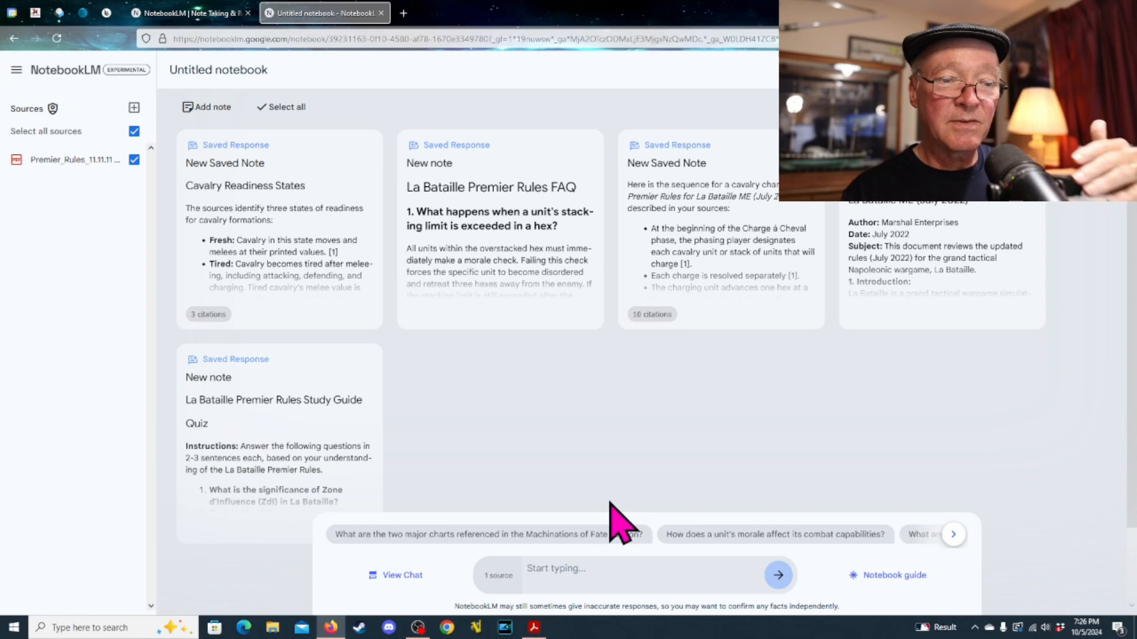
{"action": "mouse_move", "coordinate": [610, 493]}
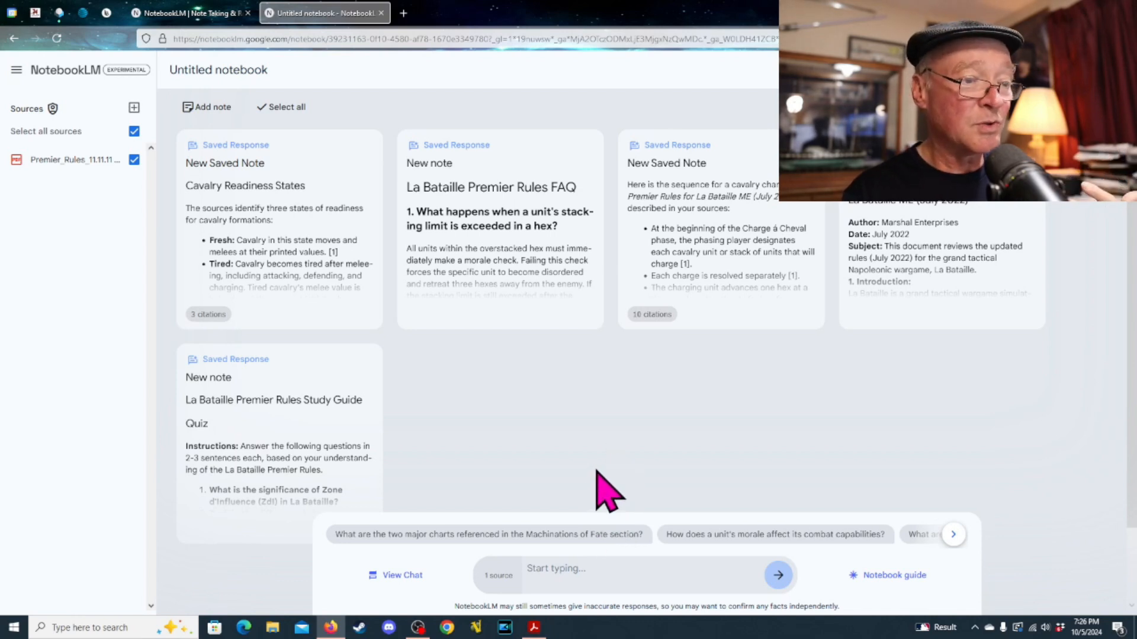
{"action": "mouse_move", "coordinate": [555, 566]}
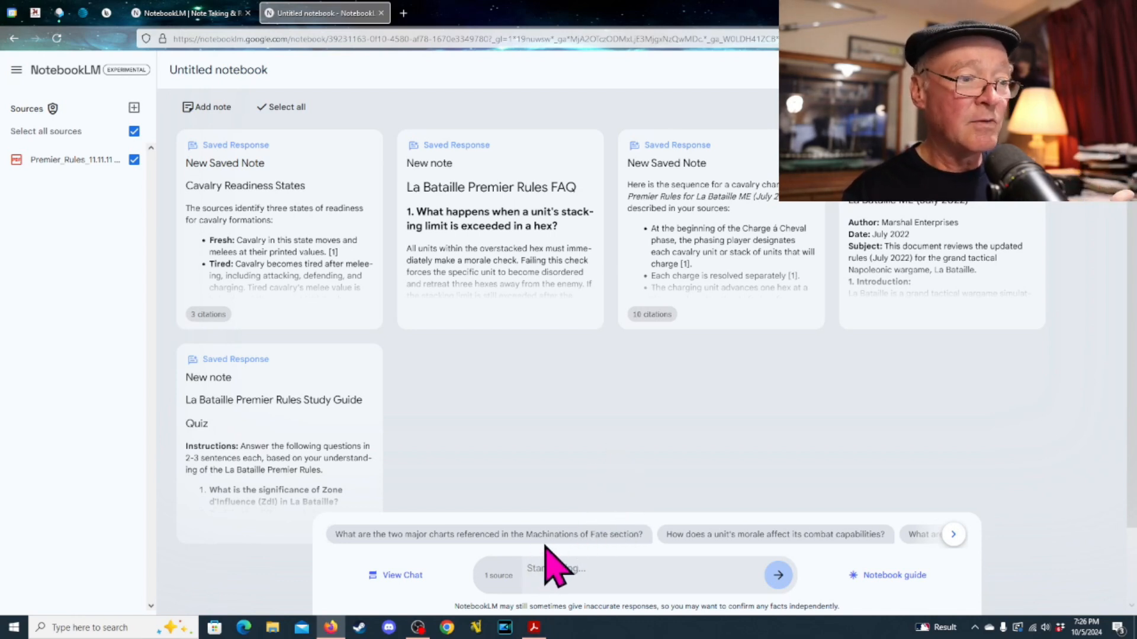
{"action": "mouse_move", "coordinate": [410, 569]}
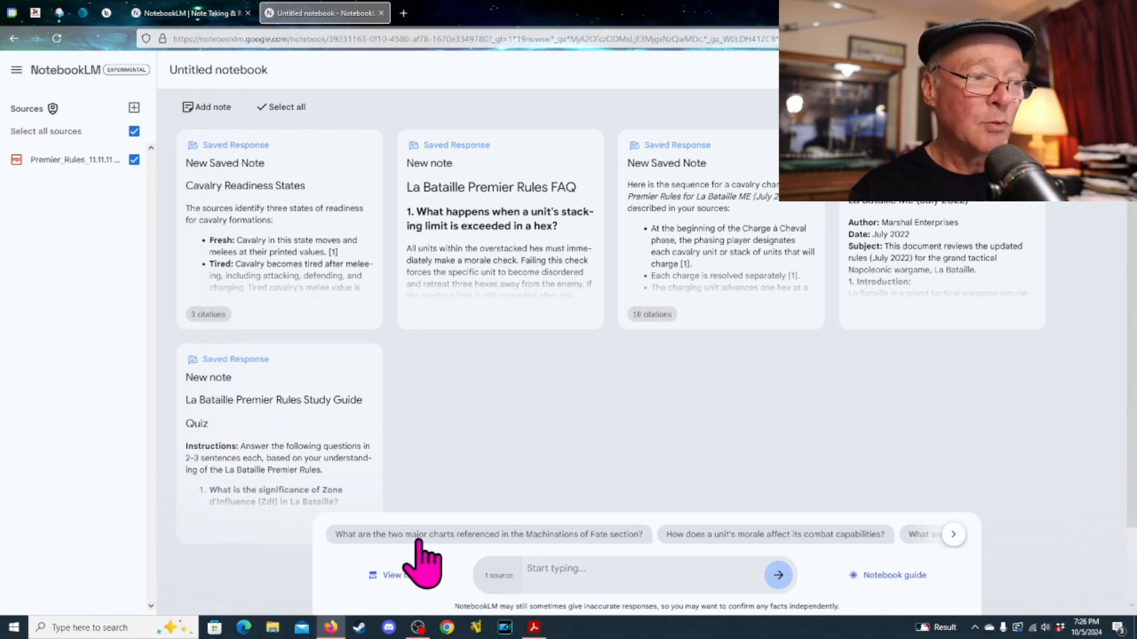
{"action": "mouse_move", "coordinate": [543, 566]}
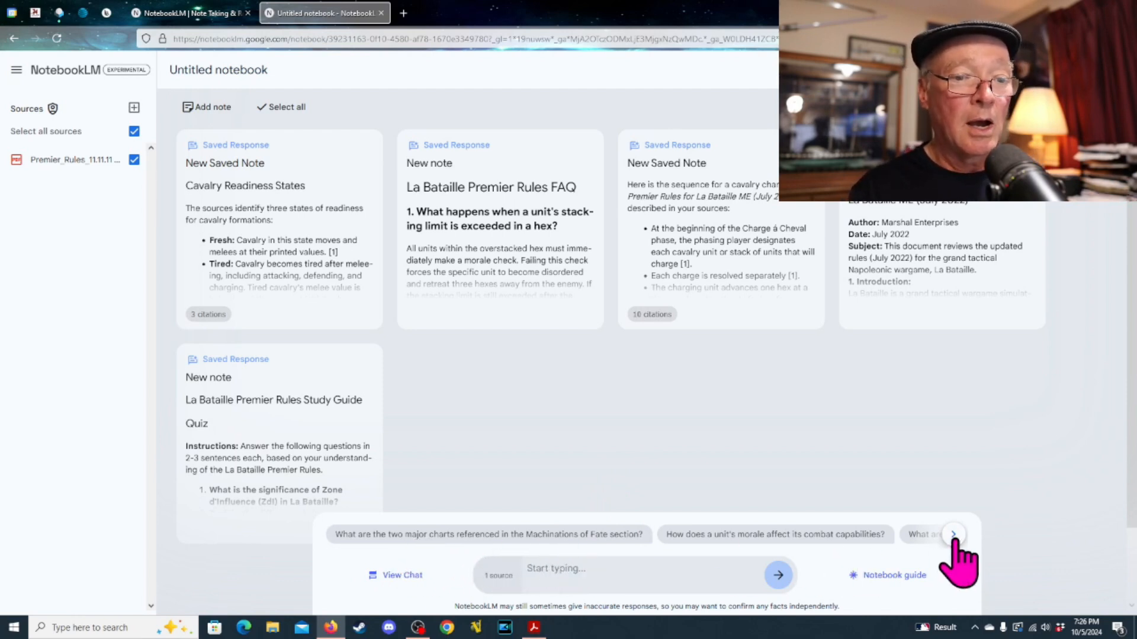
{"action": "left_click", "coordinate": [952, 534]}
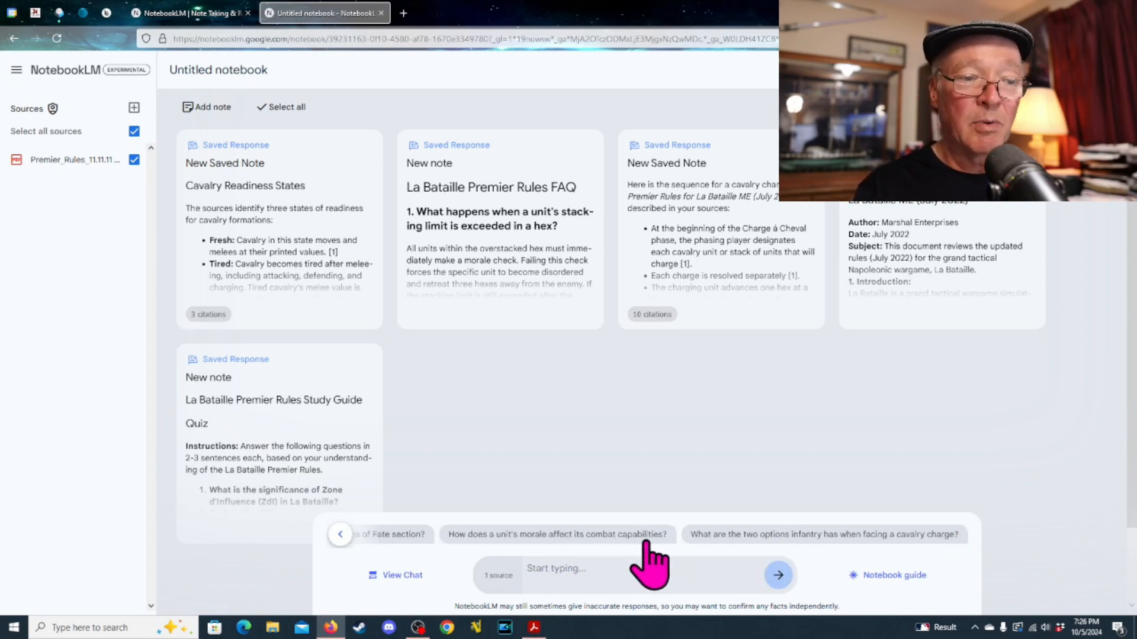
{"action": "mouse_move", "coordinate": [798, 566]}
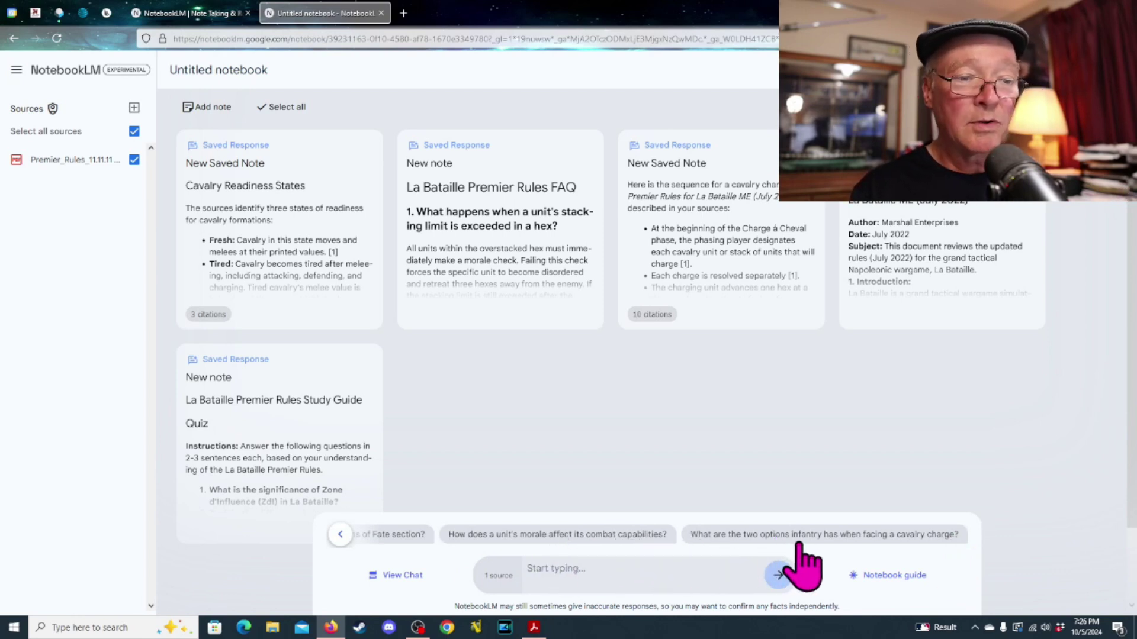
{"action": "mouse_move", "coordinate": [917, 562]}
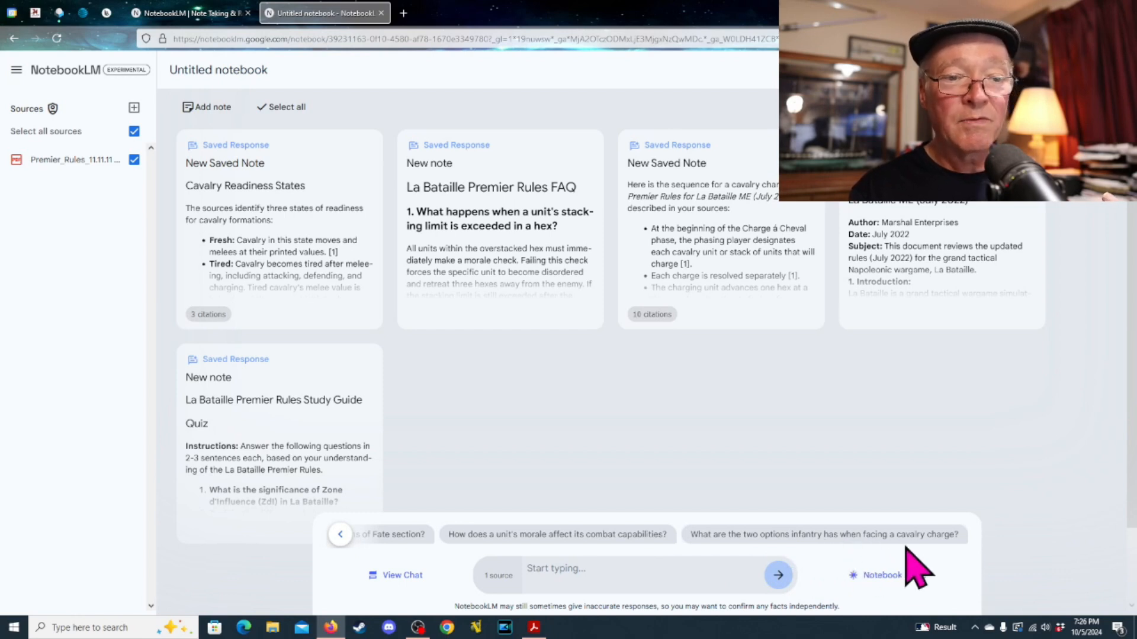
{"action": "mouse_move", "coordinate": [892, 515]}
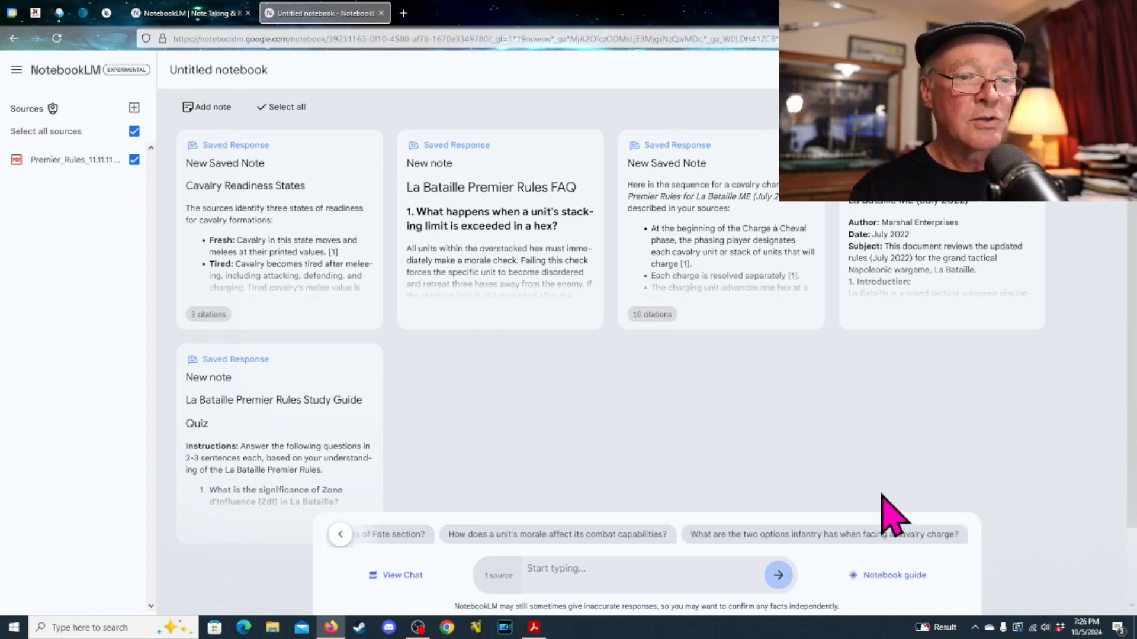
{"action": "mouse_move", "coordinate": [573, 555]}
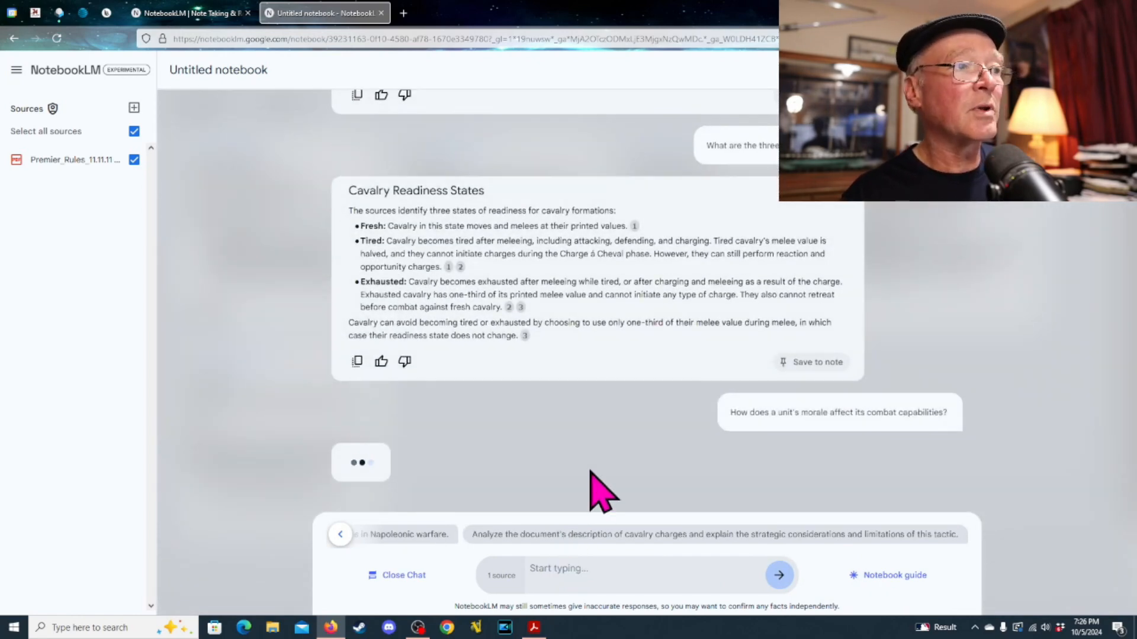
{"action": "mouse_move", "coordinate": [521, 482]}
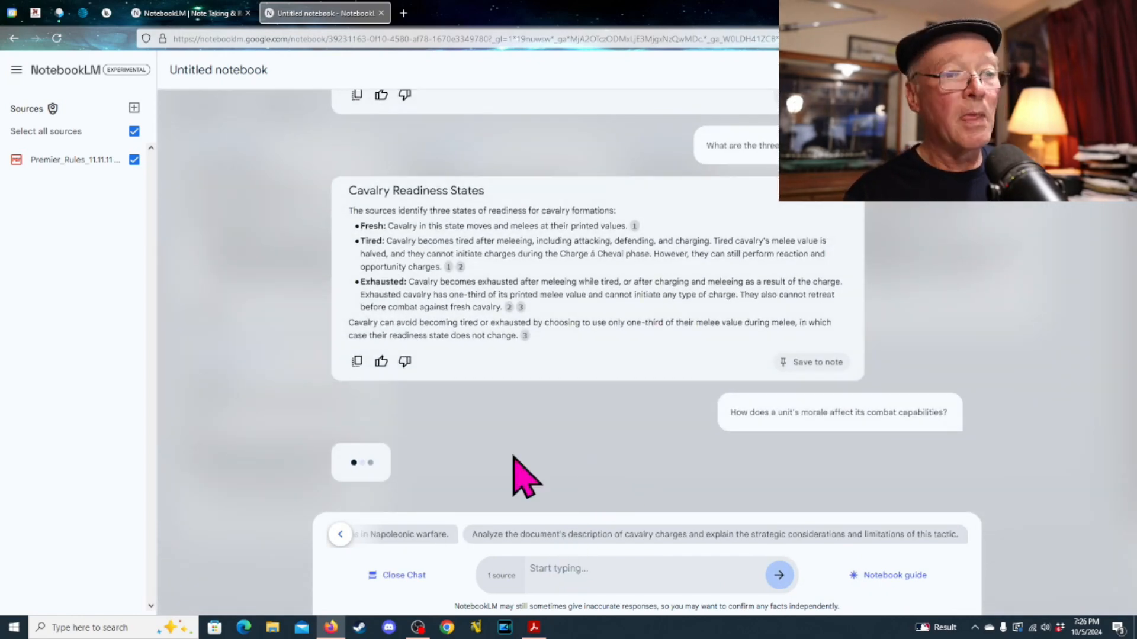
{"action": "mouse_move", "coordinate": [381, 519]}
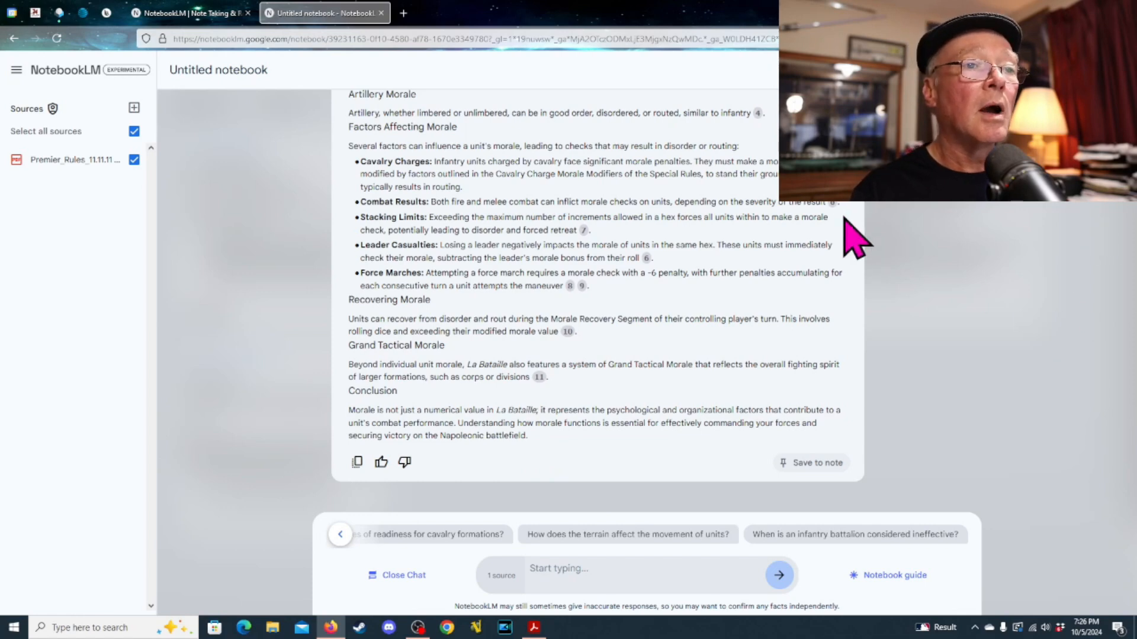
{"action": "mouse_move", "coordinate": [881, 221]}
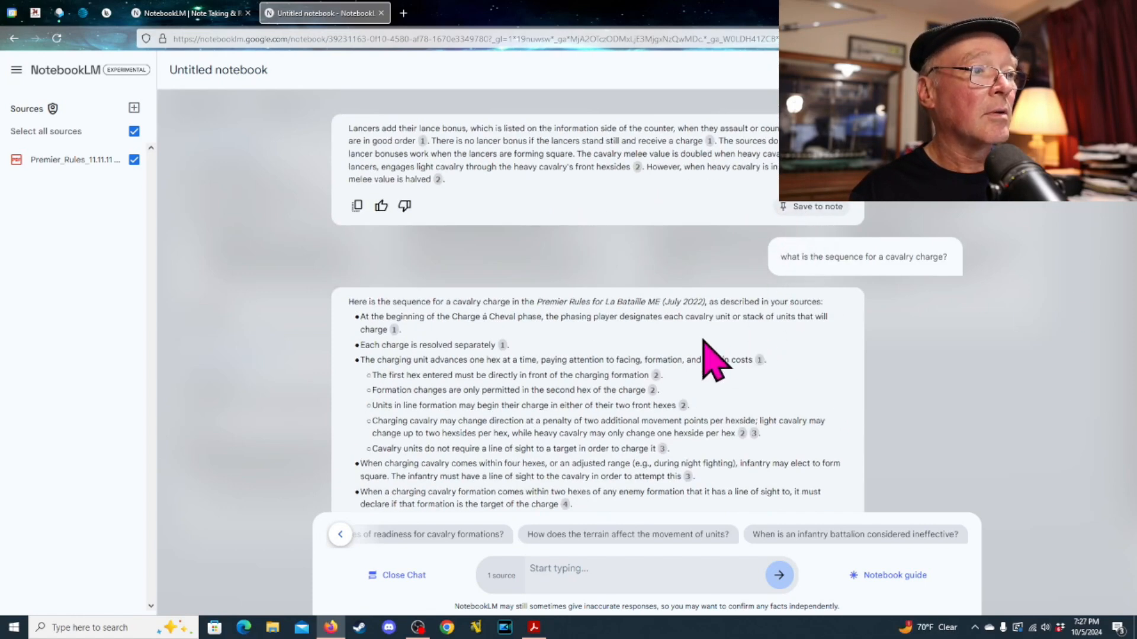
{"action": "scroll", "scroll_direction": "down", "scroll_amount": 3}
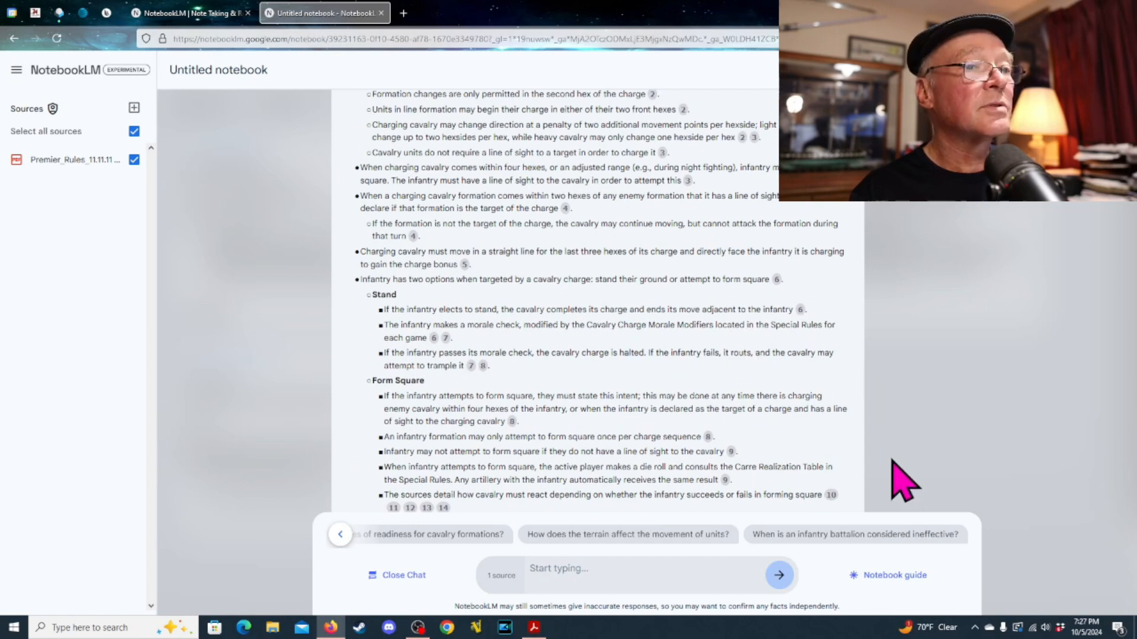
{"action": "mouse_move", "coordinate": [949, 352]}
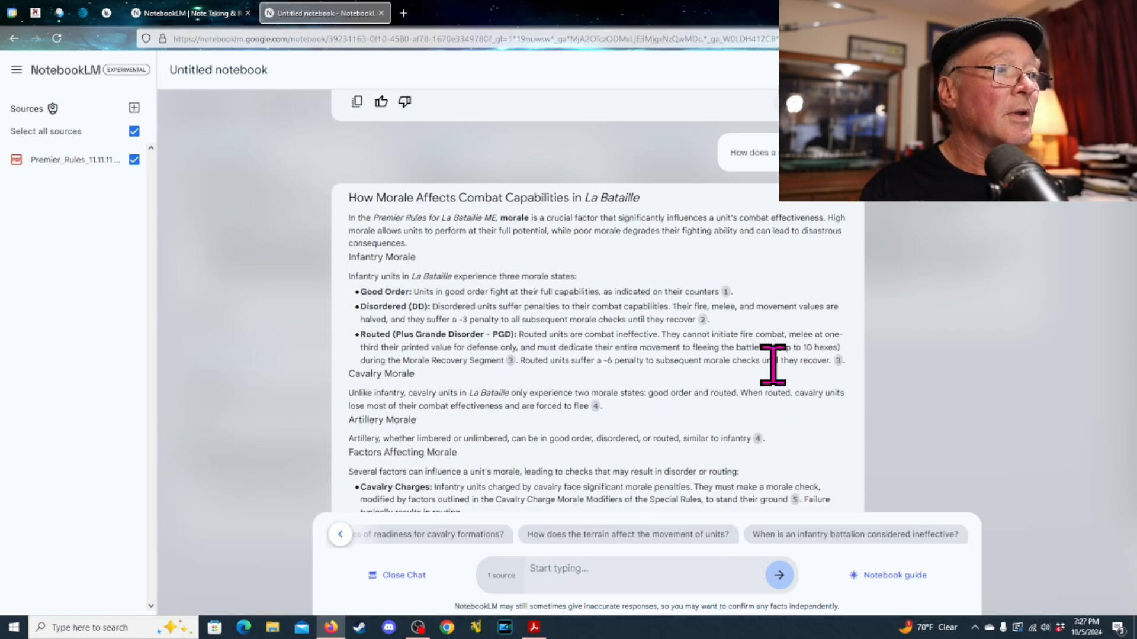
{"action": "mouse_move", "coordinate": [609, 395]}
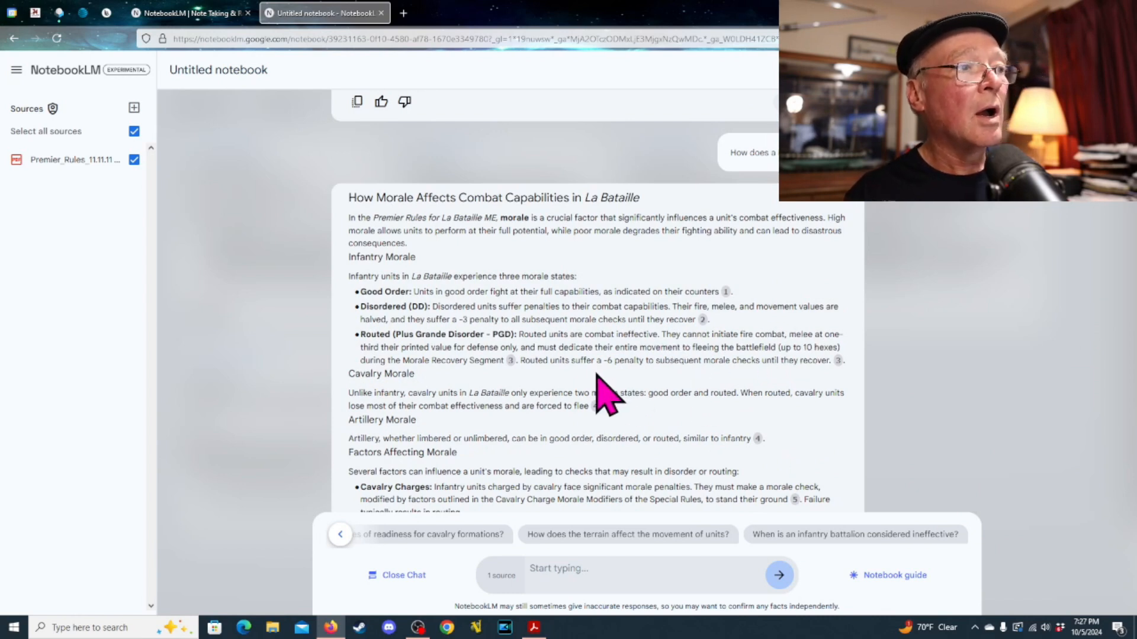
{"action": "mouse_move", "coordinate": [355, 363]}
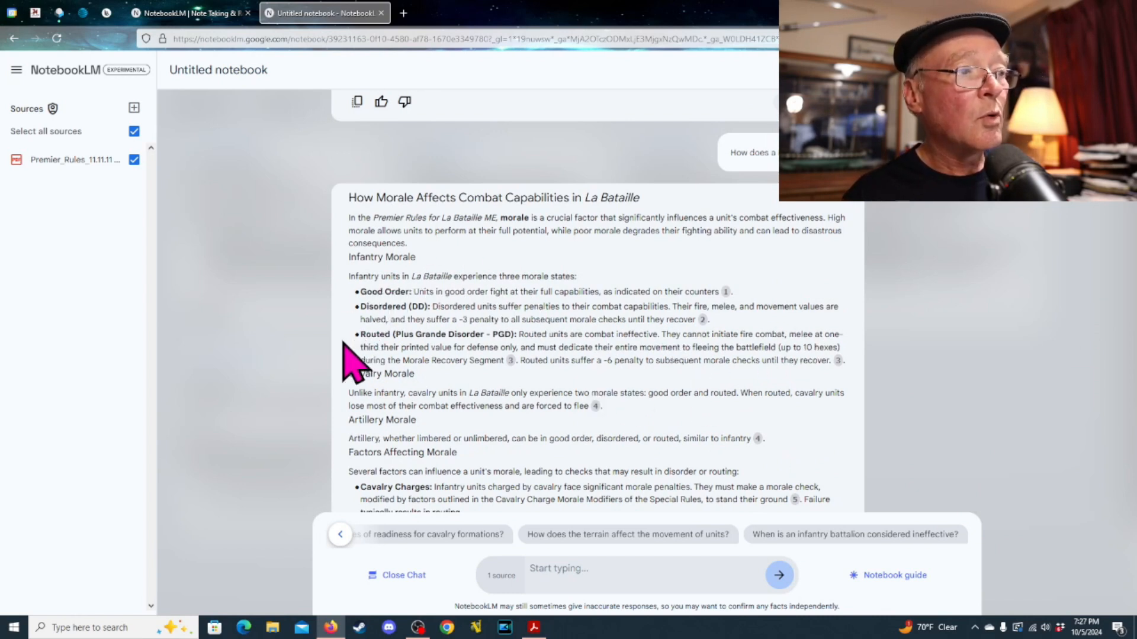
{"action": "mouse_move", "coordinate": [817, 427]}
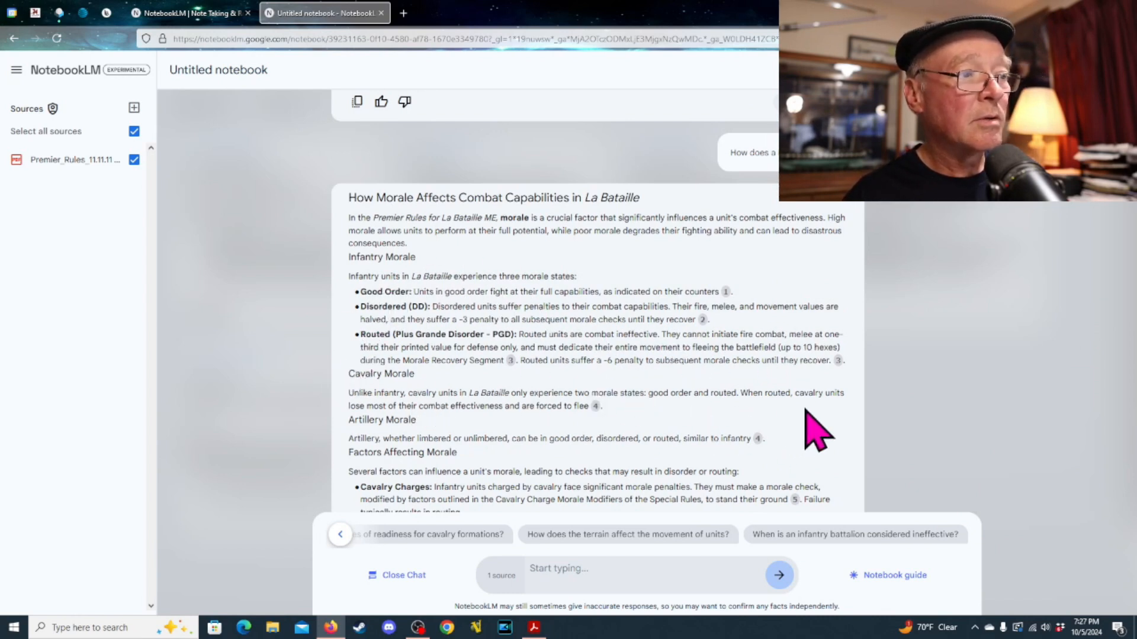
{"action": "mouse_move", "coordinate": [812, 435]}
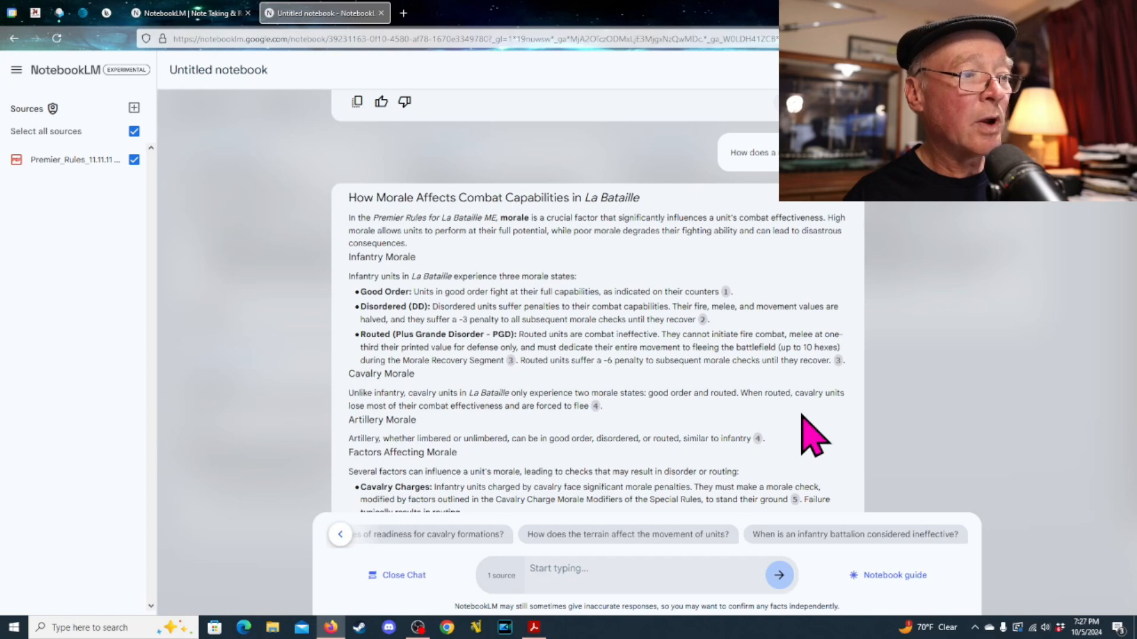
{"action": "scroll", "scroll_direction": "down", "scroll_amount": 3}
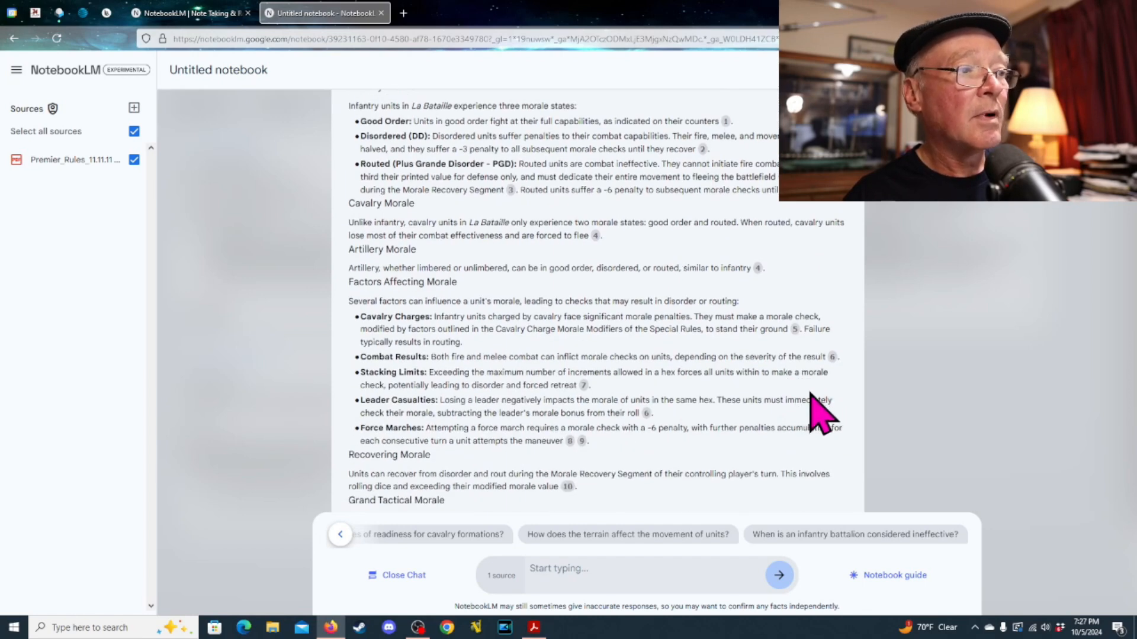
{"action": "mouse_move", "coordinate": [804, 410]}
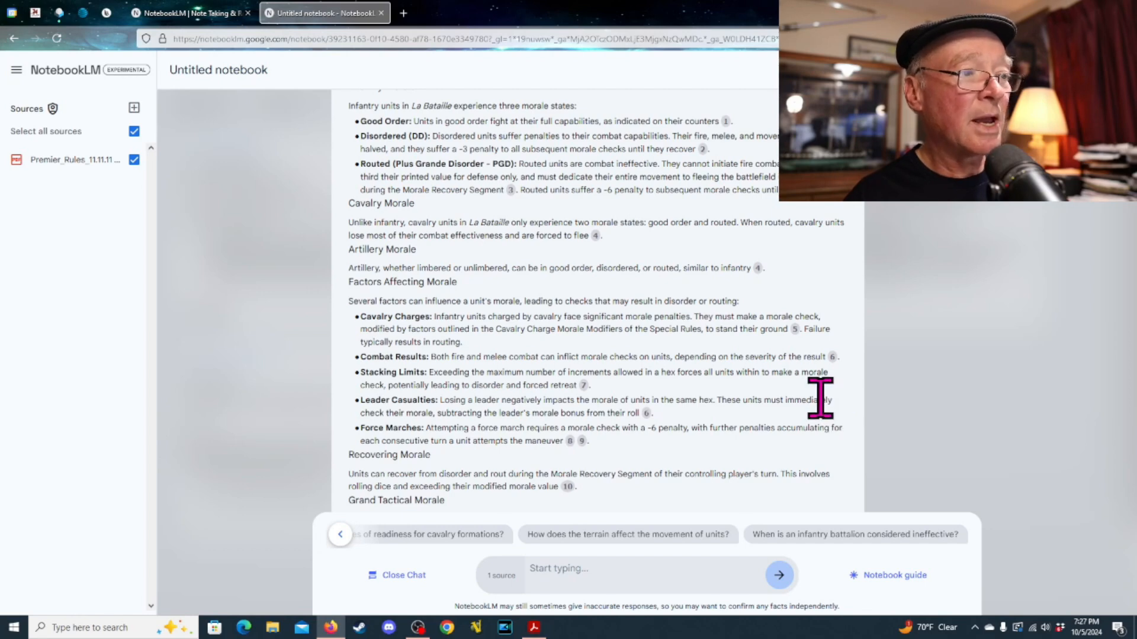
{"action": "mouse_move", "coordinate": [800, 427]}
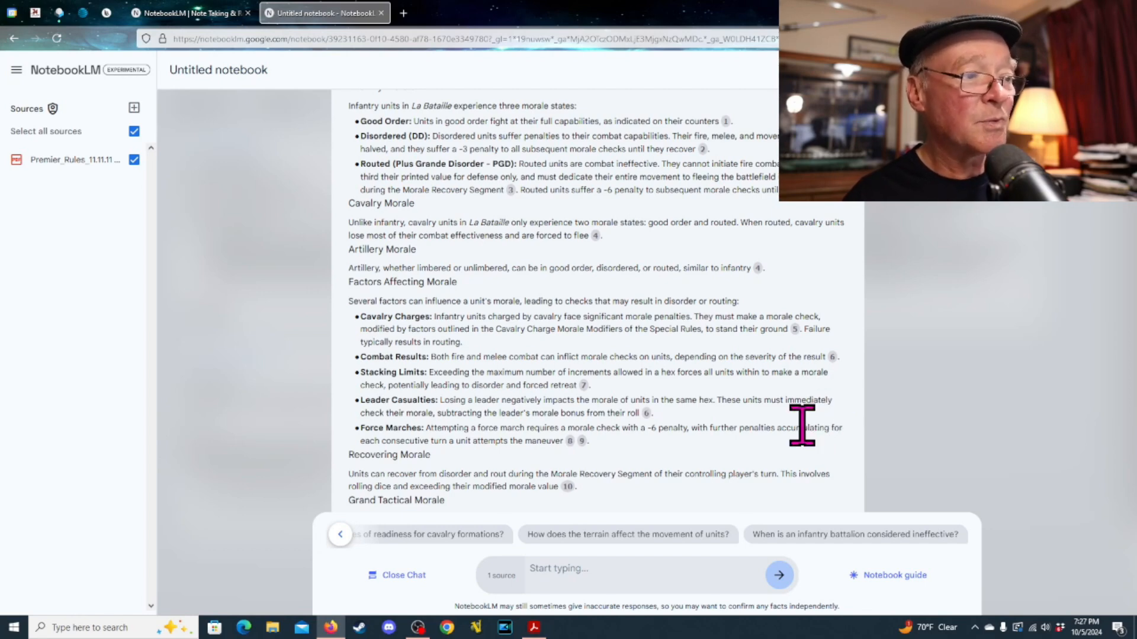
{"action": "left_click", "coordinate": [427, 534]}
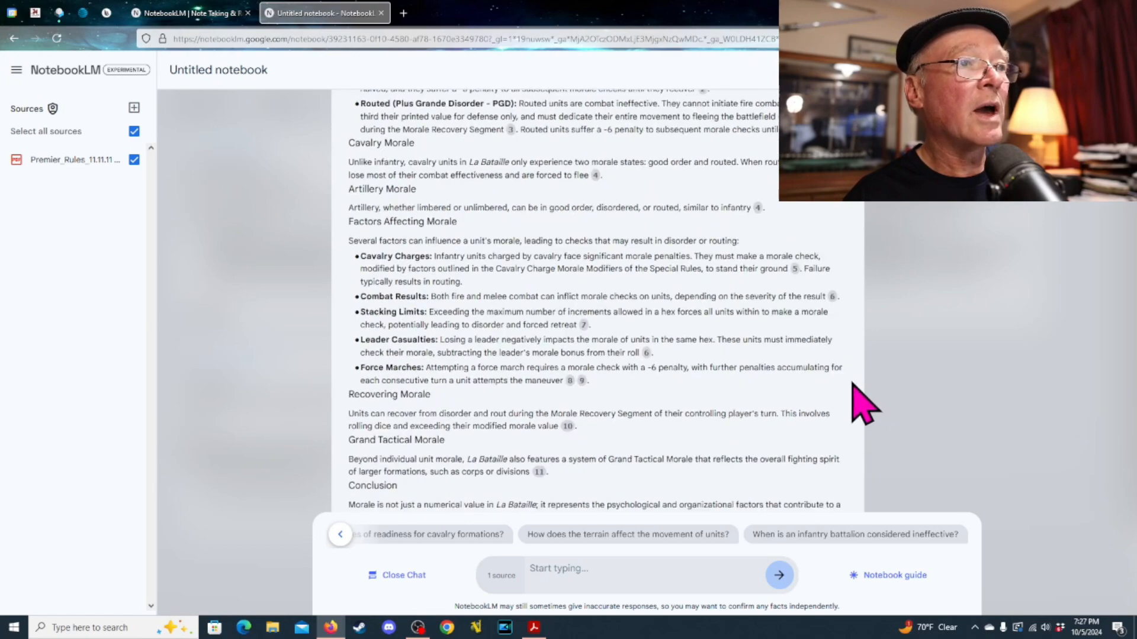
{"action": "scroll", "scroll_direction": "up", "scroll_amount": 3}
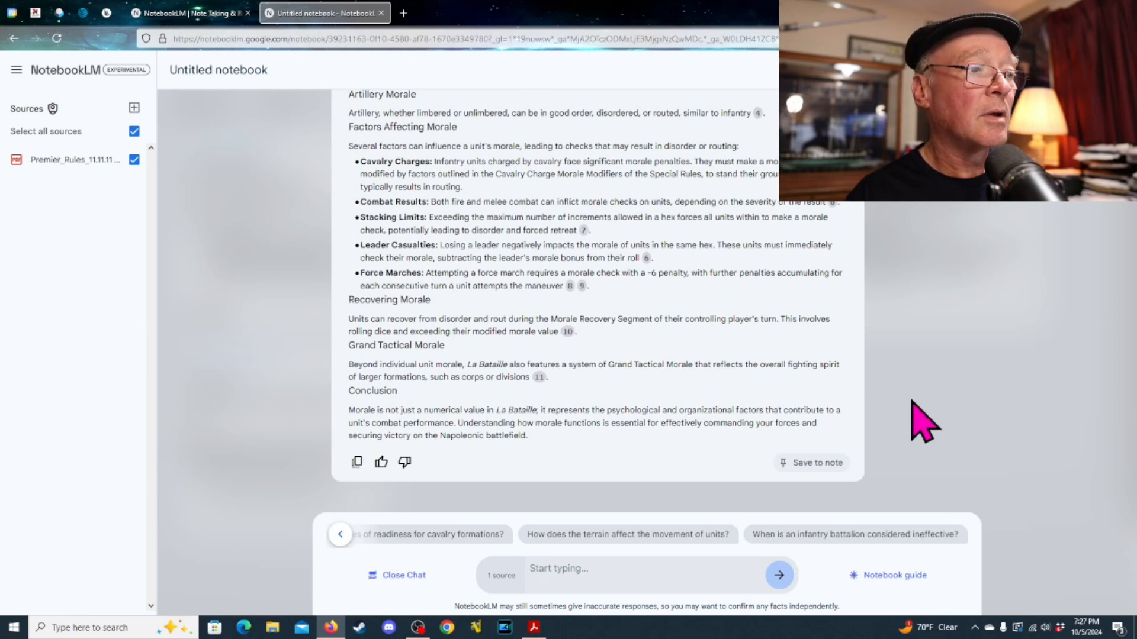
{"action": "mouse_move", "coordinate": [394, 395]}
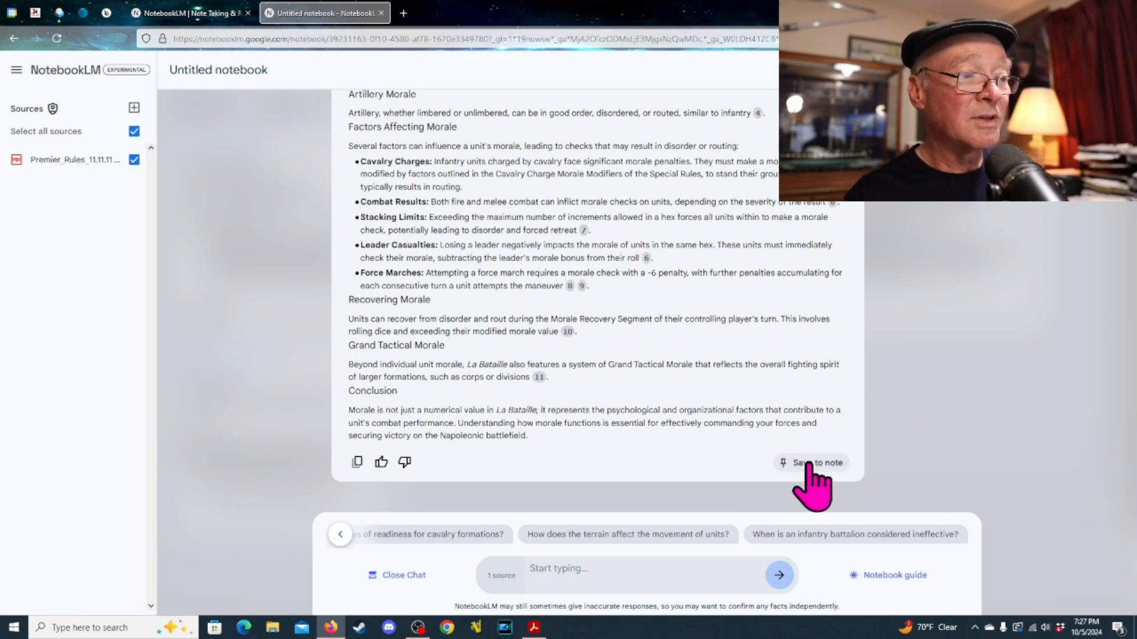
{"action": "mouse_move", "coordinate": [505, 503]}
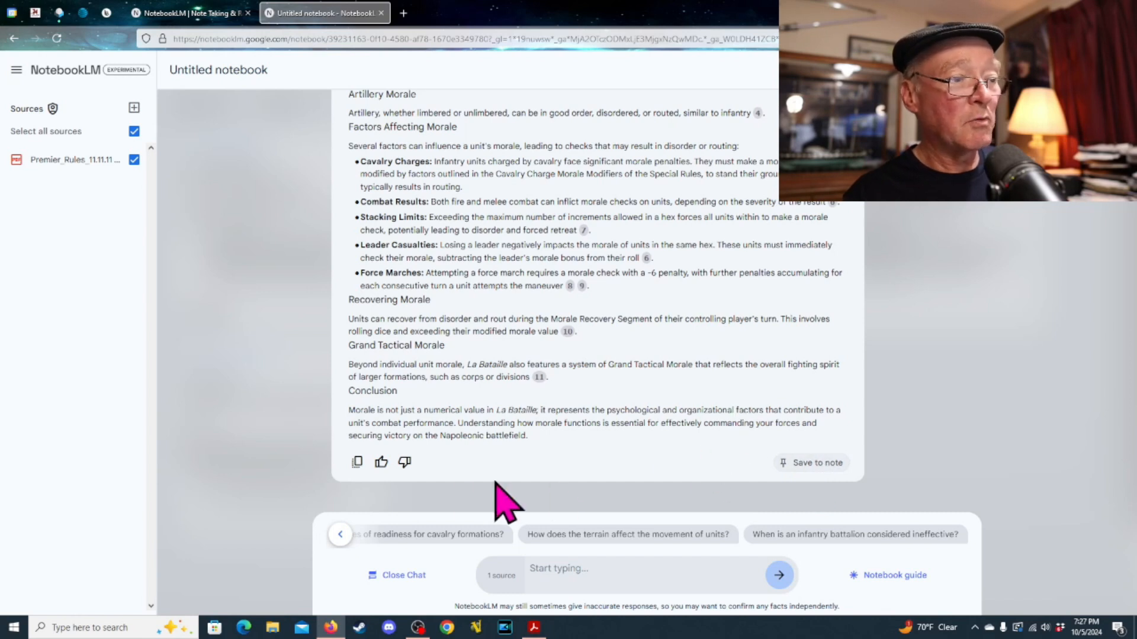
{"action": "mouse_move", "coordinate": [534, 498]}
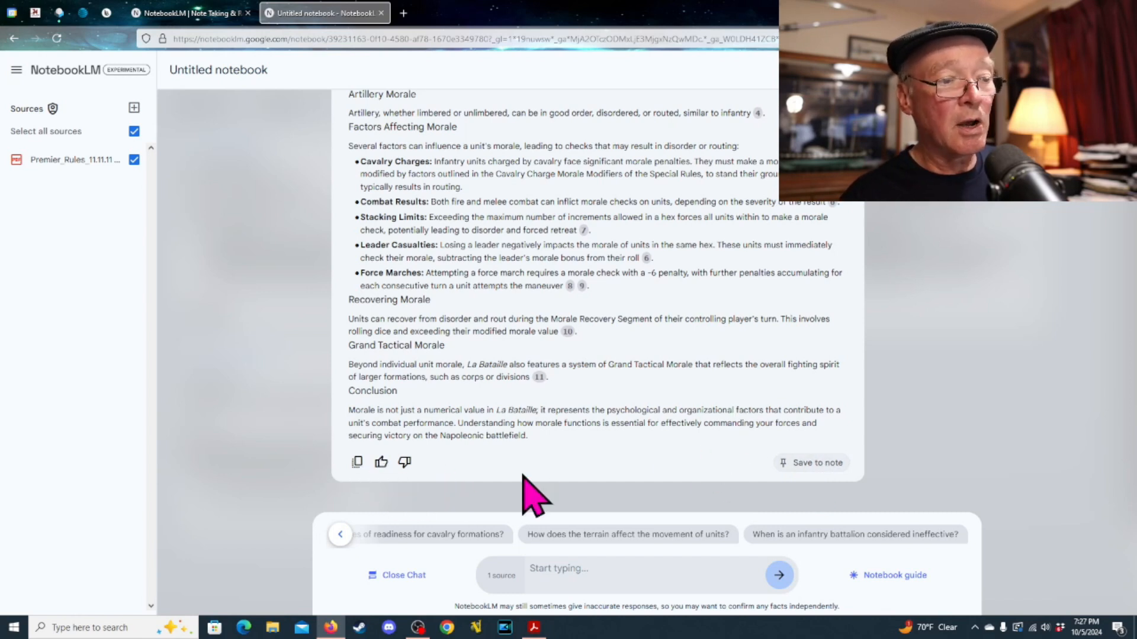
{"action": "mouse_move", "coordinate": [627, 552]}
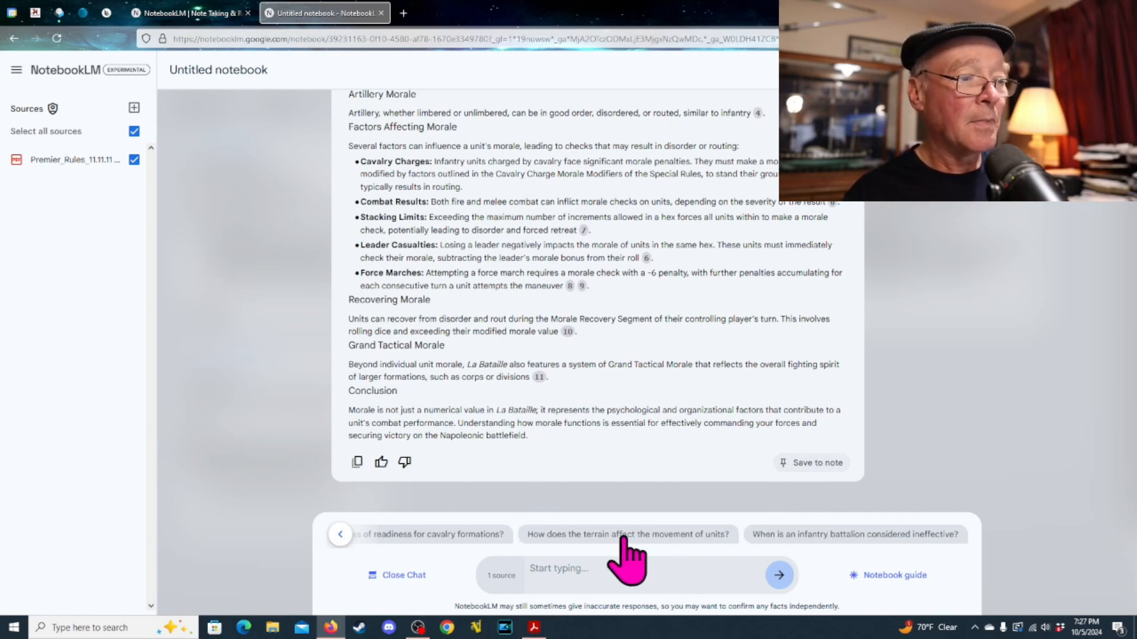
{"action": "mouse_move", "coordinate": [704, 559]}
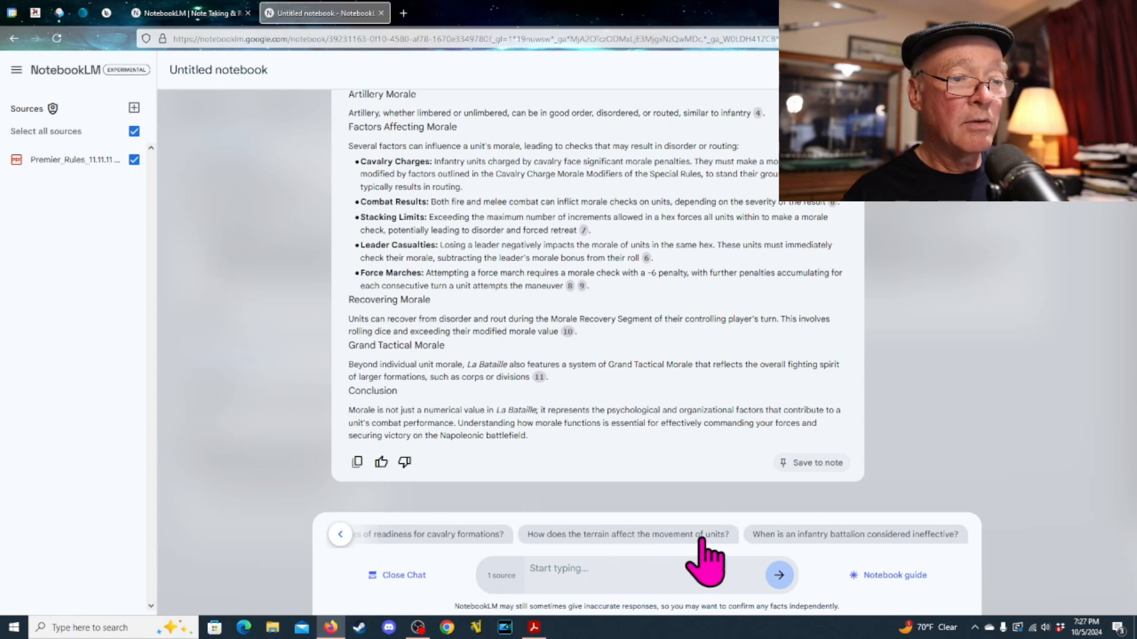
{"action": "mouse_move", "coordinate": [339, 553]}
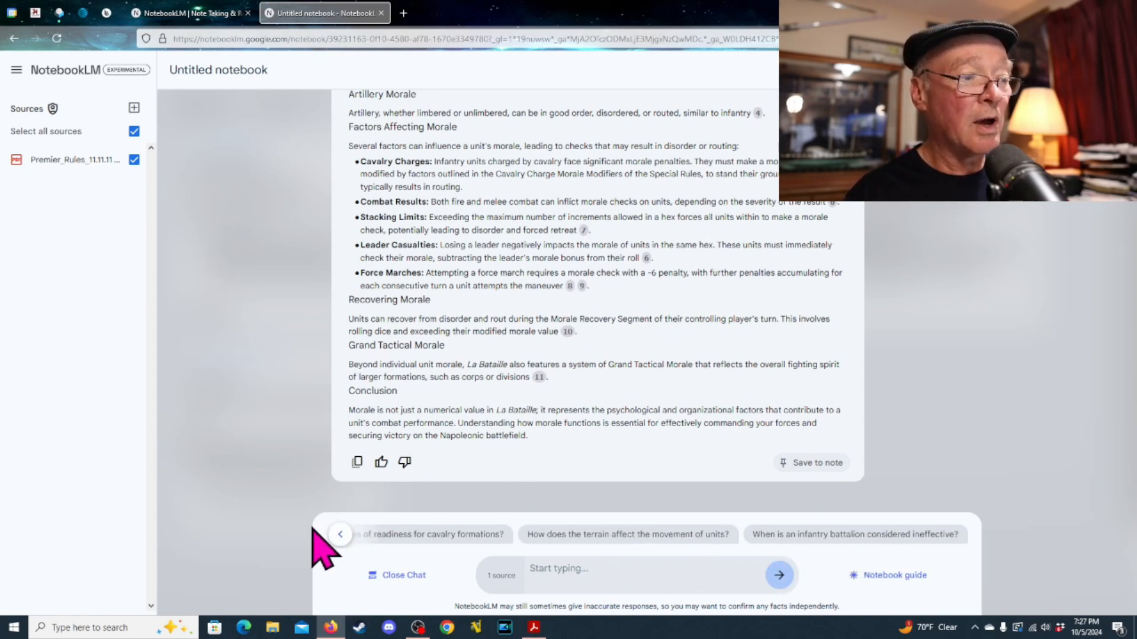
Scroll the suggested questions back to the cavalry readiness question.
{"action": "left_click", "coordinate": [339, 534]}
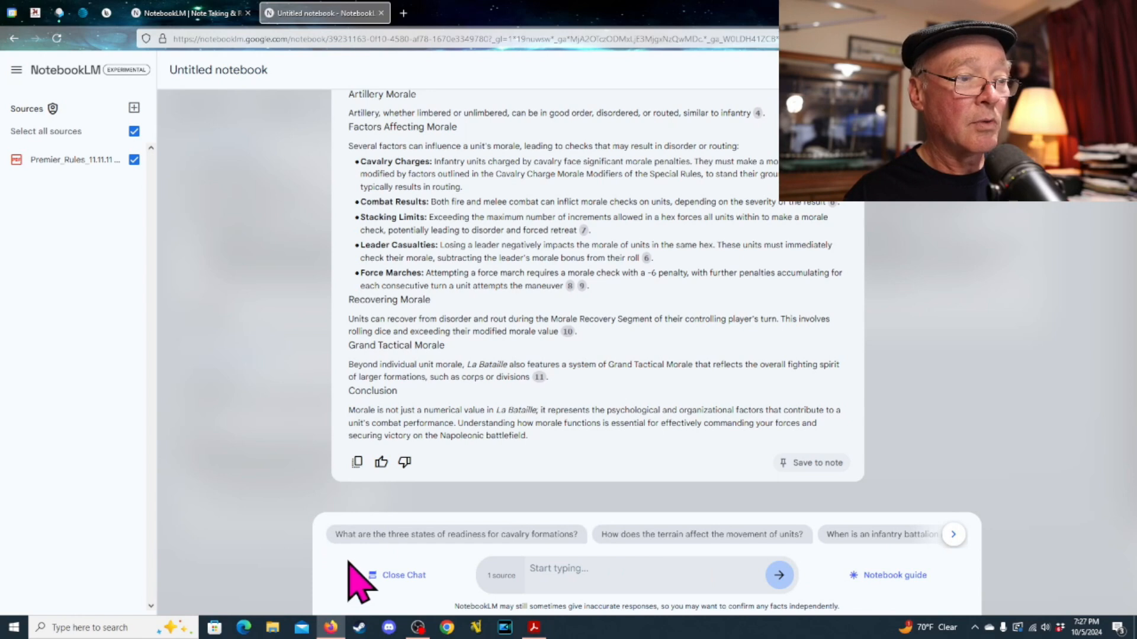
{"action": "mouse_move", "coordinate": [954, 534]}
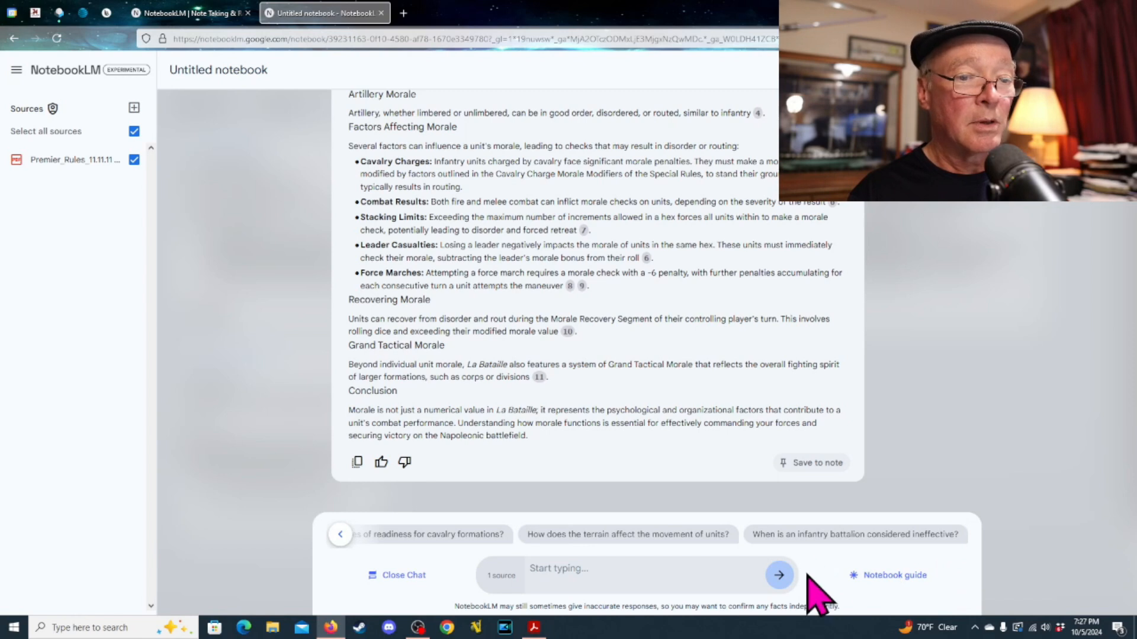
{"action": "mouse_move", "coordinate": [856, 558]}
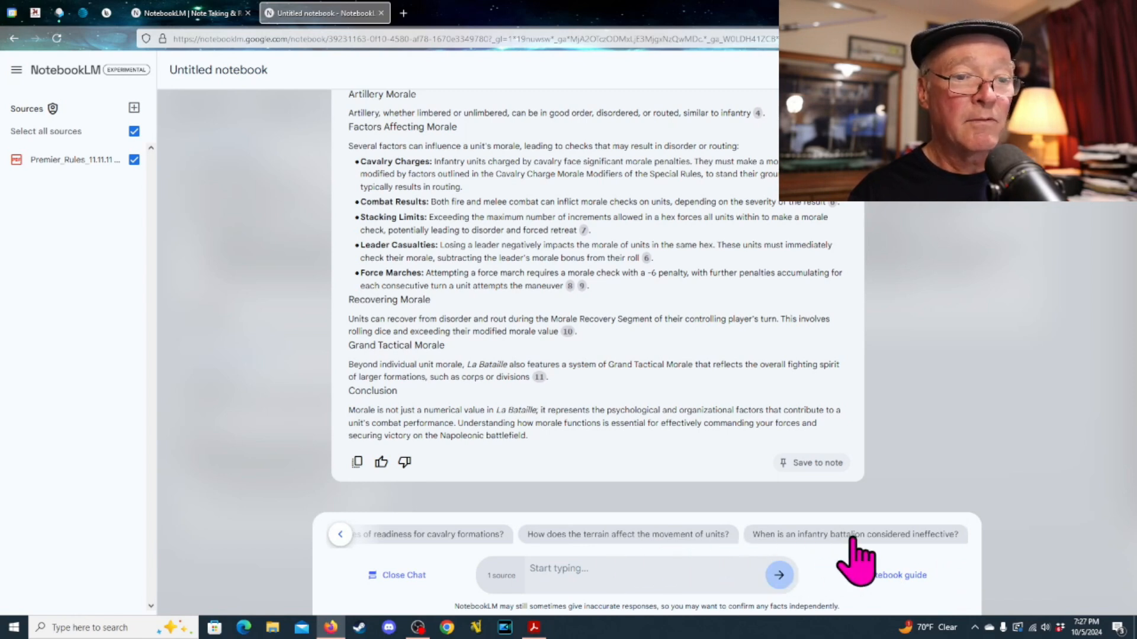
{"action": "mouse_move", "coordinate": [790, 555]}
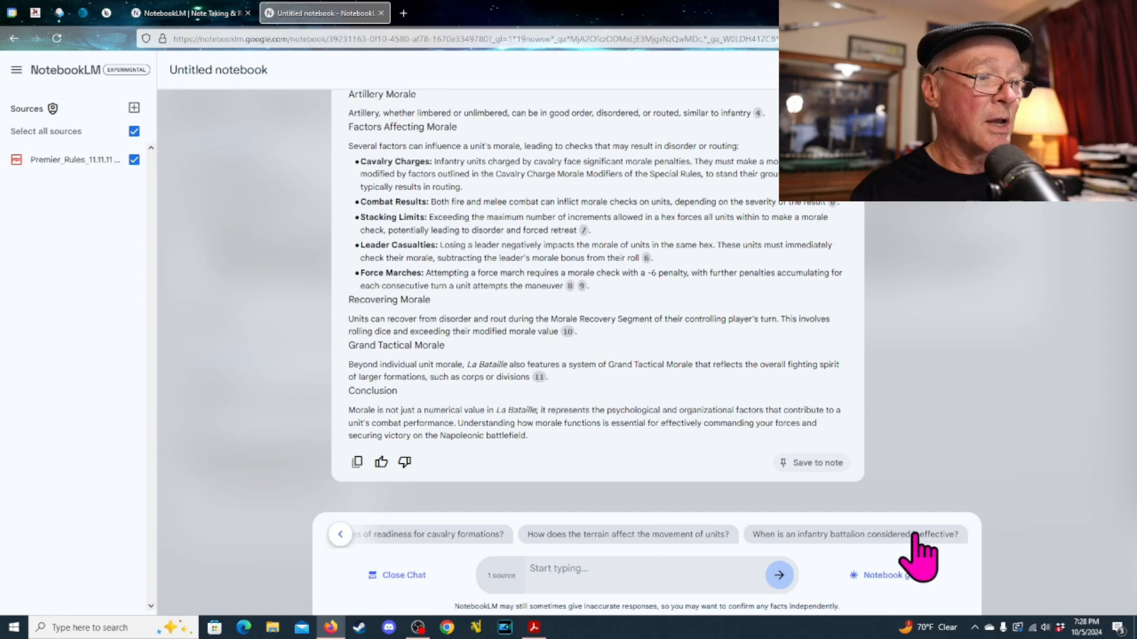
{"action": "mouse_move", "coordinate": [1019, 475]}
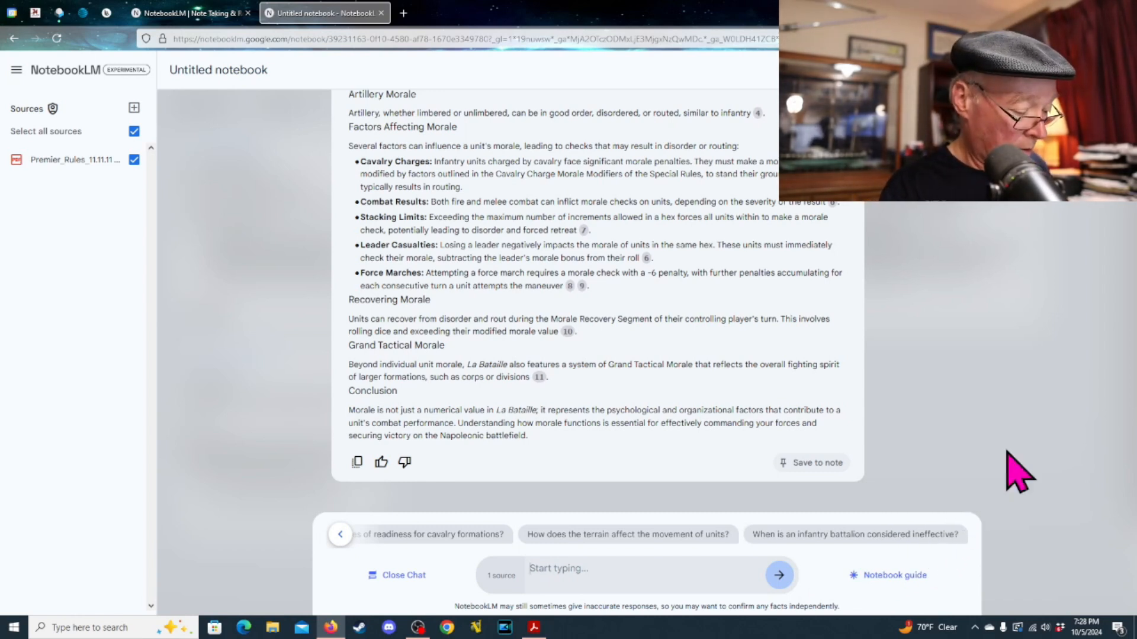
Ask the chat 'what is the best way to defeat an infantry unit?'.
{"action": "type", "text": "what is the"}
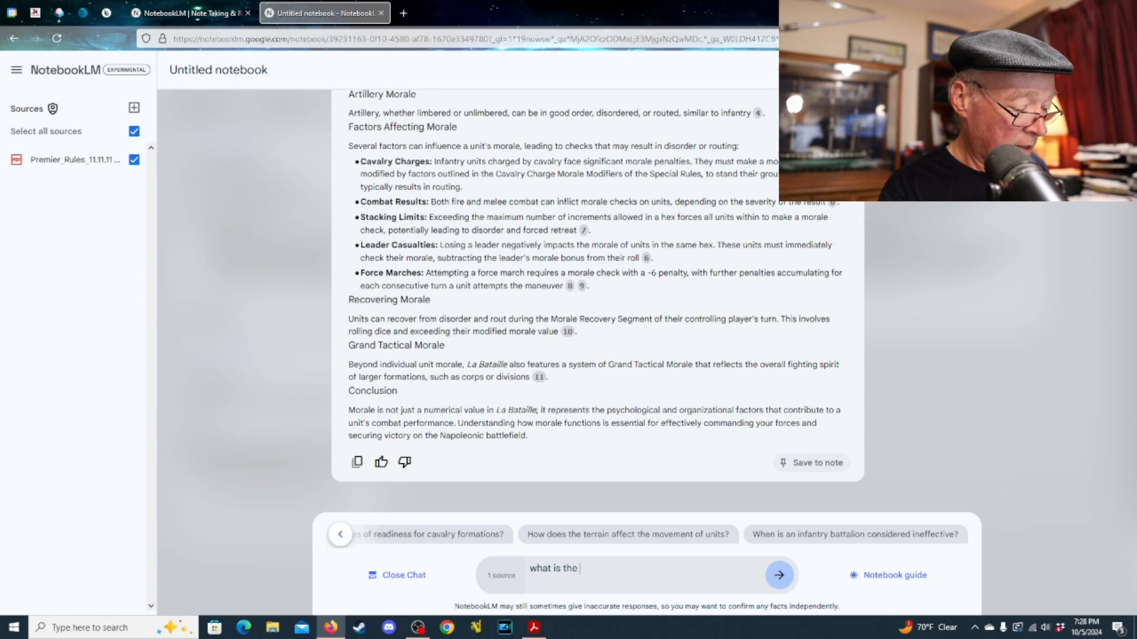
{"action": "type", "text": "best way"}
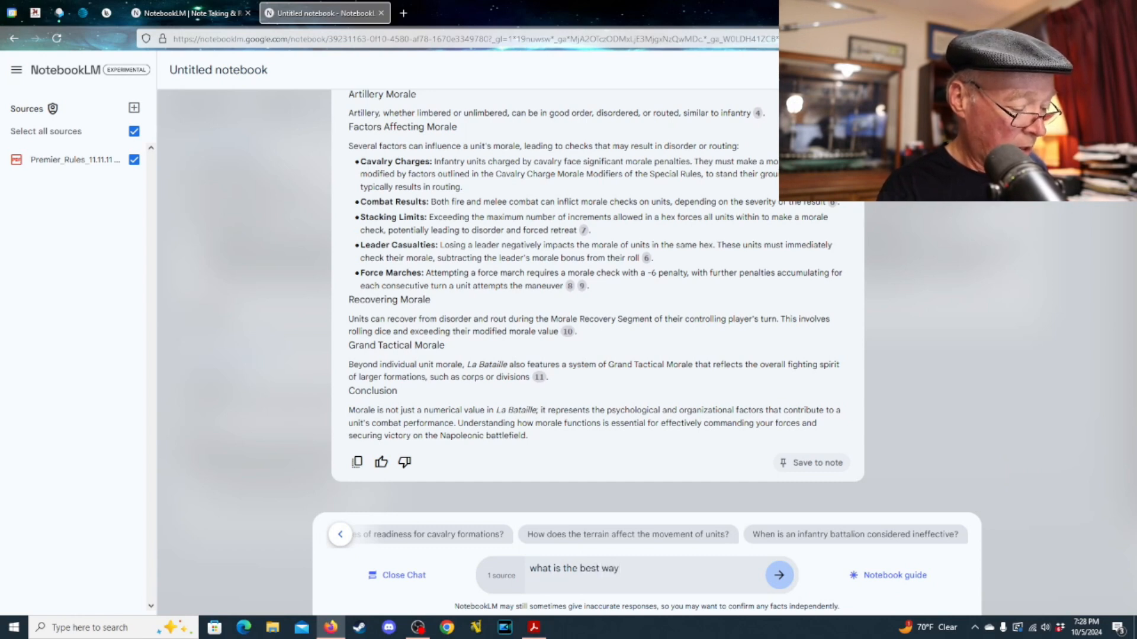
{"action": "type", "text": "to defeat an in"}
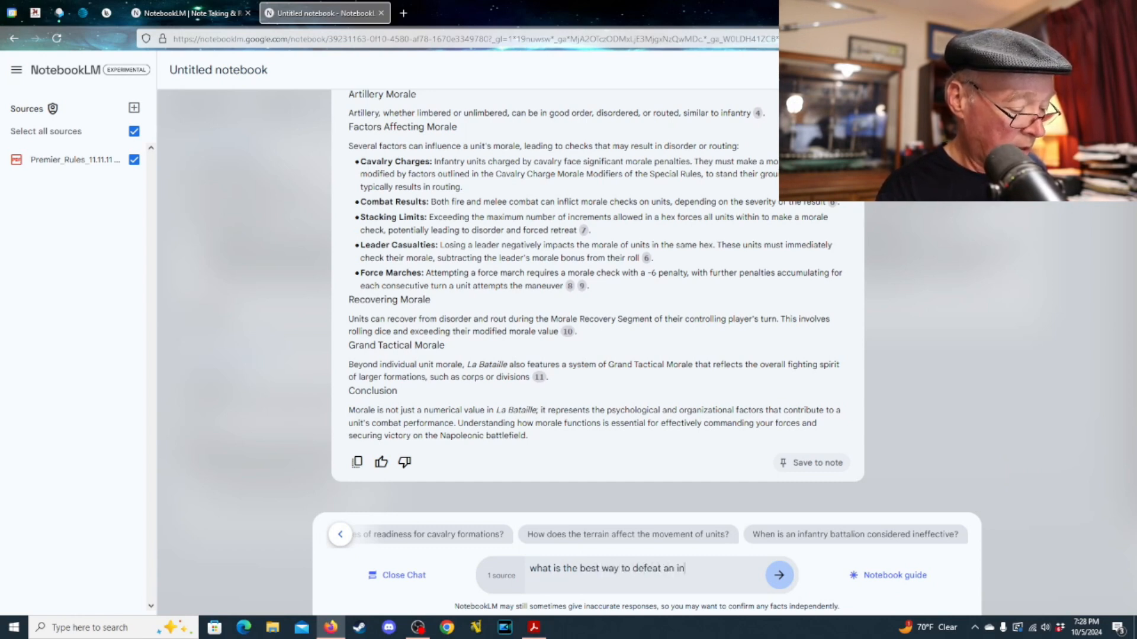
{"action": "type", "text": "fantry"}
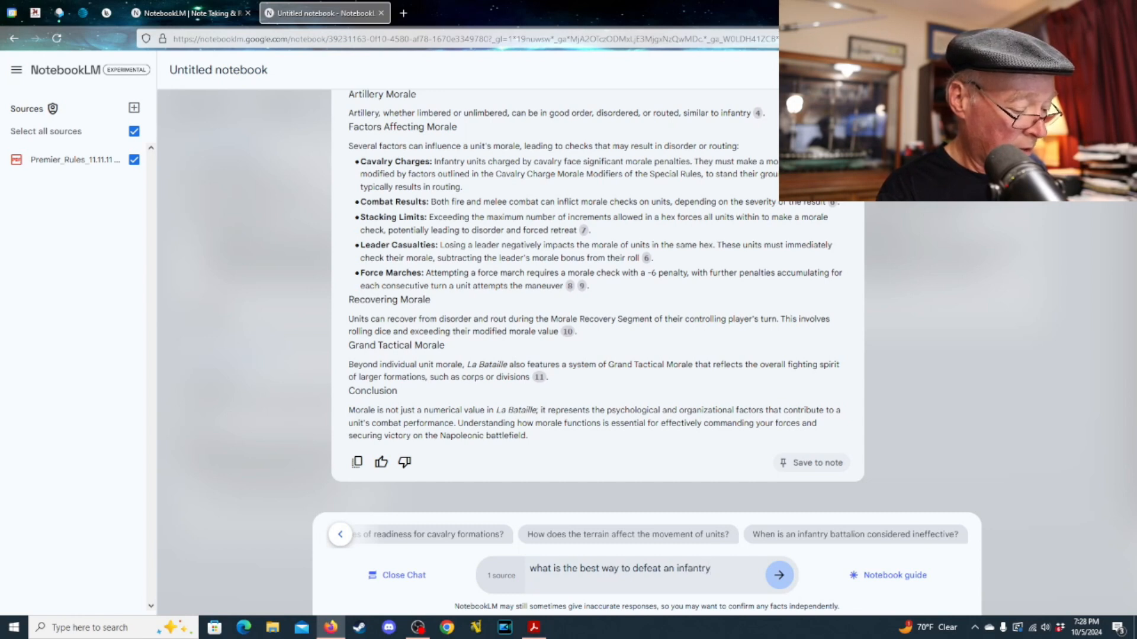
{"action": "type", "text": "unit?"}
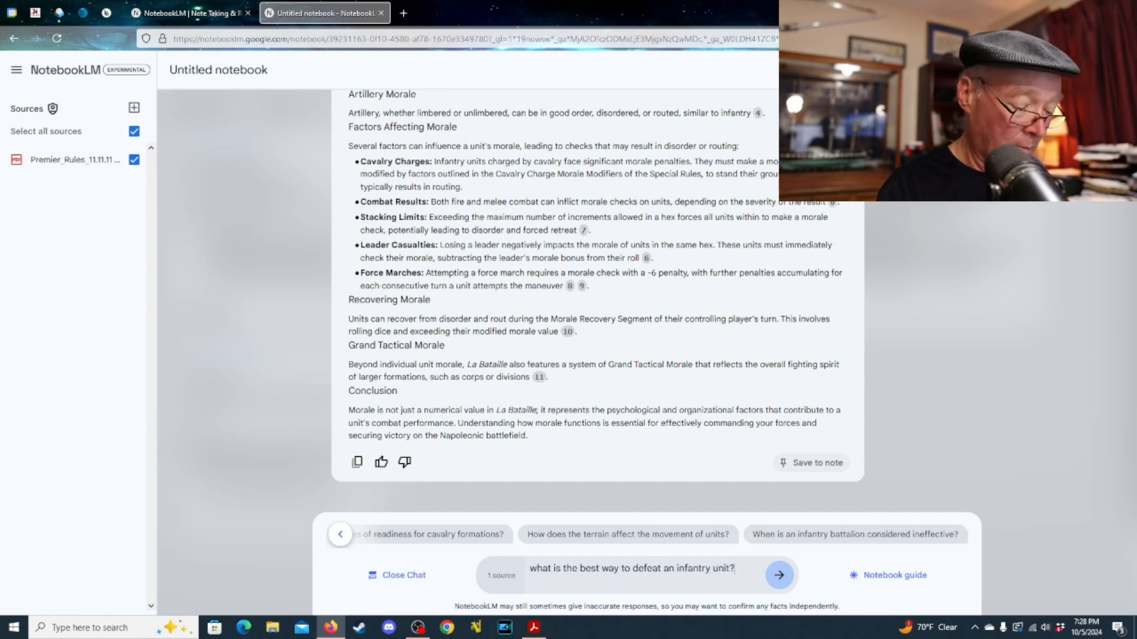
{"action": "left_click", "coordinate": [778, 575]}
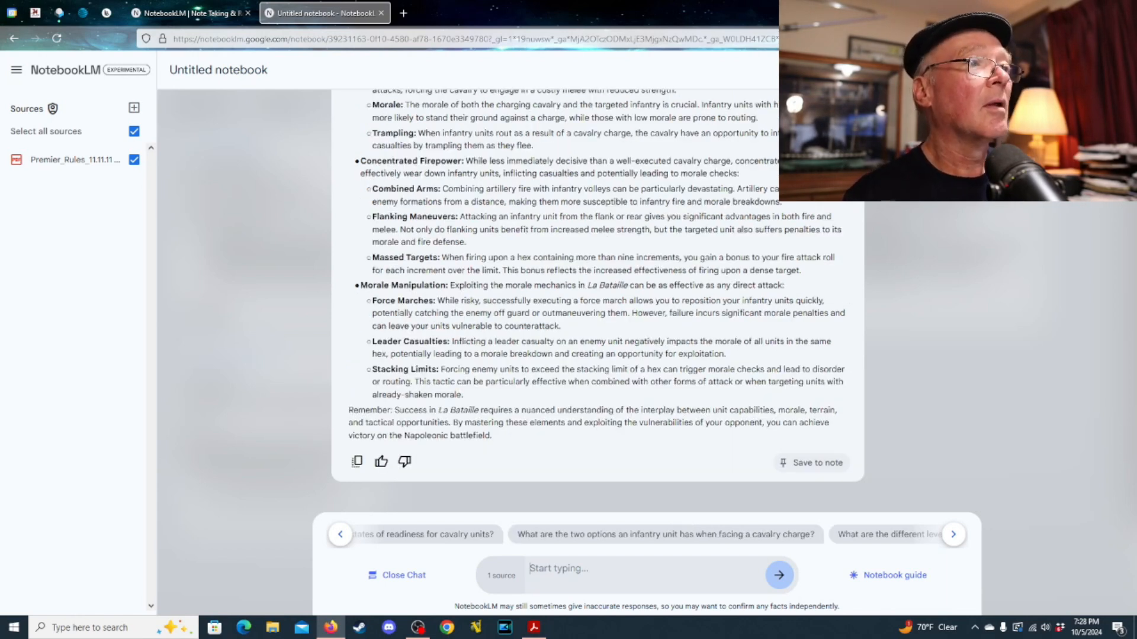
{"action": "mouse_move", "coordinate": [803, 355]}
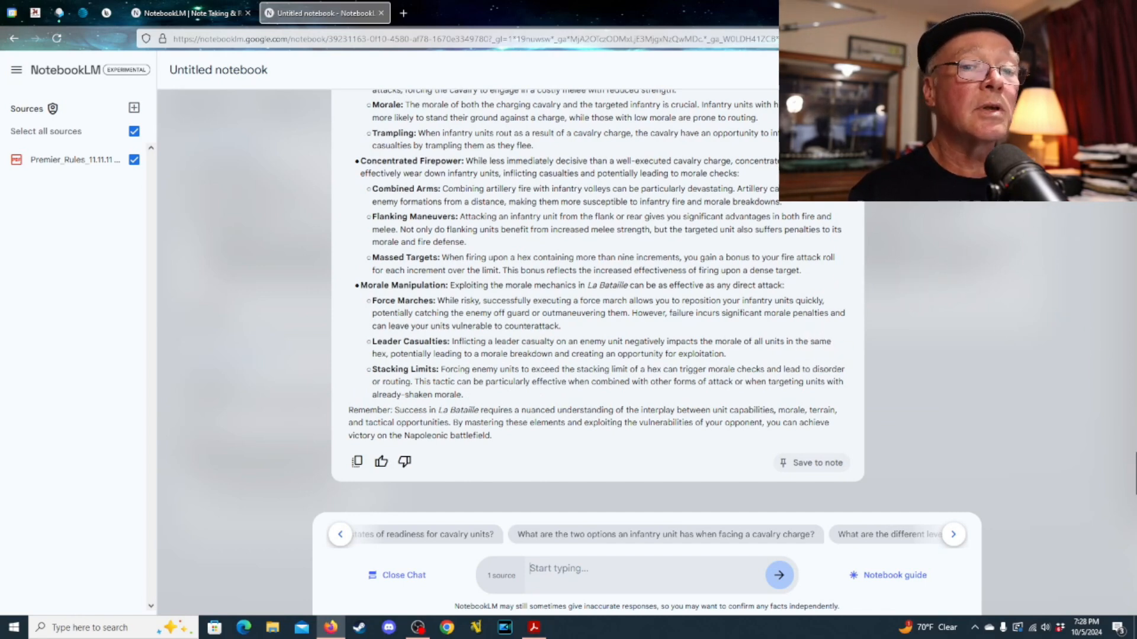
{"action": "scroll", "scroll_direction": "up", "scroll_amount": 3}
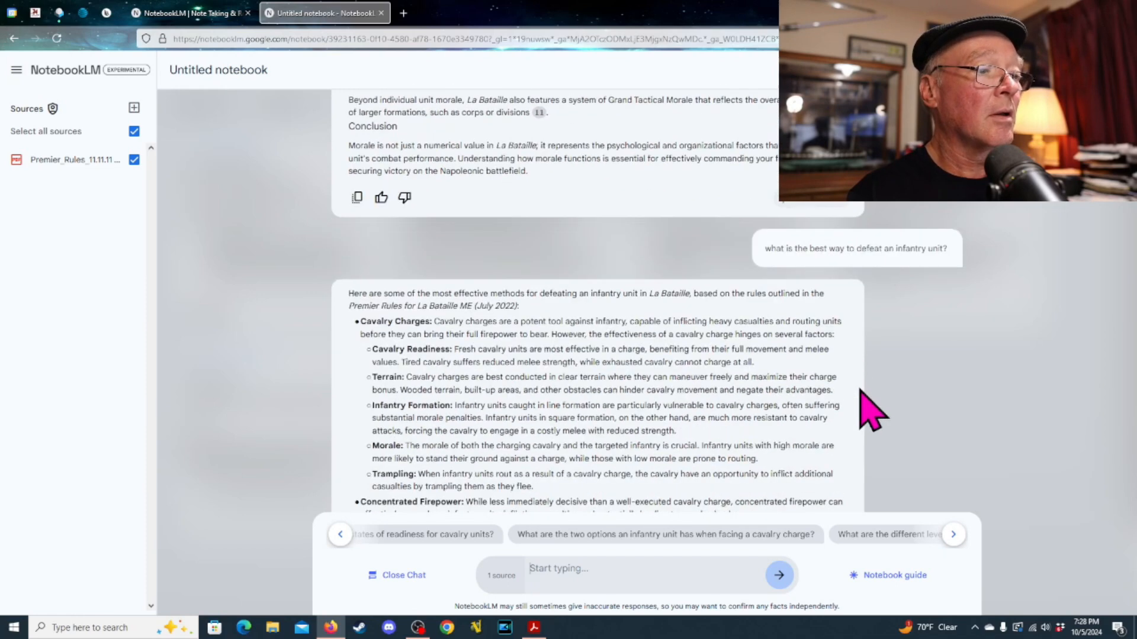
{"action": "mouse_move", "coordinate": [930, 448]}
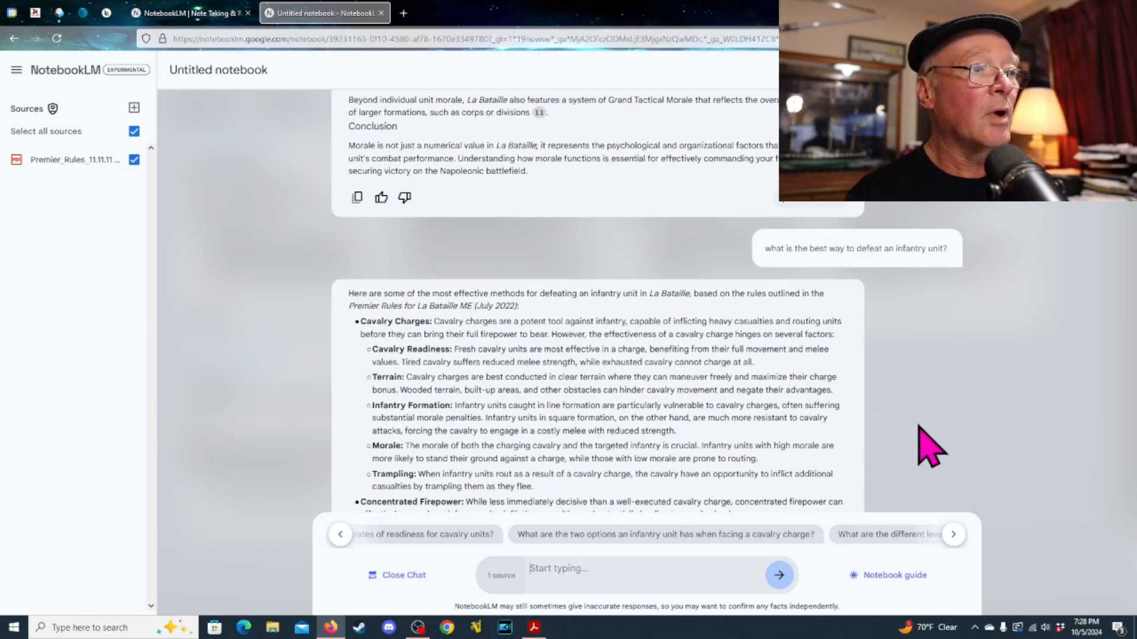
{"action": "mouse_move", "coordinate": [918, 443]}
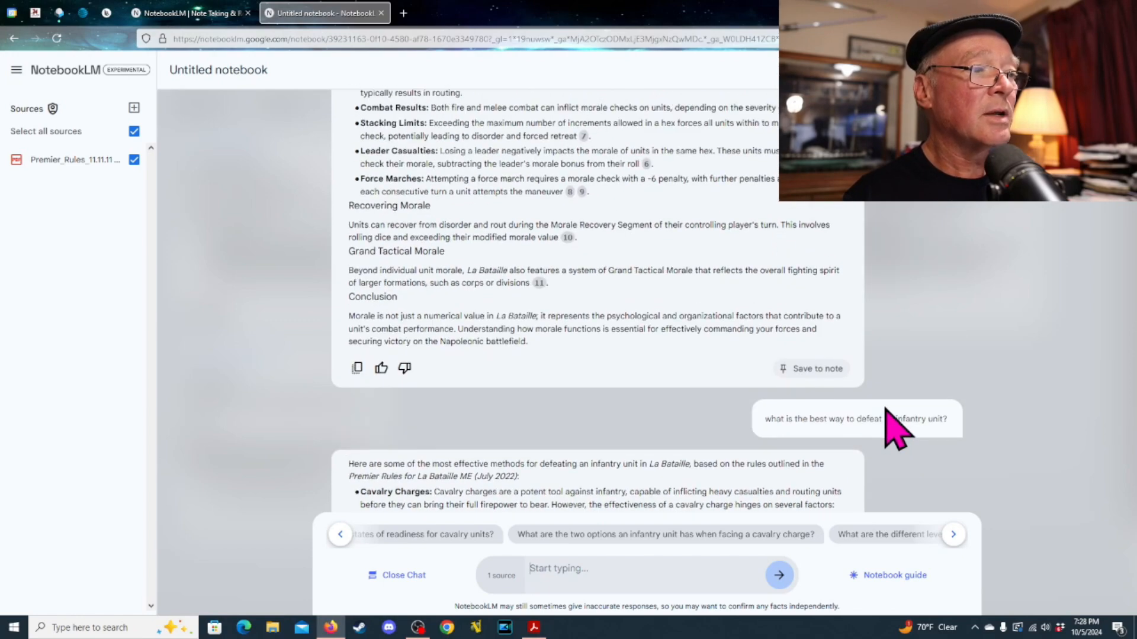
{"action": "scroll", "scroll_direction": "up", "scroll_amount": 3}
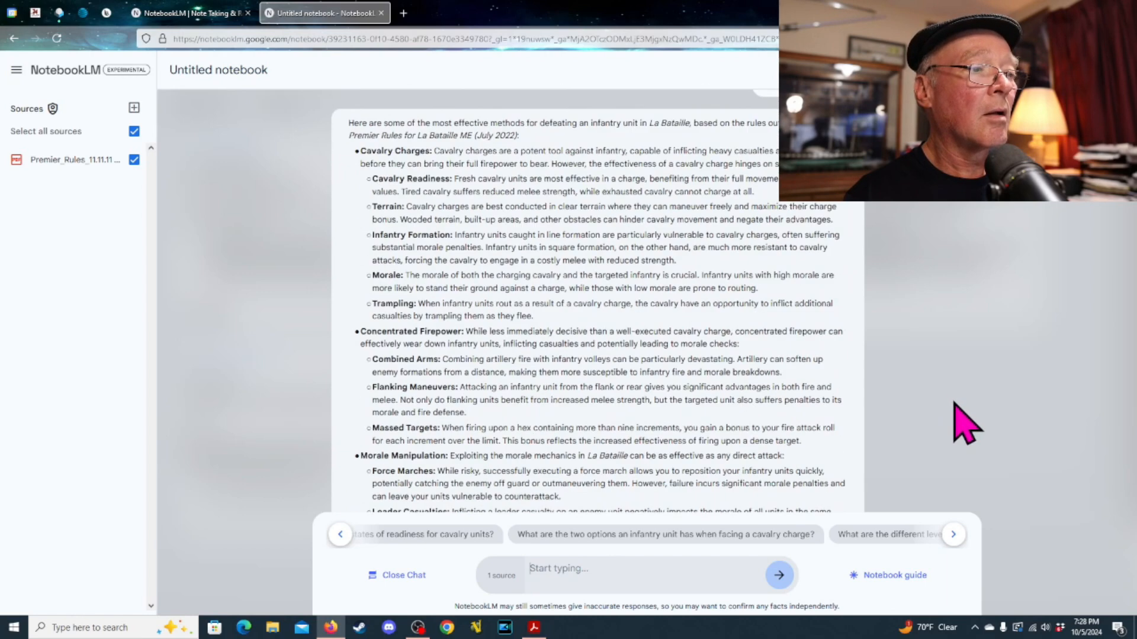
{"action": "mouse_move", "coordinate": [927, 416]}
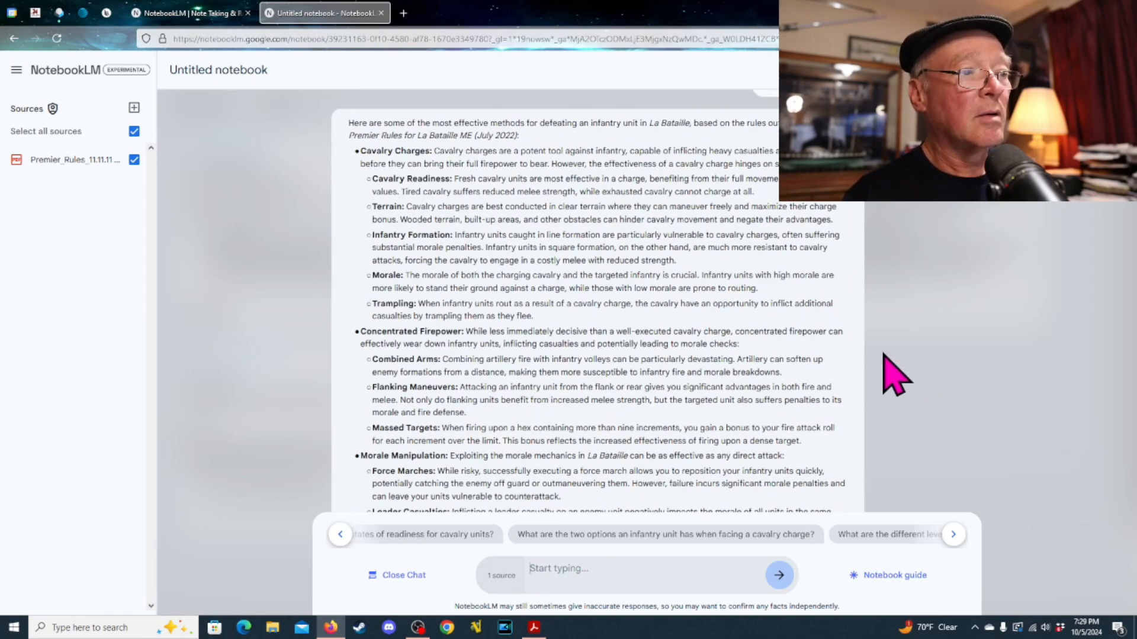
{"action": "mouse_move", "coordinate": [927, 413]}
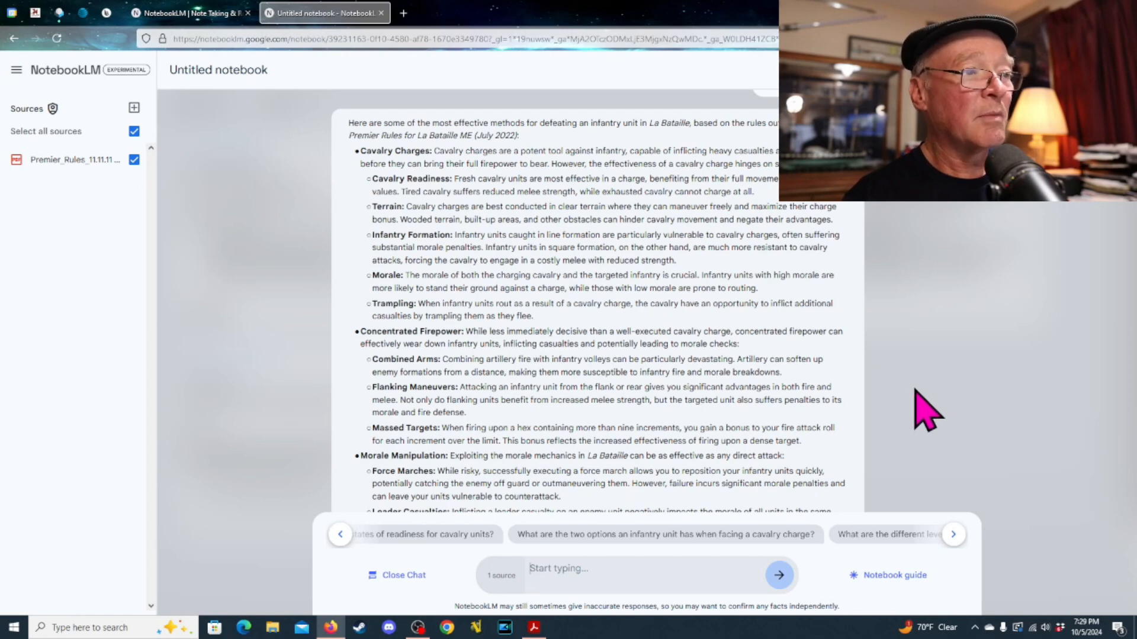
{"action": "mouse_move", "coordinate": [939, 424]}
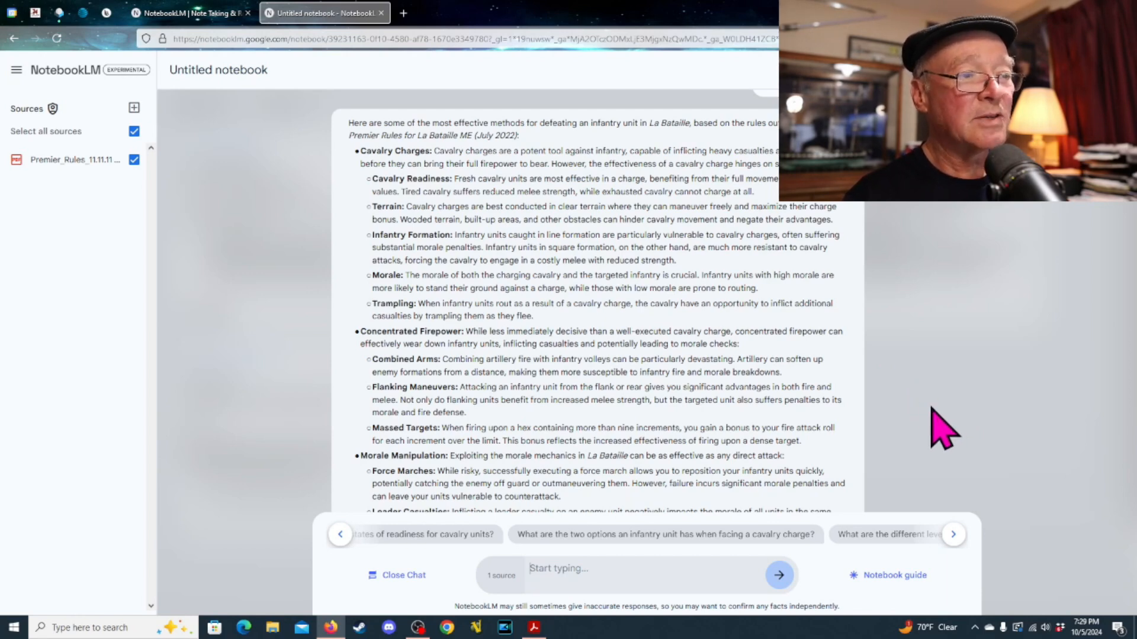
{"action": "scroll", "scroll_direction": "down", "scroll_amount": 3}
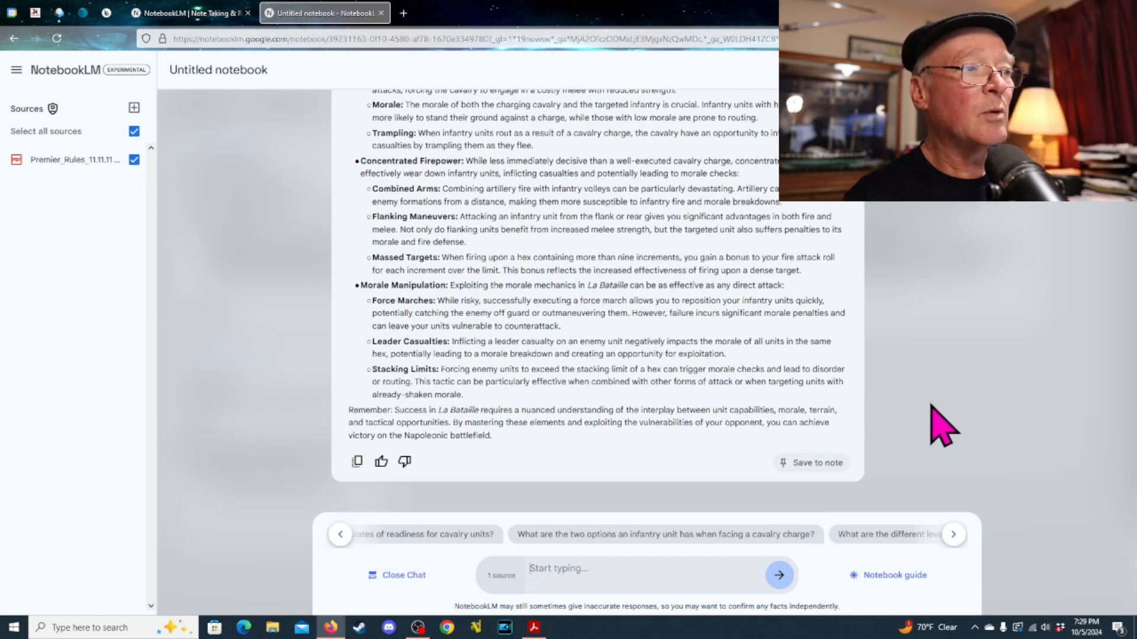
{"action": "mouse_move", "coordinate": [895, 417]}
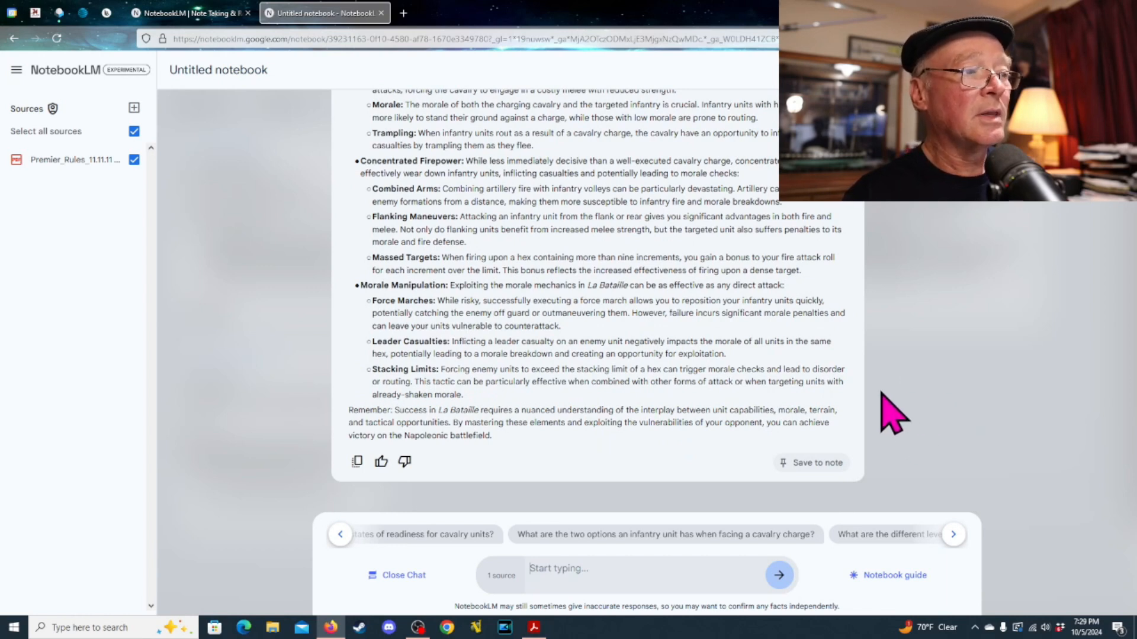
{"action": "mouse_move", "coordinate": [558, 465]}
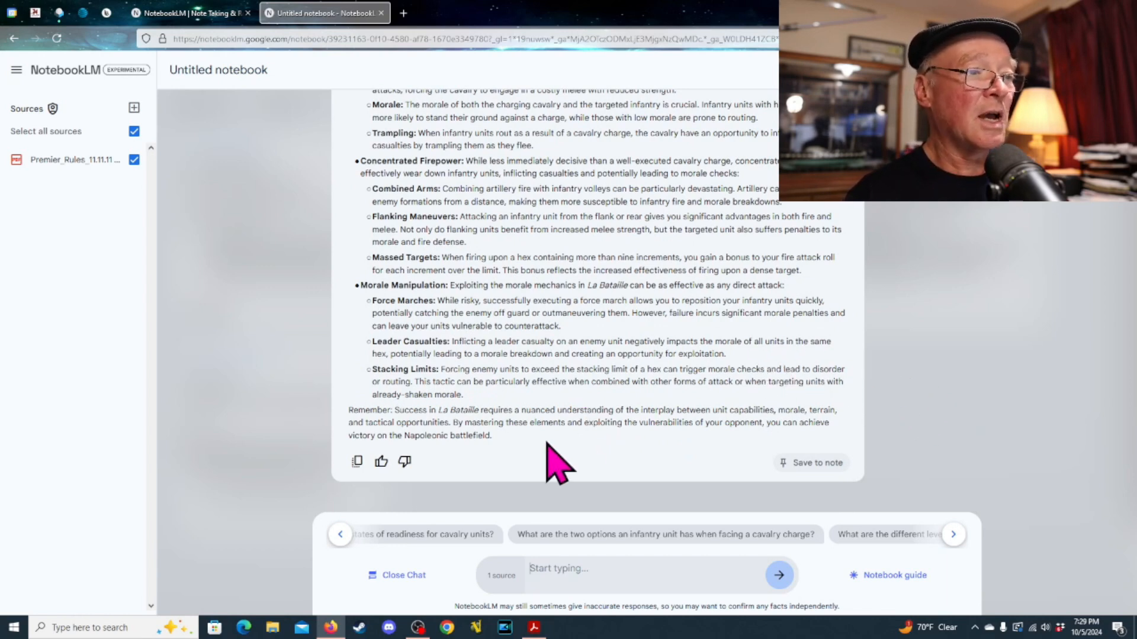
{"action": "mouse_move", "coordinate": [914, 453]}
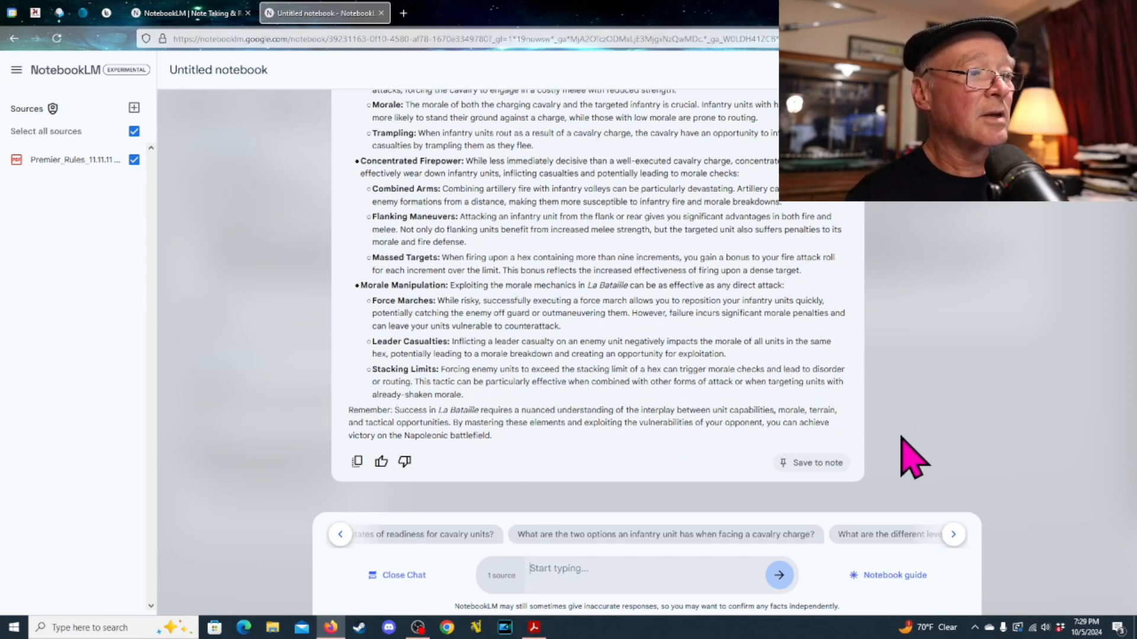
{"action": "mouse_move", "coordinate": [523, 457]}
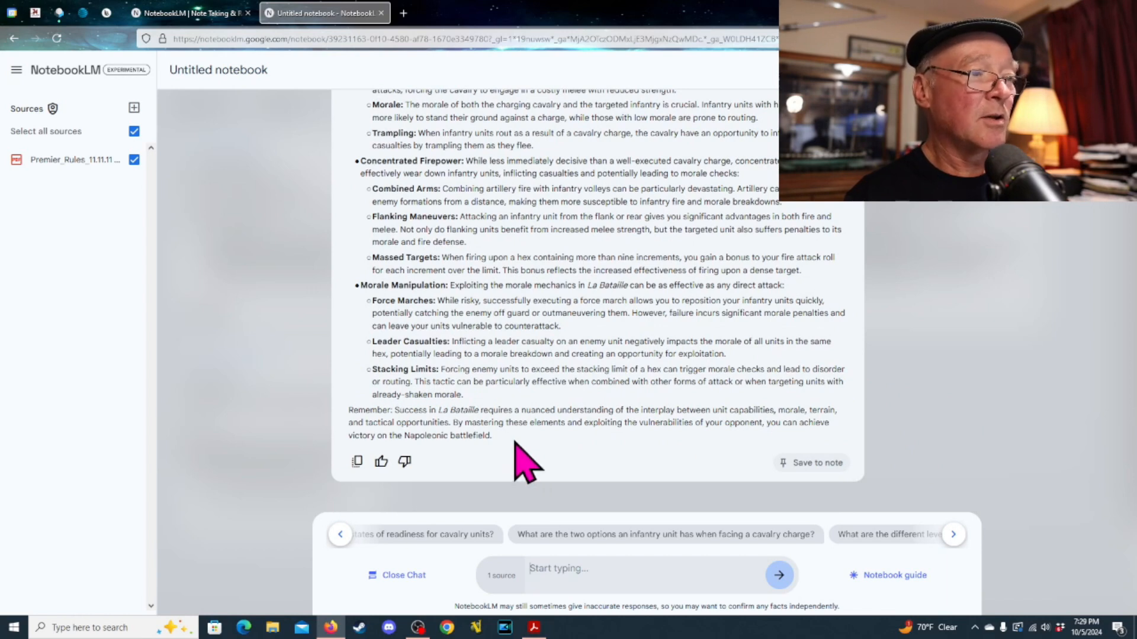
{"action": "mouse_move", "coordinate": [598, 446]}
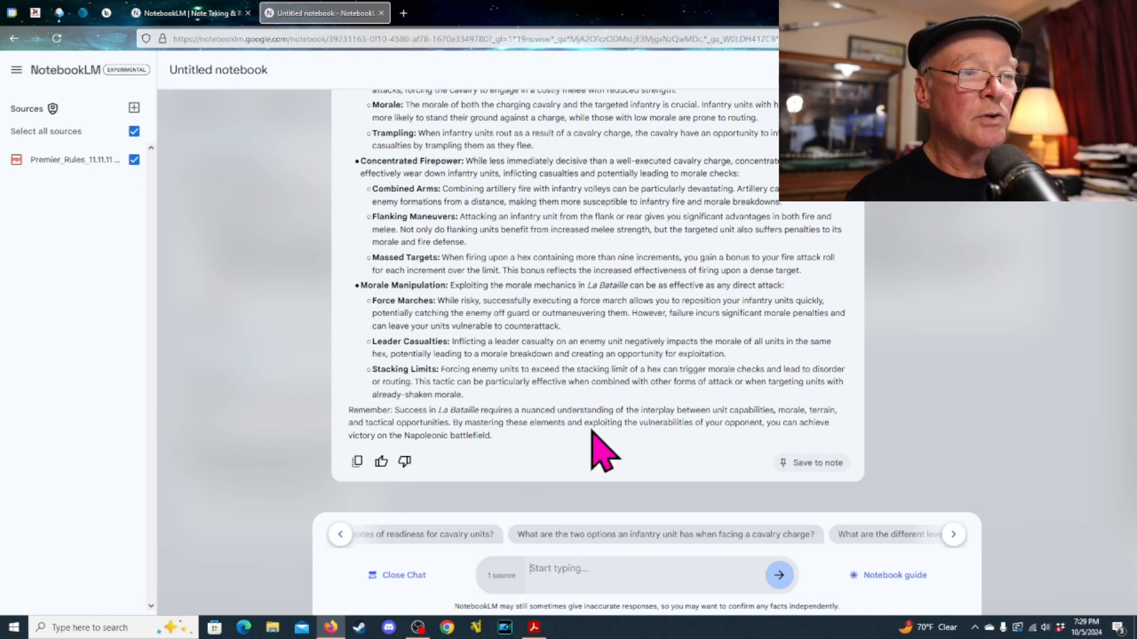
{"action": "mouse_move", "coordinate": [703, 467]}
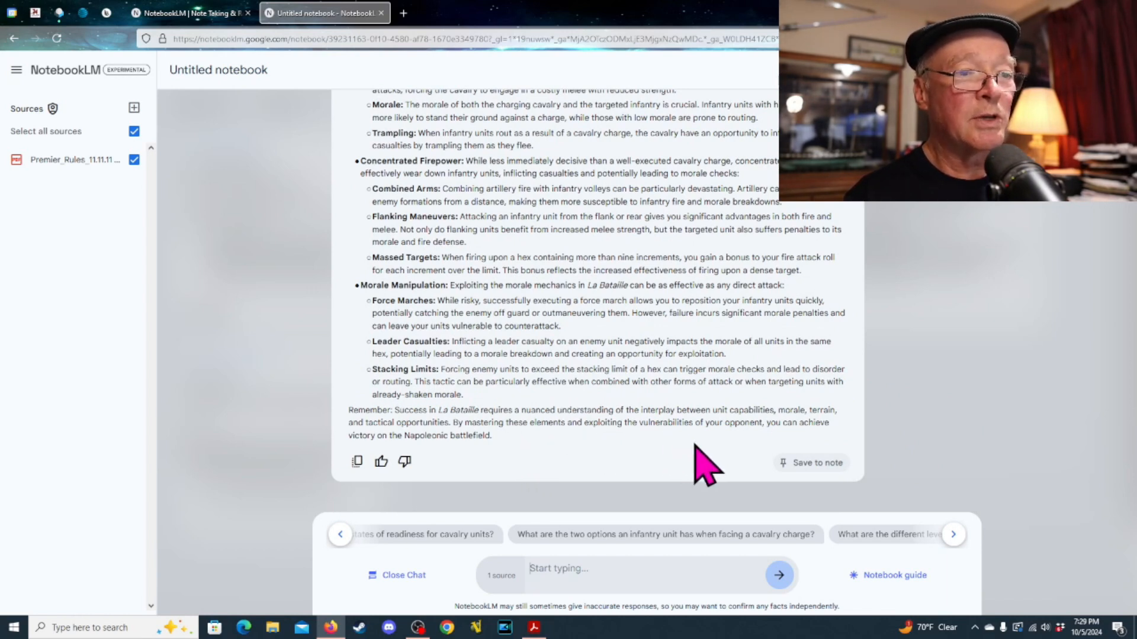
{"action": "mouse_move", "coordinate": [547, 467]}
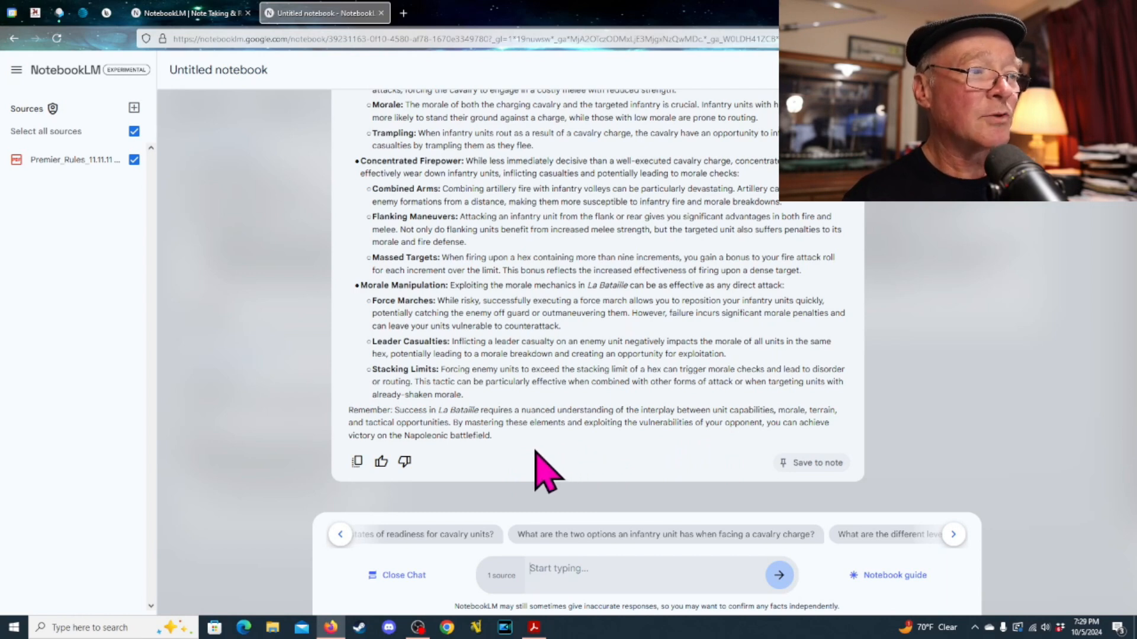
{"action": "mouse_move", "coordinate": [508, 468]}
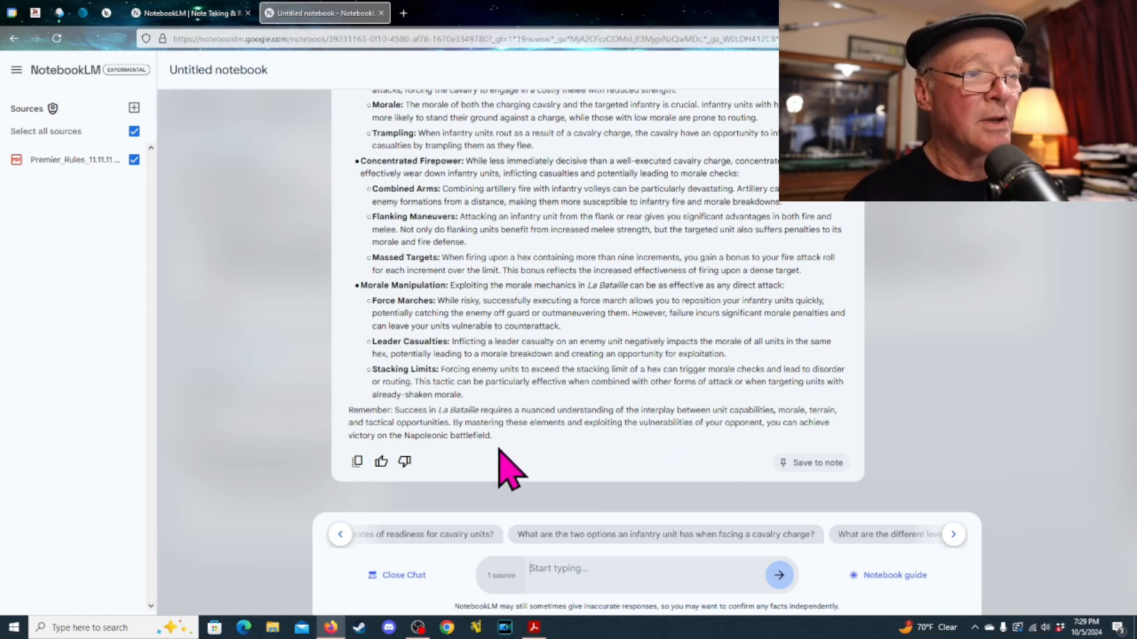
{"action": "mouse_move", "coordinate": [624, 453]}
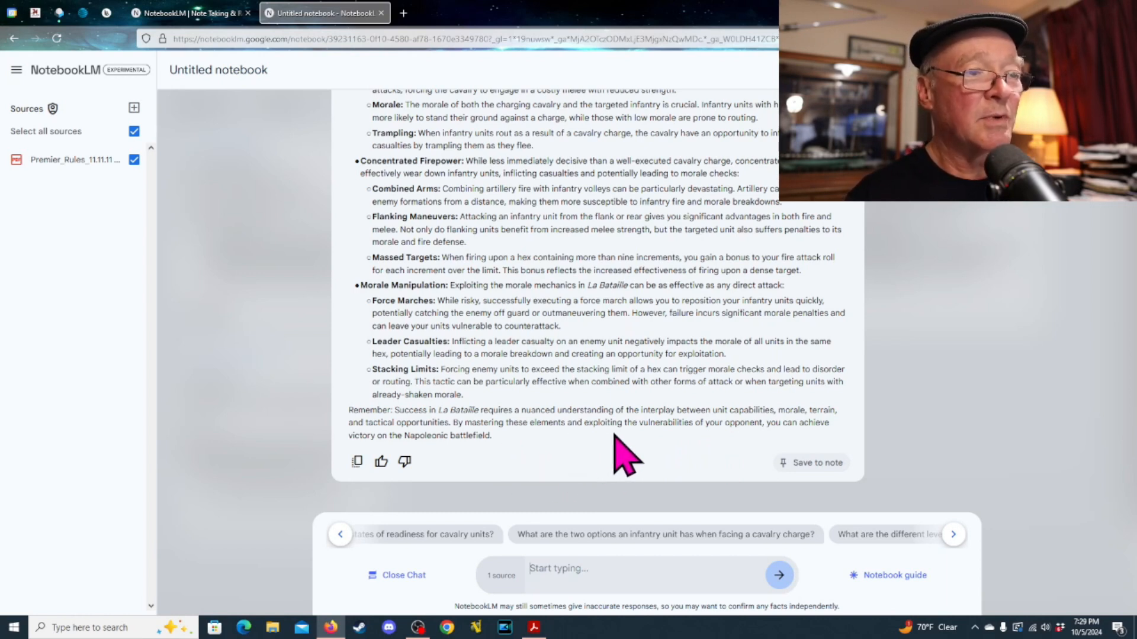
{"action": "mouse_move", "coordinate": [820, 461]}
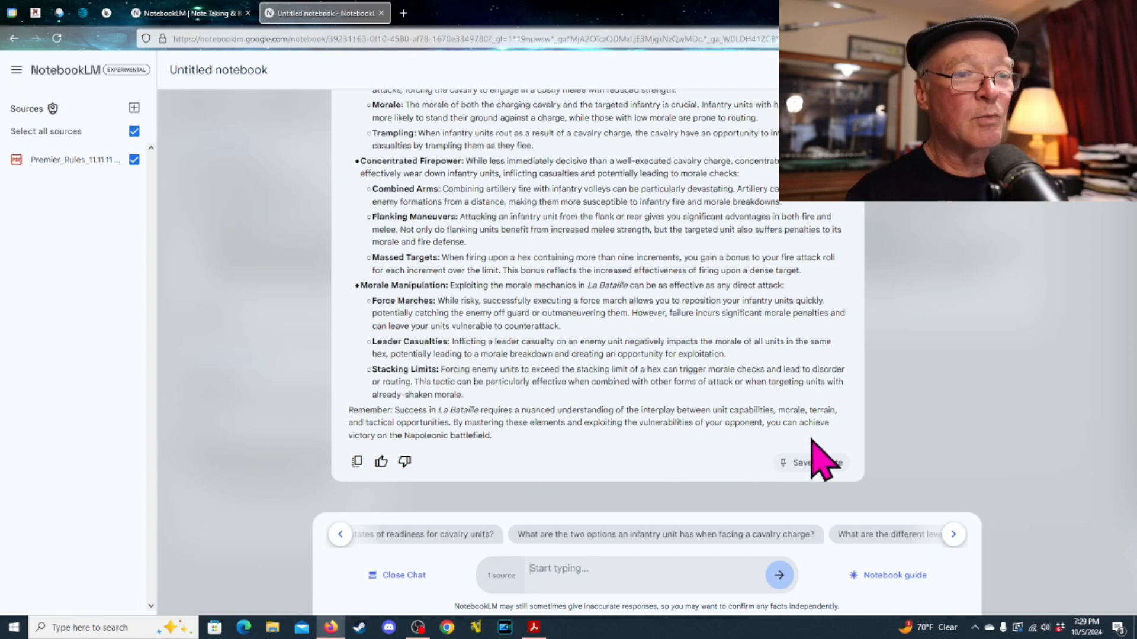
{"action": "mouse_move", "coordinate": [905, 456]}
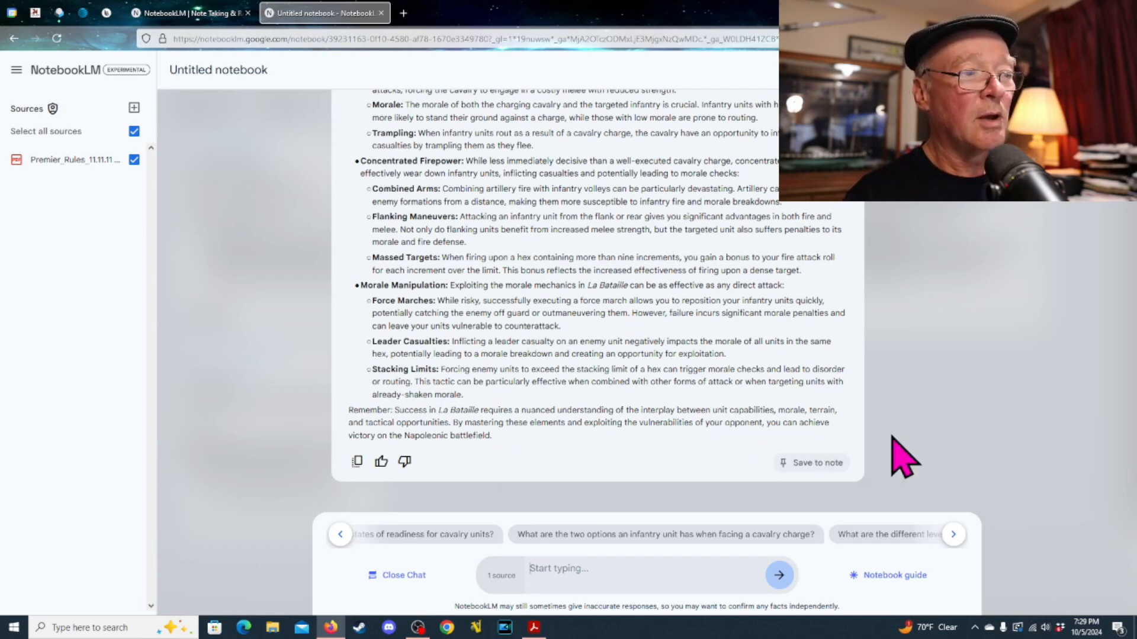
{"action": "mouse_move", "coordinate": [888, 417]}
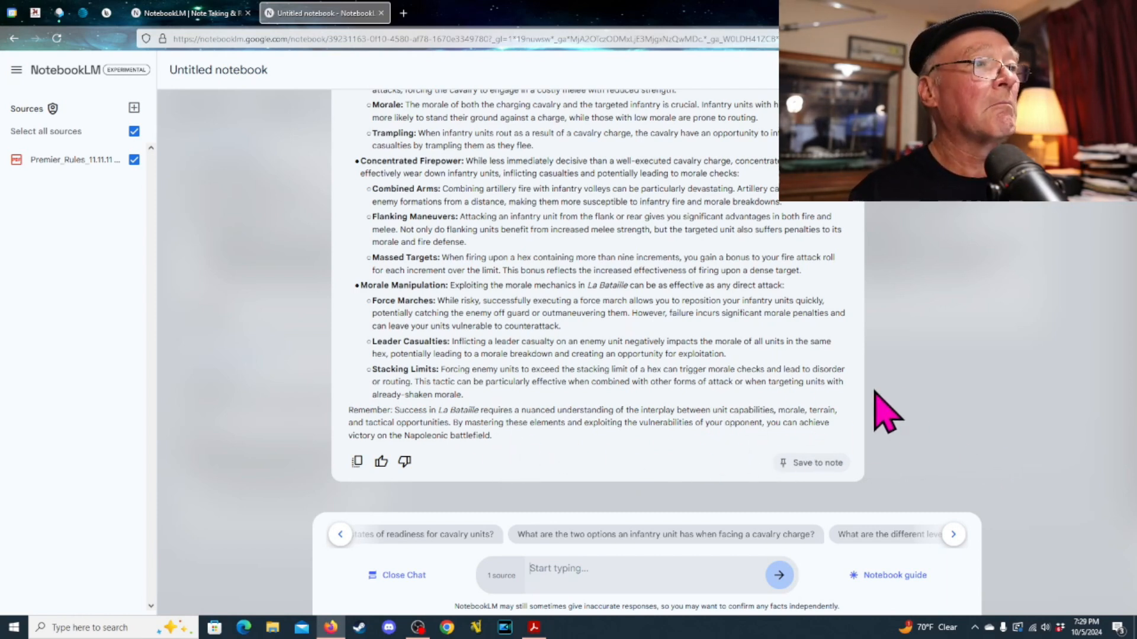
{"action": "mouse_move", "coordinate": [957, 365]}
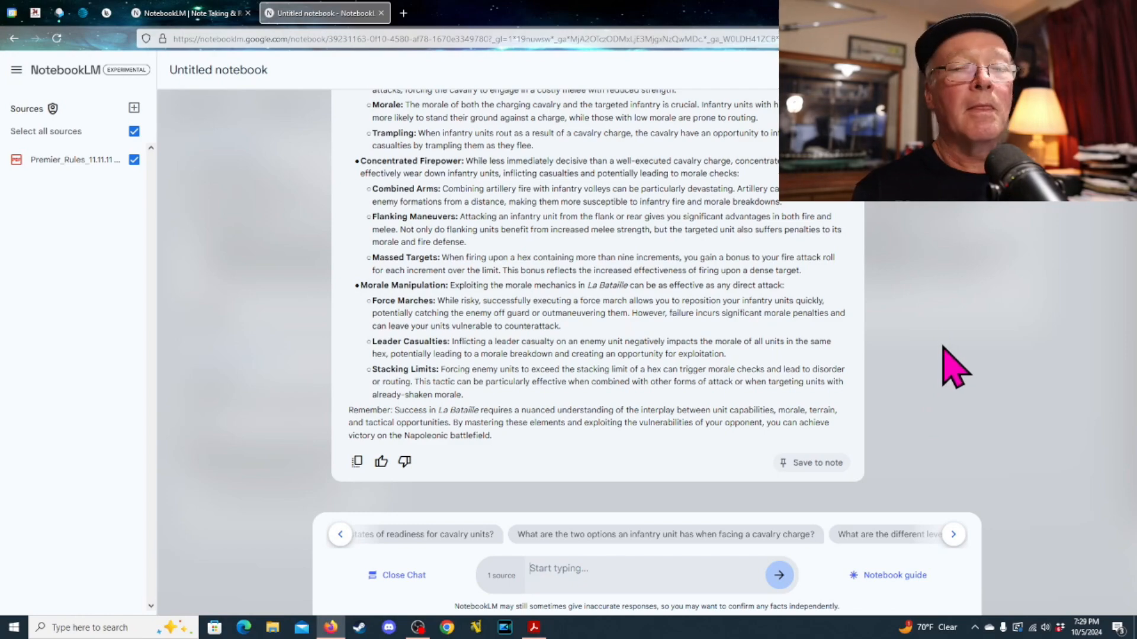
{"action": "mouse_move", "coordinate": [859, 413]}
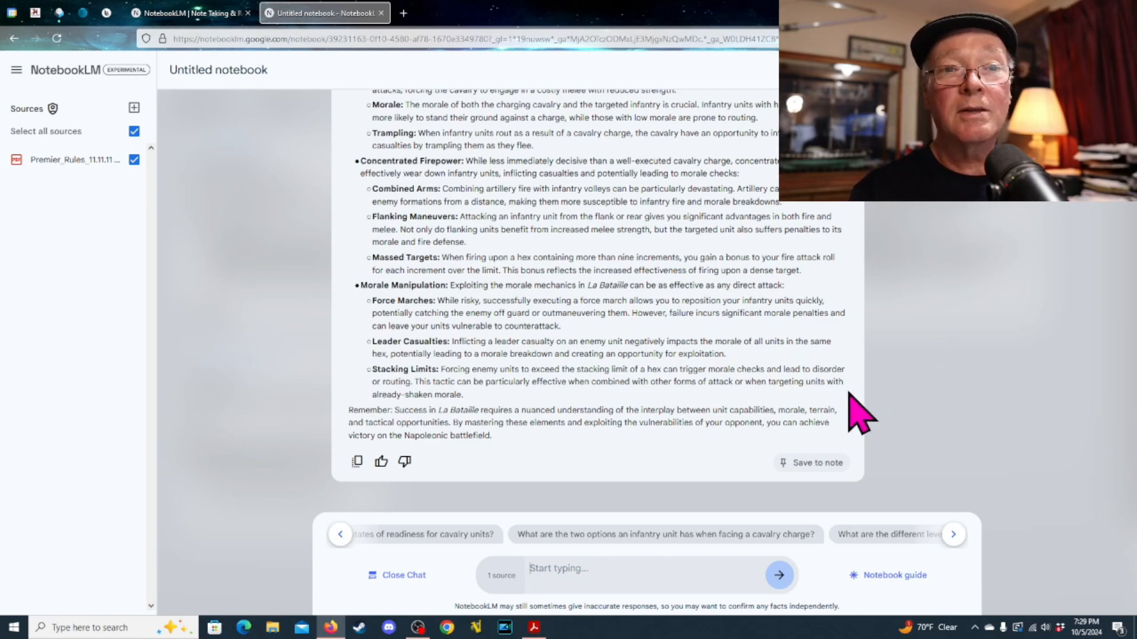